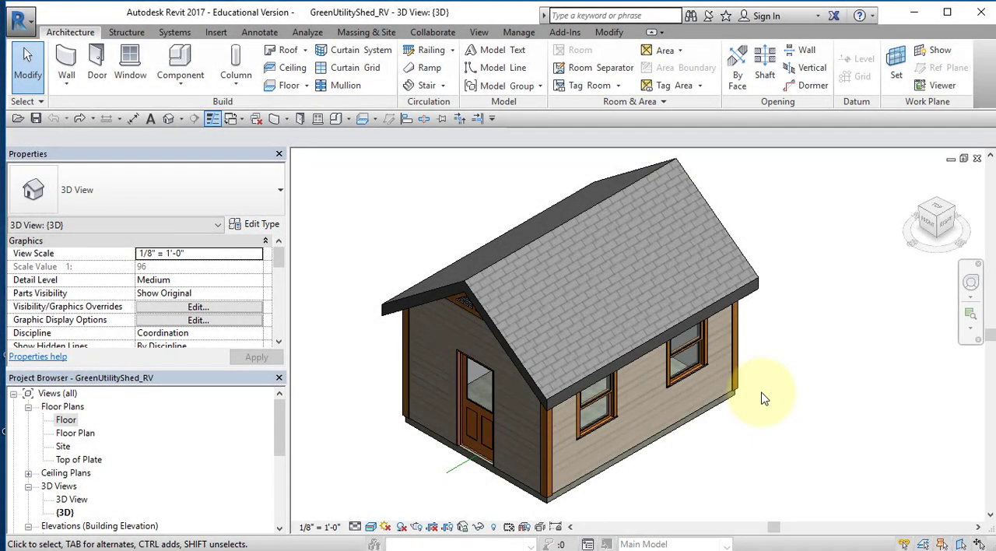
{"action": "mouse_move", "coordinate": [348, 271]}
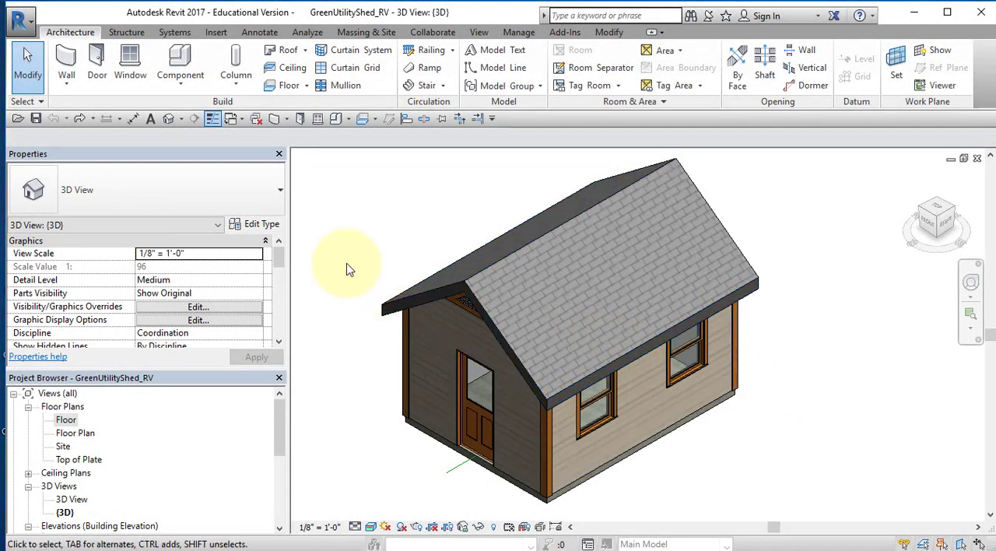
{"action": "mouse_move", "coordinate": [352, 233]}
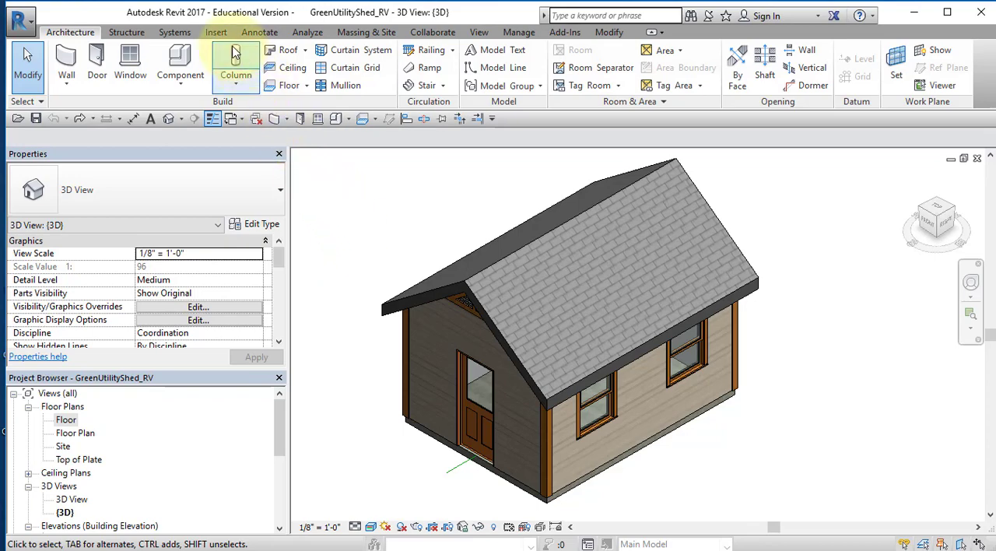
- Show the Insert ribbon with the link, import and Load Family commands
{"action": "left_click", "coordinate": [217, 31]}
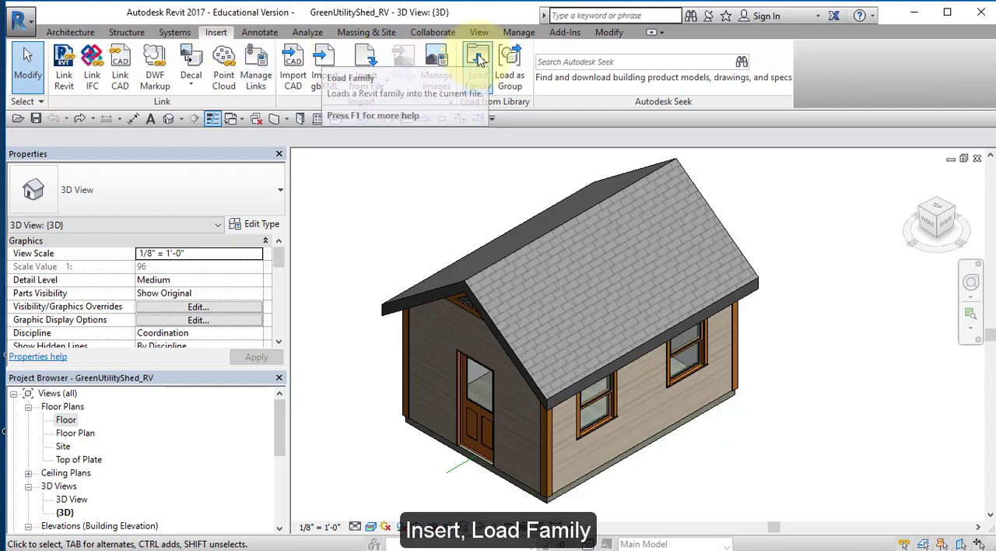
- Load the Anchor Bolts-Hook-Side family from Detail Items > Div 05-Metals > 050500 > 050523-Metal Fastenings
{"action": "left_click", "coordinate": [477, 63]}
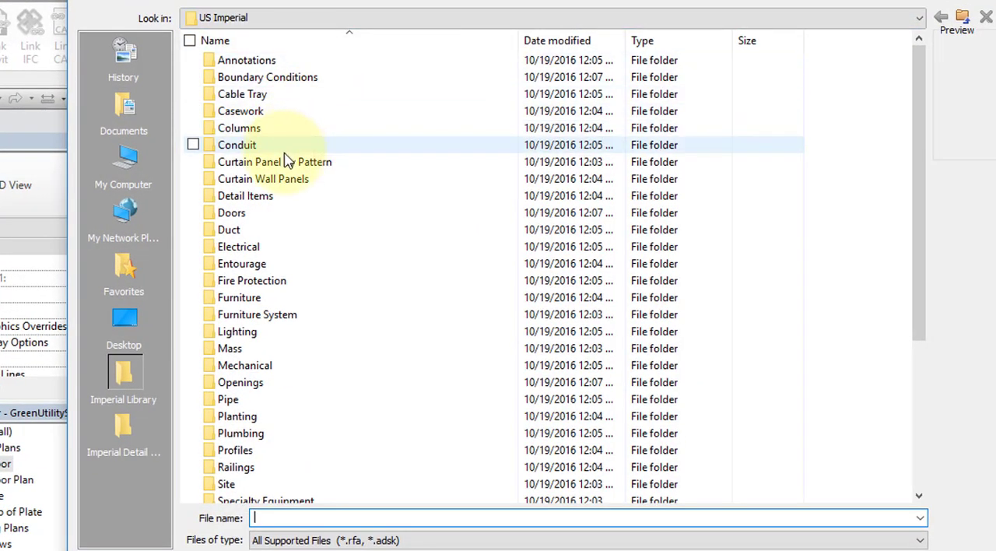
{"action": "mouse_move", "coordinate": [244, 196]}
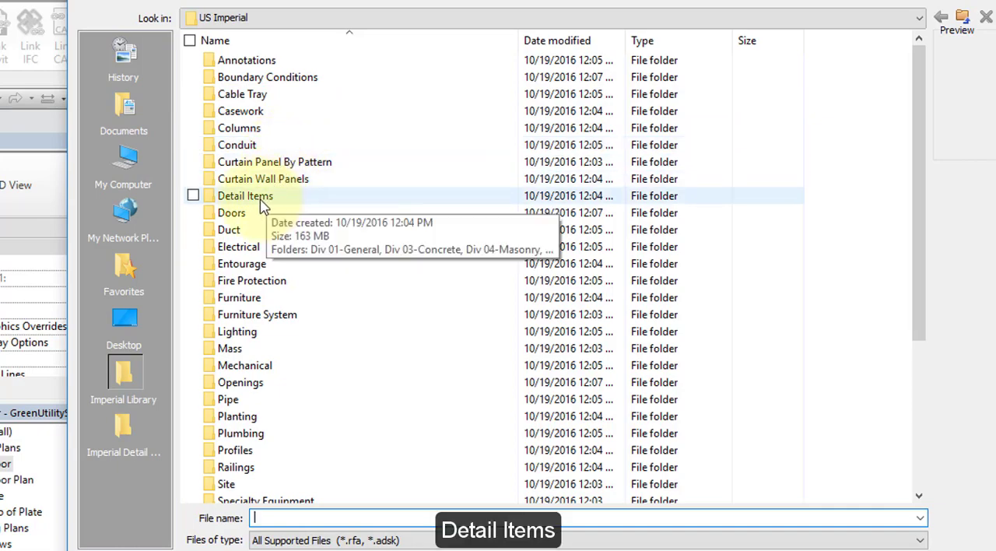
{"action": "double_click", "coordinate": [246, 196]}
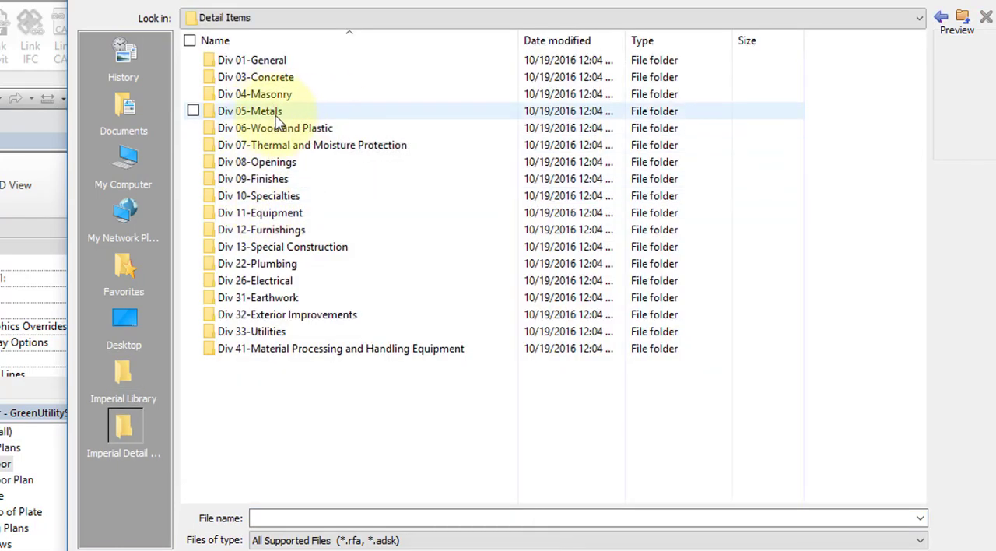
{"action": "double_click", "coordinate": [249, 110]}
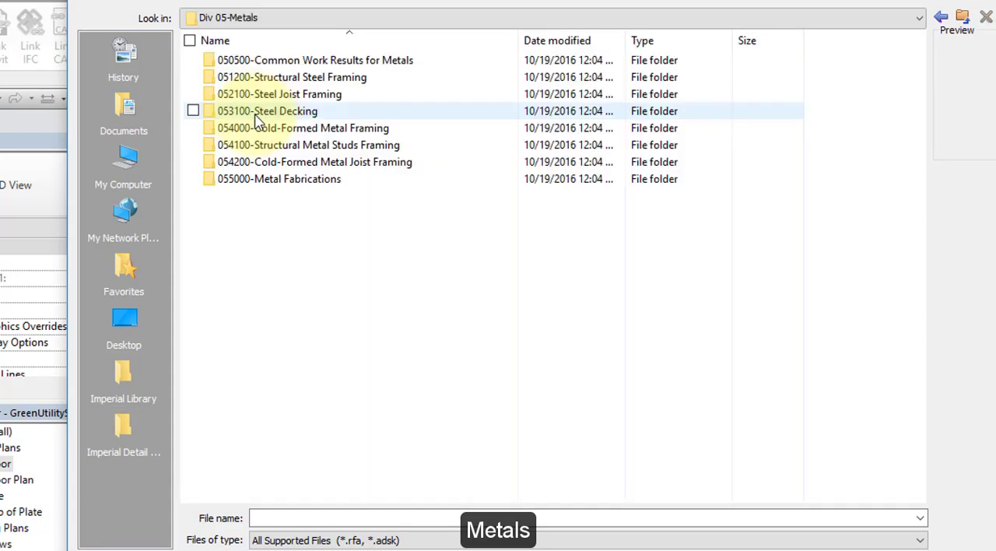
{"action": "left_click", "coordinate": [314, 60]}
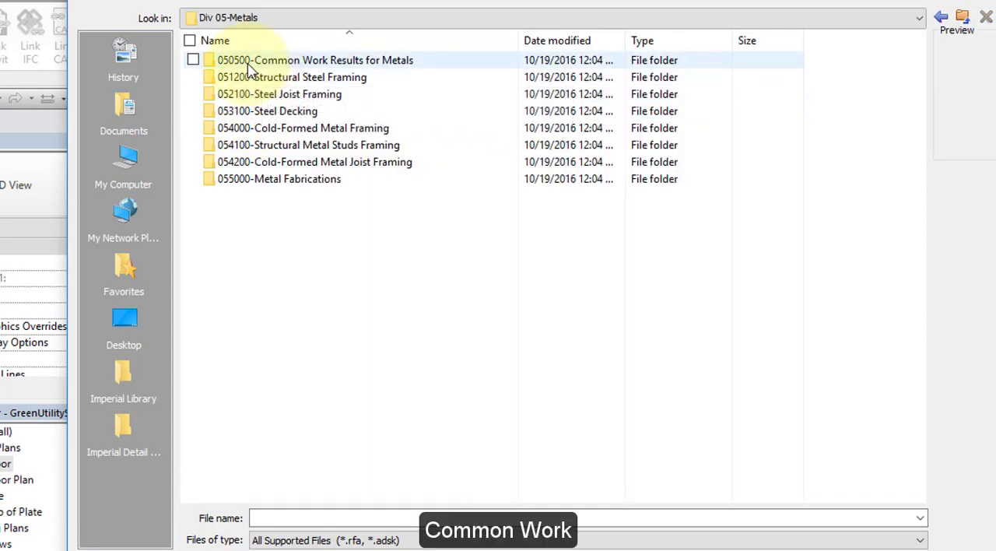
{"action": "double_click", "coordinate": [314, 59]}
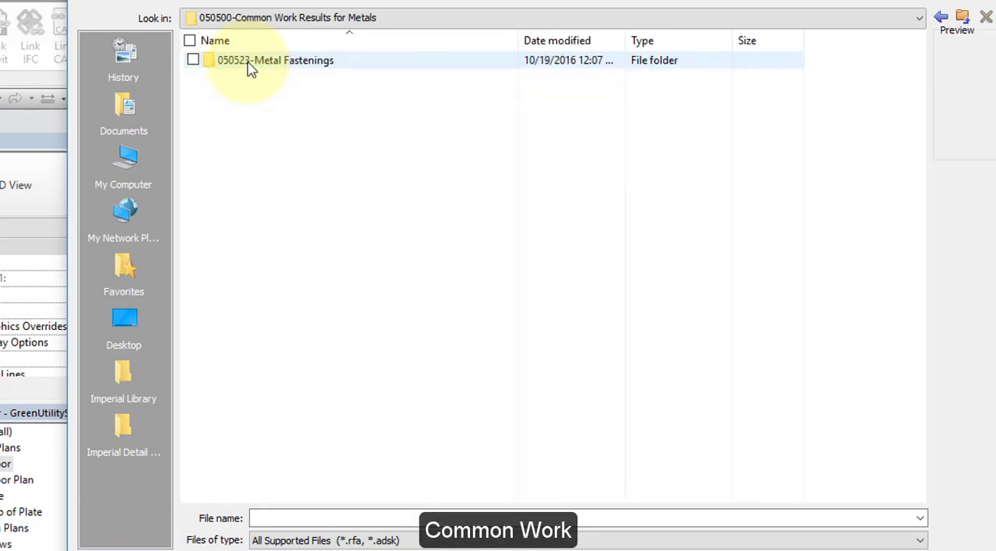
{"action": "double_click", "coordinate": [276, 60]}
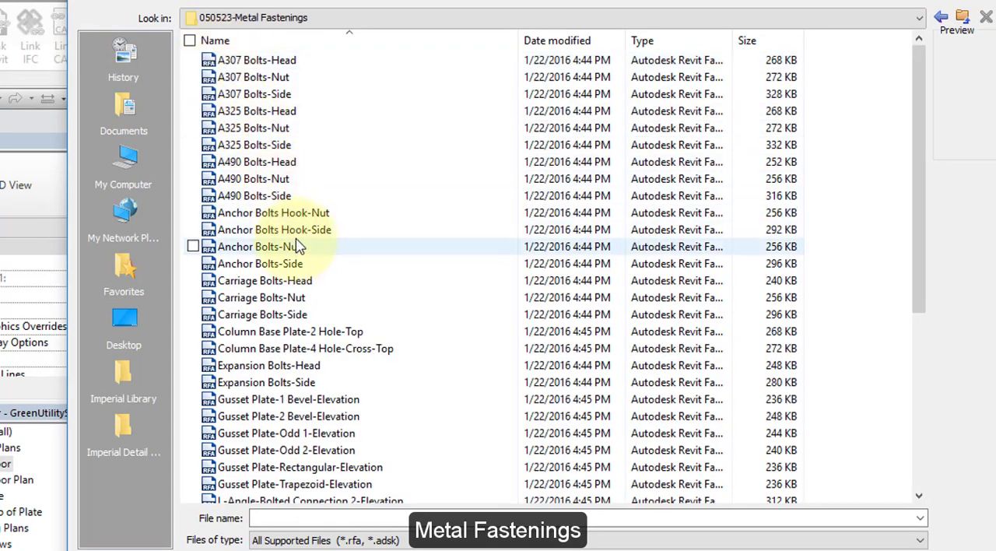
{"action": "mouse_move", "coordinate": [296, 231]}
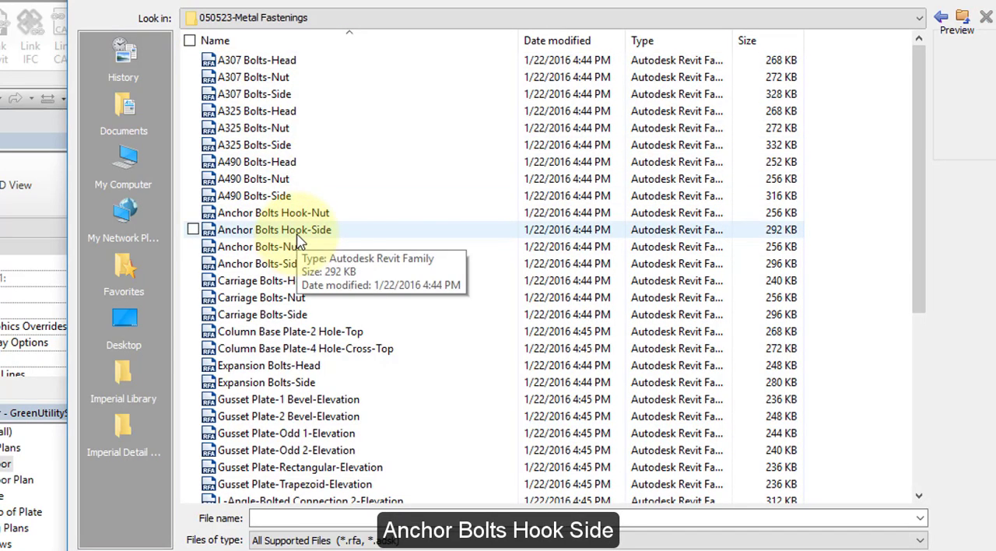
{"action": "double_click", "coordinate": [274, 229]}
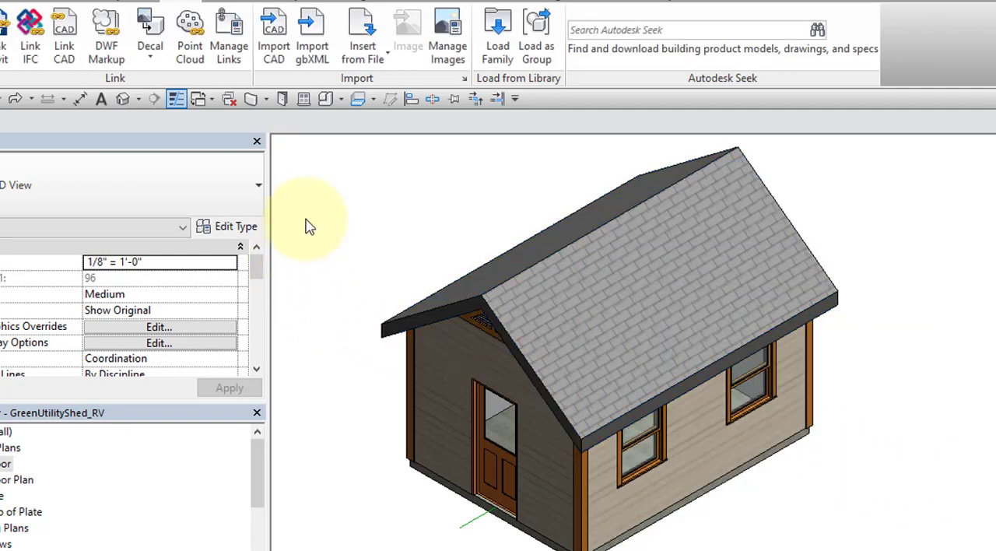
- Browse Detail Items > Div 06 > 061100-Wood Framing to the Nominal Cut Lumber-Section family
{"action": "left_click", "coordinate": [497, 34]}
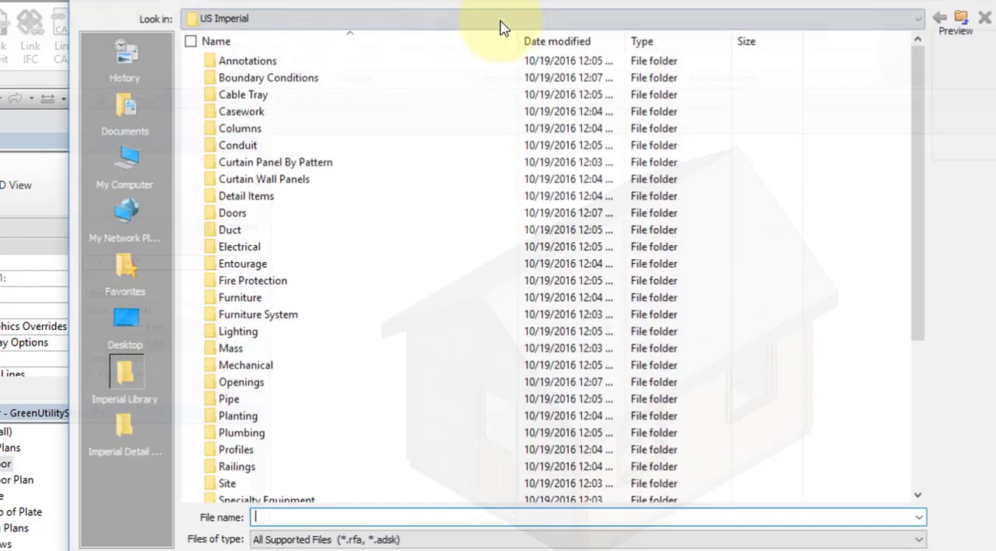
{"action": "left_click", "coordinate": [246, 196]}
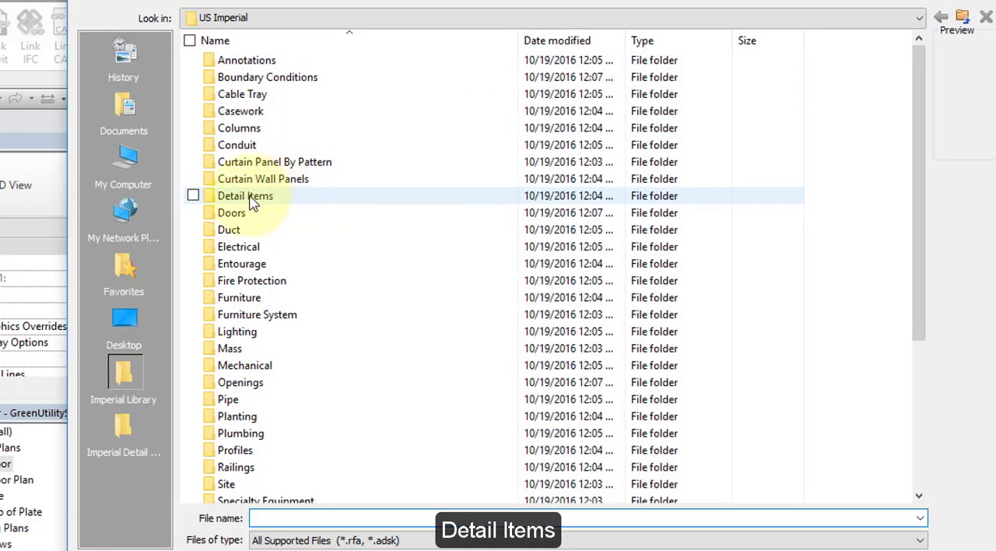
{"action": "double_click", "coordinate": [246, 196]}
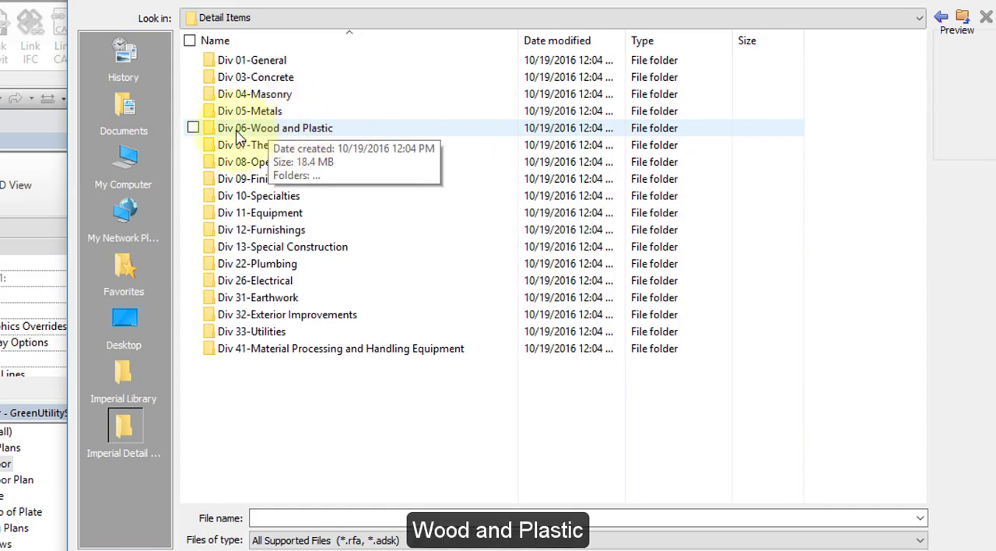
{"action": "double_click", "coordinate": [274, 128]}
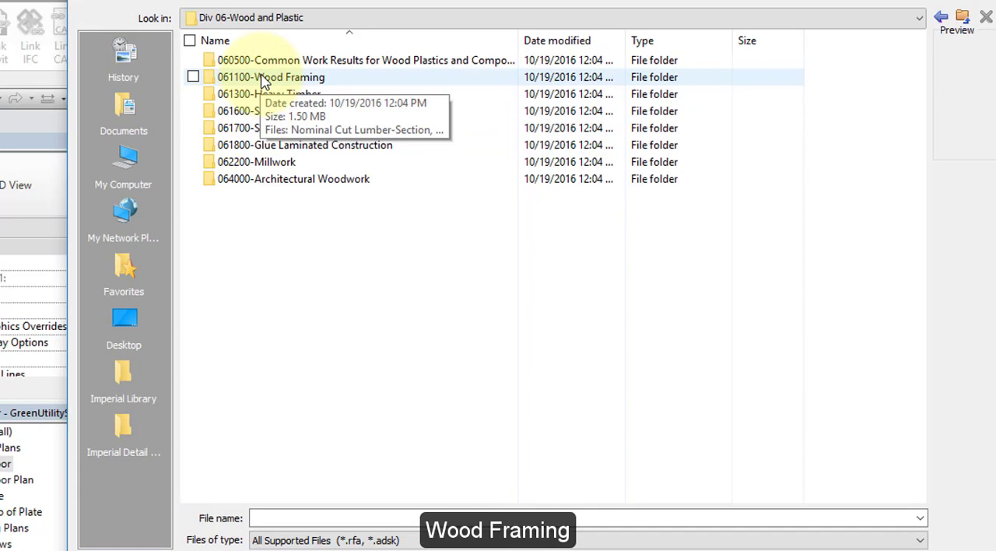
{"action": "double_click", "coordinate": [271, 76]}
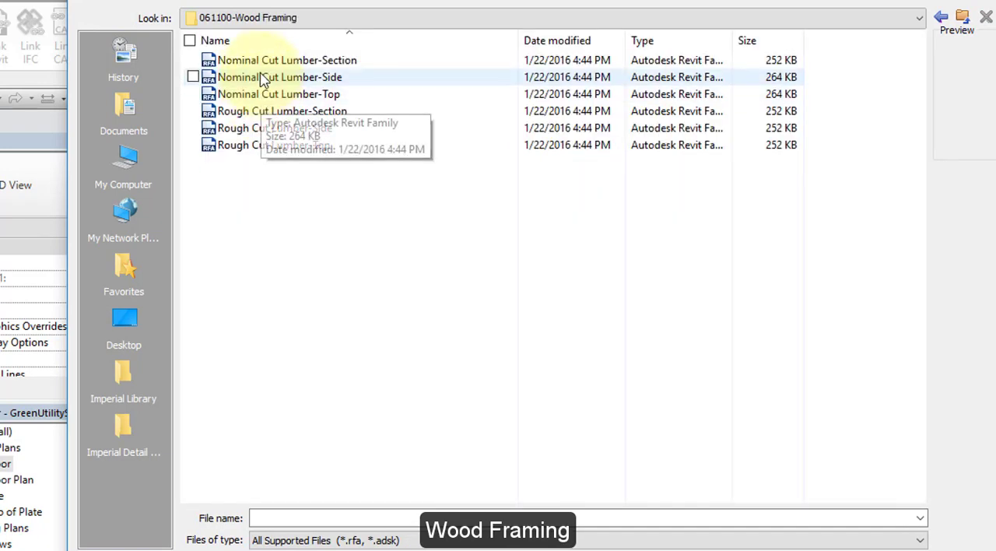
{"action": "mouse_move", "coordinate": [287, 59]}
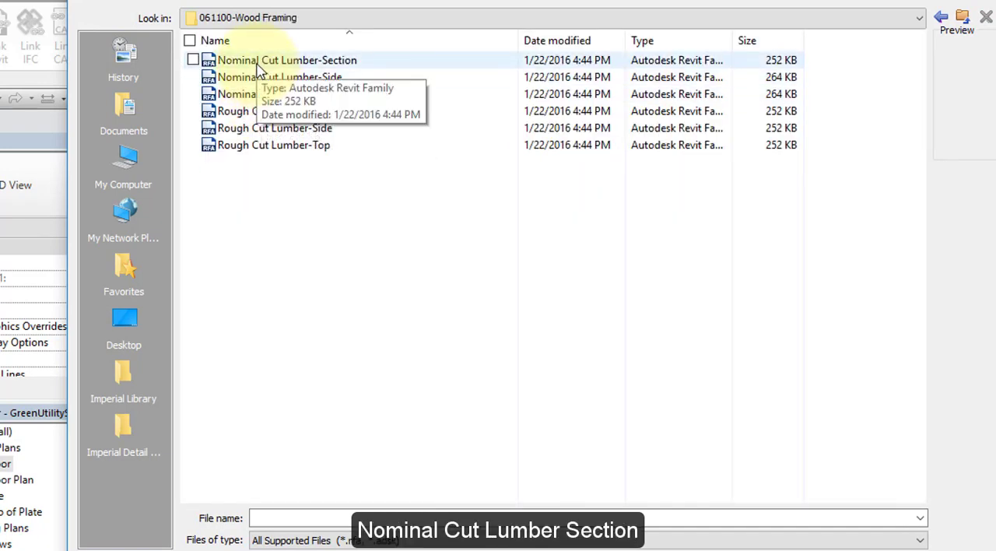
{"action": "double_click", "coordinate": [287, 59]}
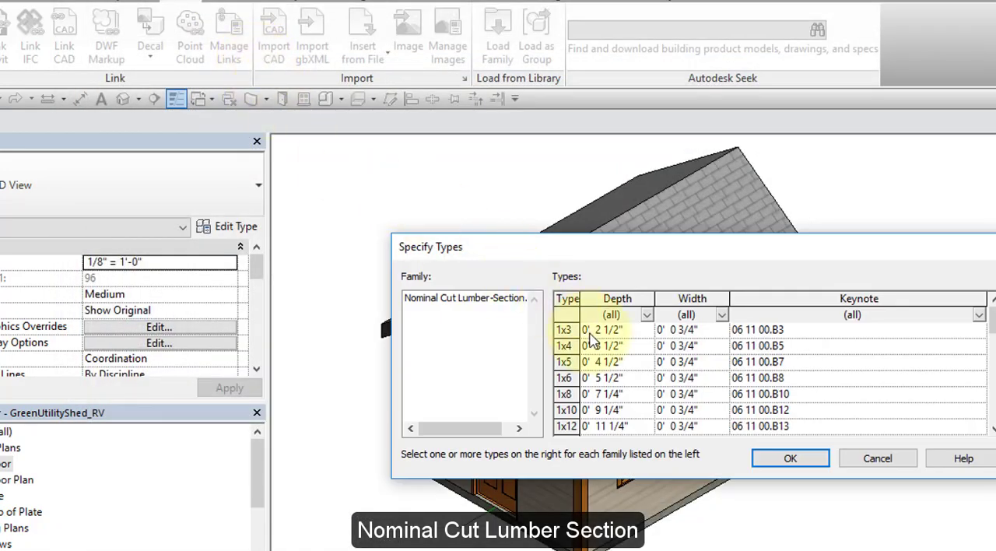
- Load the Nominal Cut Lumber-Section family with its 2x4, 2x6 and 2x8 types
{"action": "scroll", "scroll_direction": "down", "scroll_amount": 3}
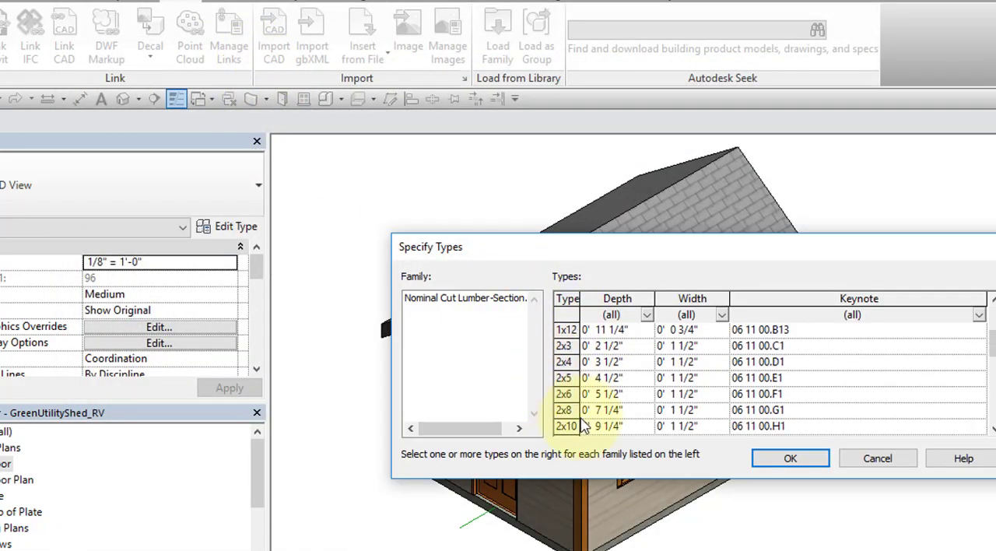
{"action": "left_click", "coordinate": [564, 361]}
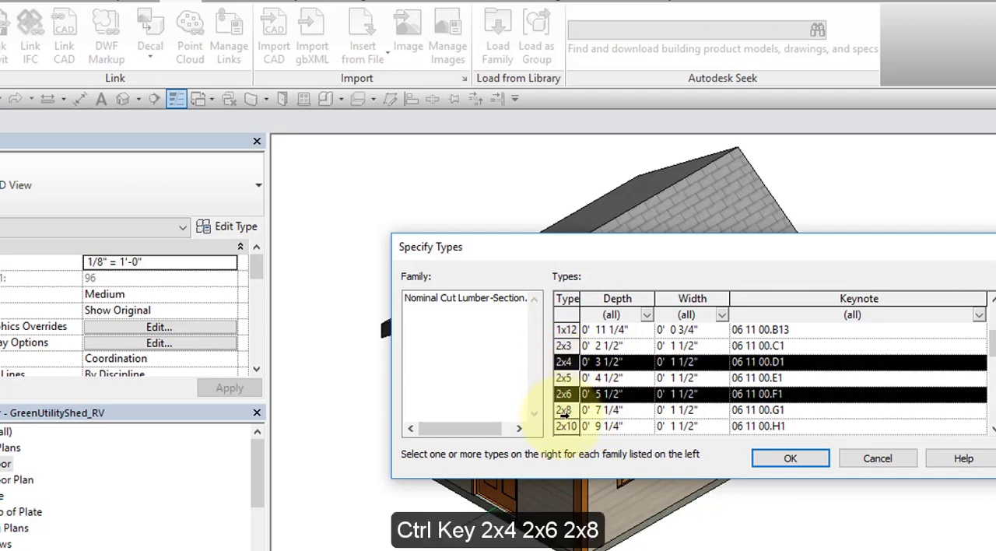
{"action": "left_click", "coordinate": [791, 458]}
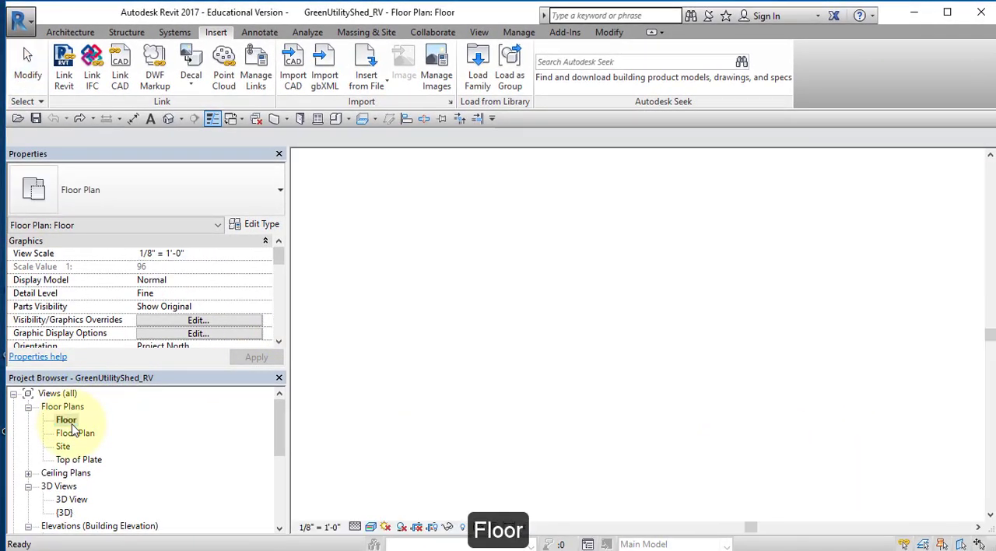
- From the Floor plan, draw a building section across the shed's left wall and adjust its extent
{"action": "double_click", "coordinate": [65, 420]}
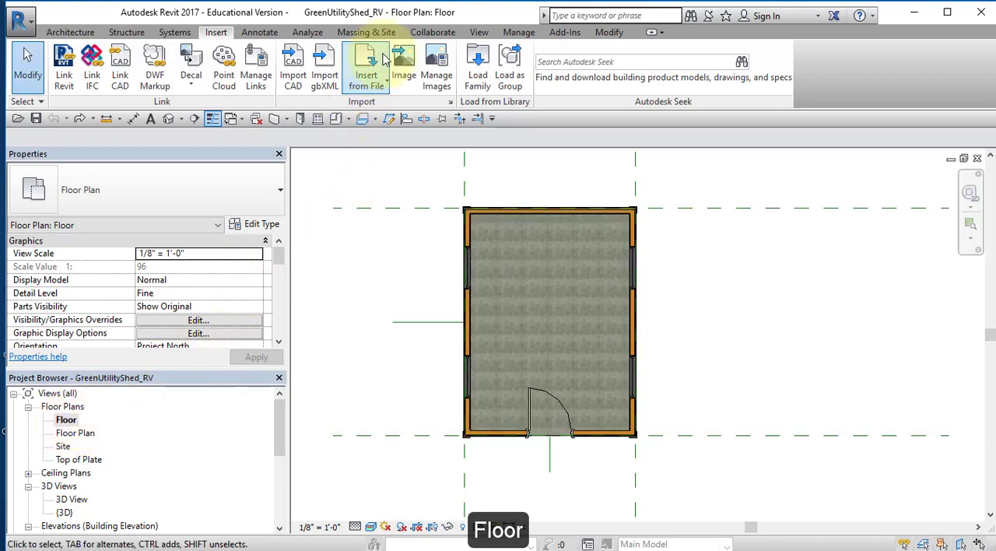
{"action": "left_click", "coordinate": [480, 31]}
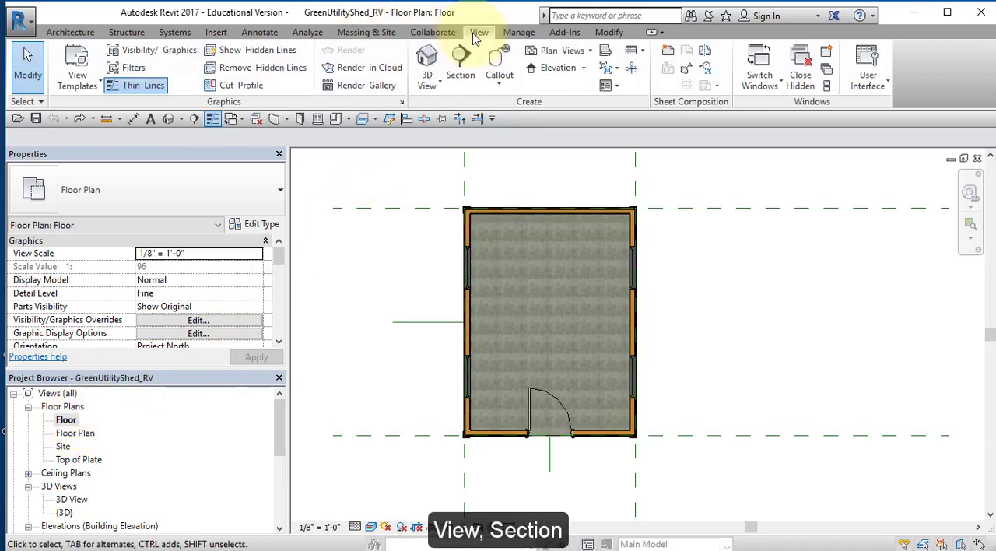
{"action": "mouse_move", "coordinate": [461, 55]}
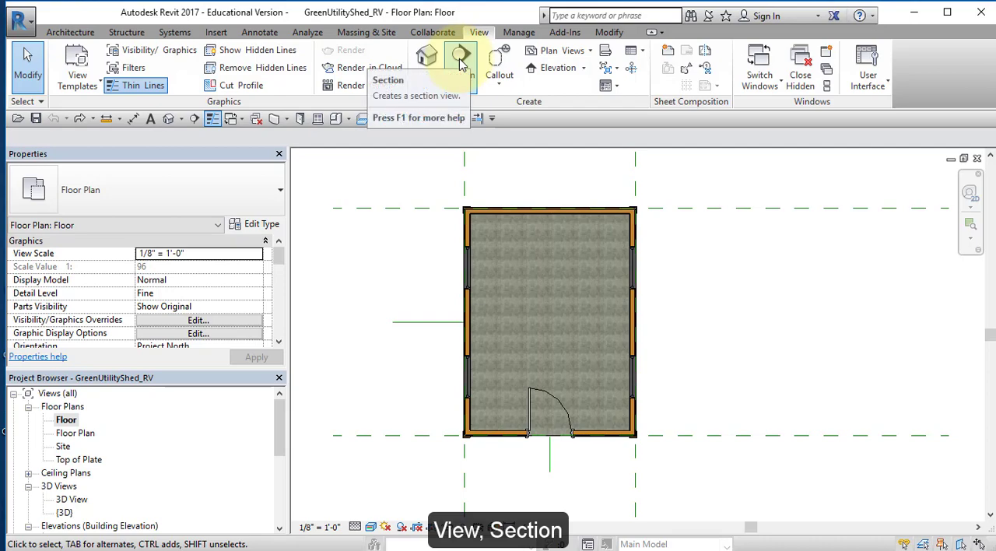
{"action": "left_click", "coordinate": [460, 59]}
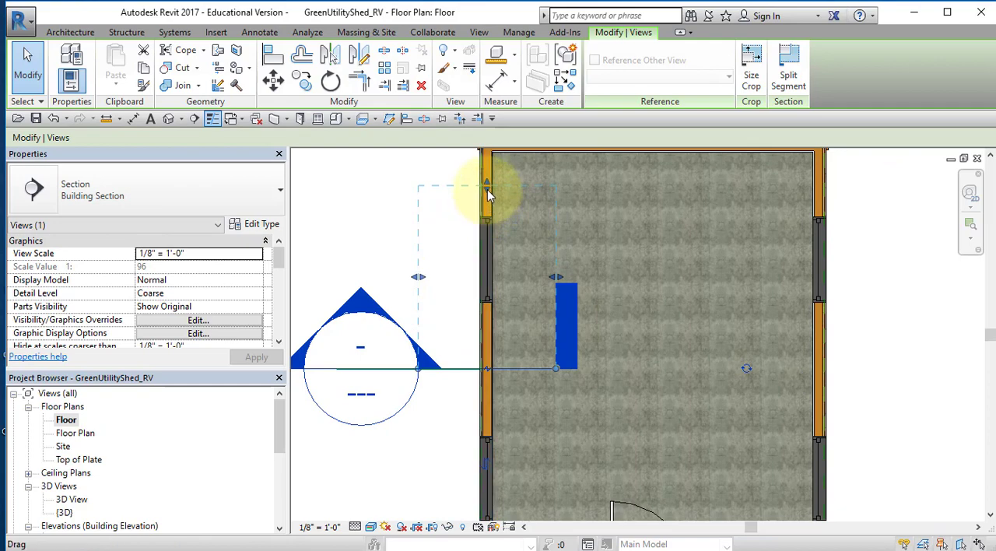
{"action": "mouse_move", "coordinate": [486, 195]}
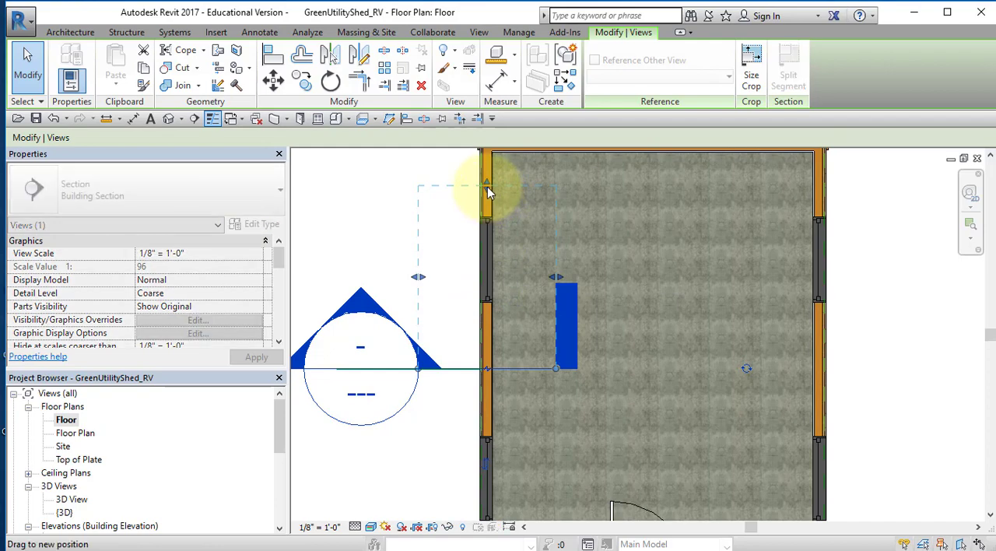
{"action": "left_click_drag", "start_coordinate": [486, 190], "coordinate": [486, 327]}
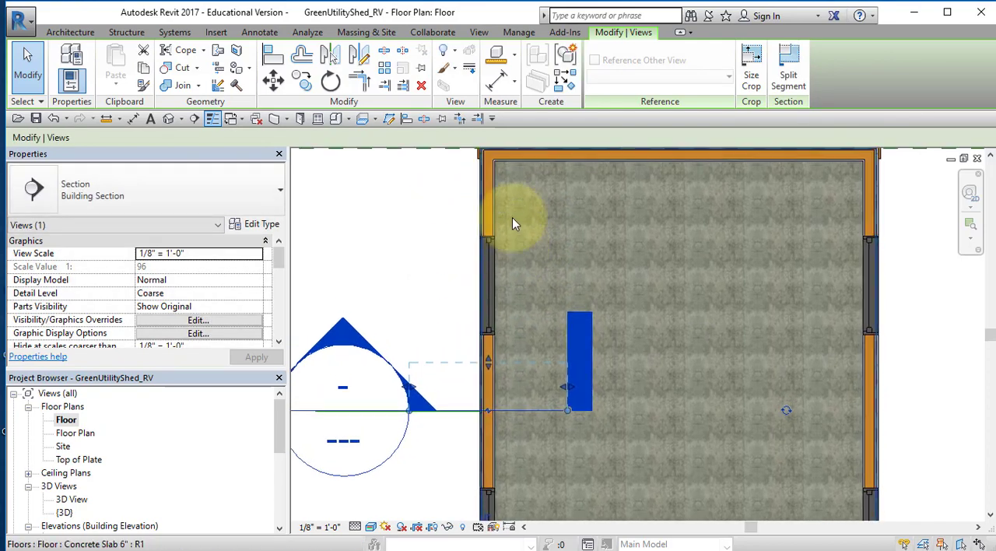
{"action": "left_click", "coordinate": [408, 408]}
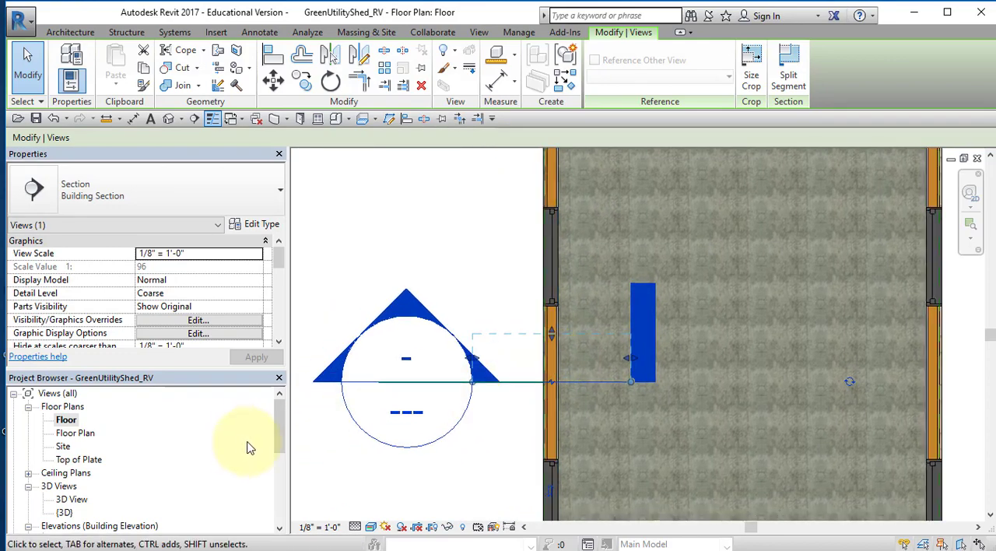
{"action": "left_click", "coordinate": [479, 31]}
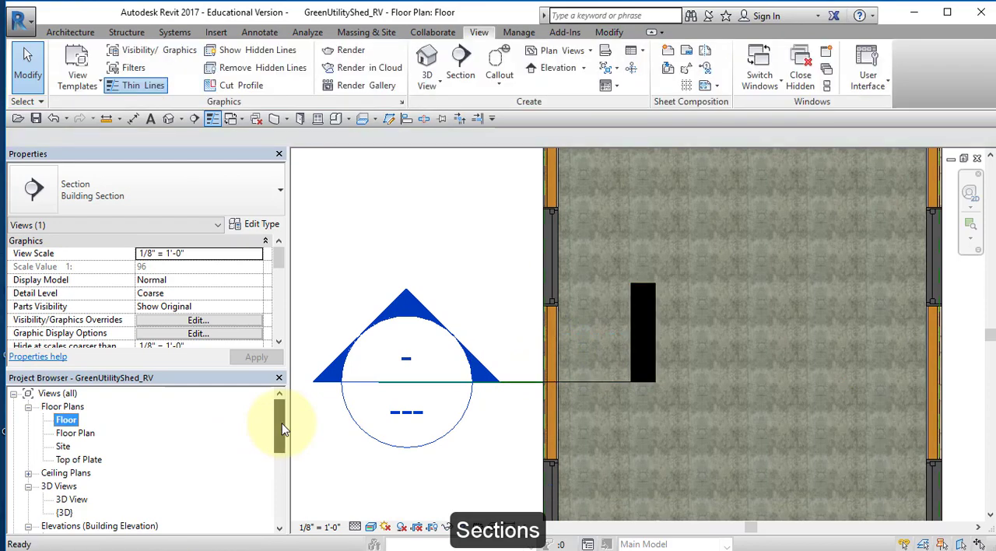
- Rename the Section 1 view to 'Wall Section' in the Project Browser
{"action": "scroll", "scroll_direction": "down", "scroll_amount": 3}
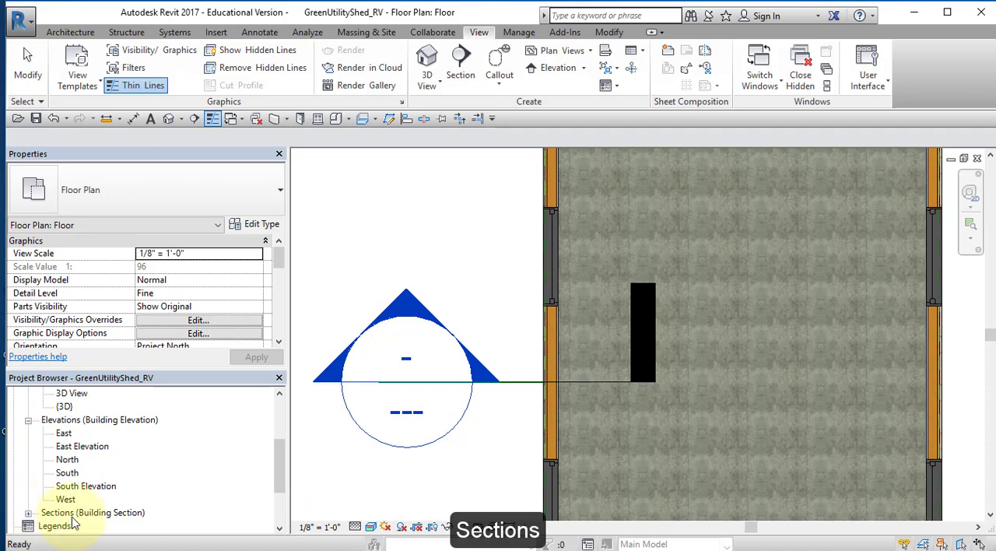
{"action": "scroll", "scroll_direction": "down", "scroll_amount": 3}
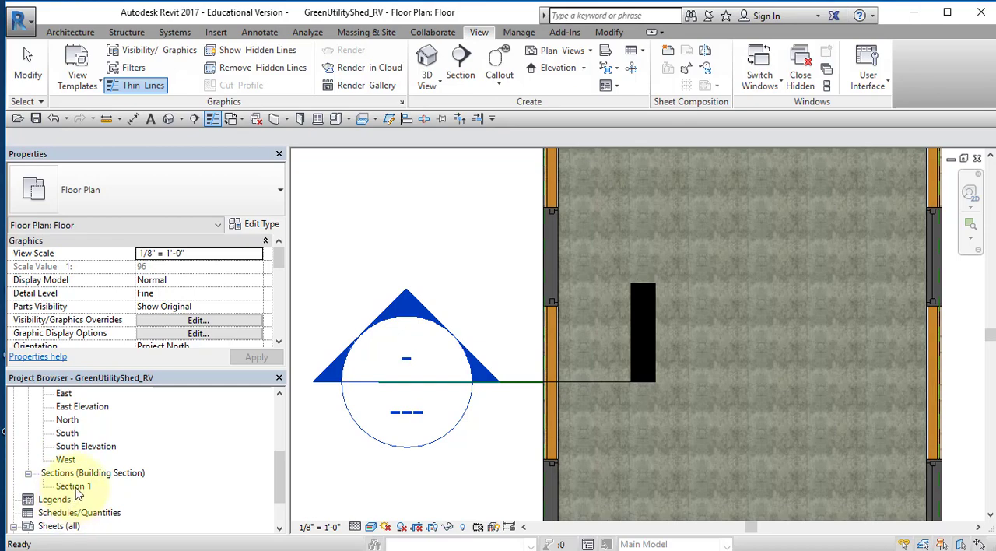
{"action": "left_click", "coordinate": [73, 486]}
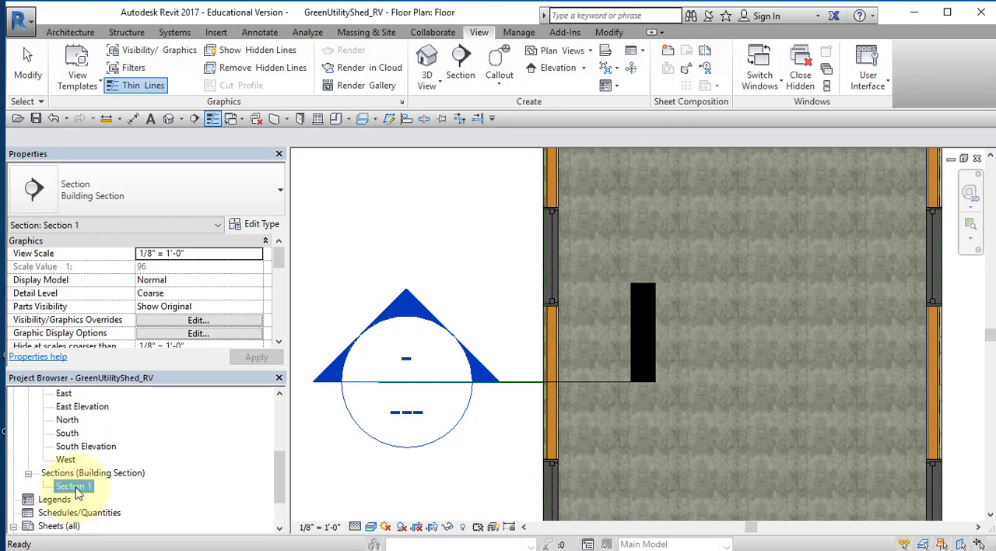
{"action": "right_click", "coordinate": [73, 486]}
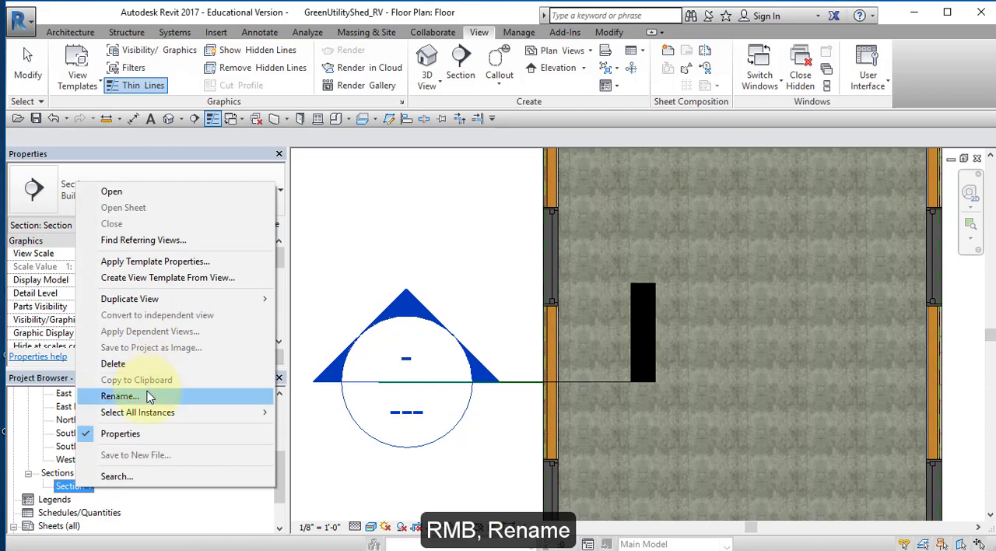
{"action": "left_click", "coordinate": [120, 396]}
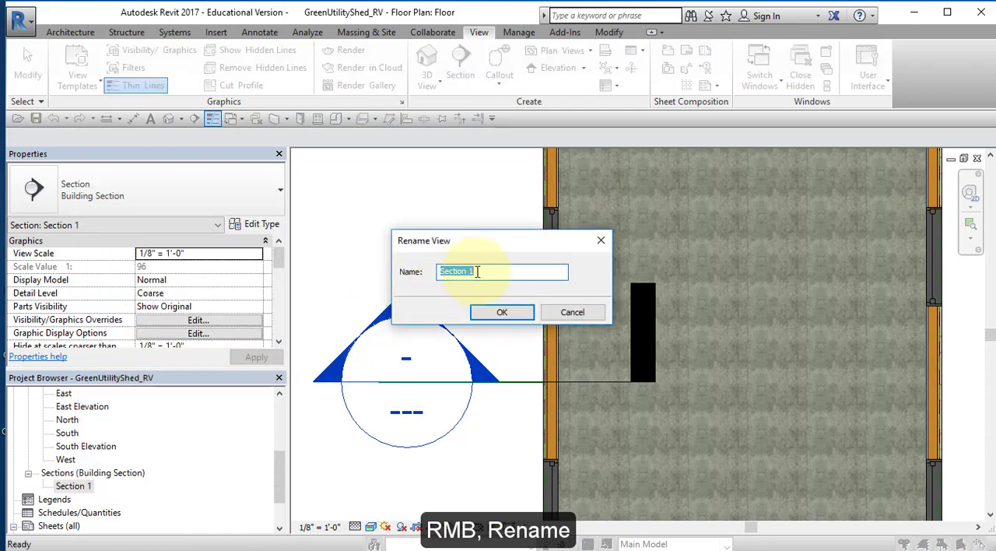
{"action": "type", "text": "Wall Section"}
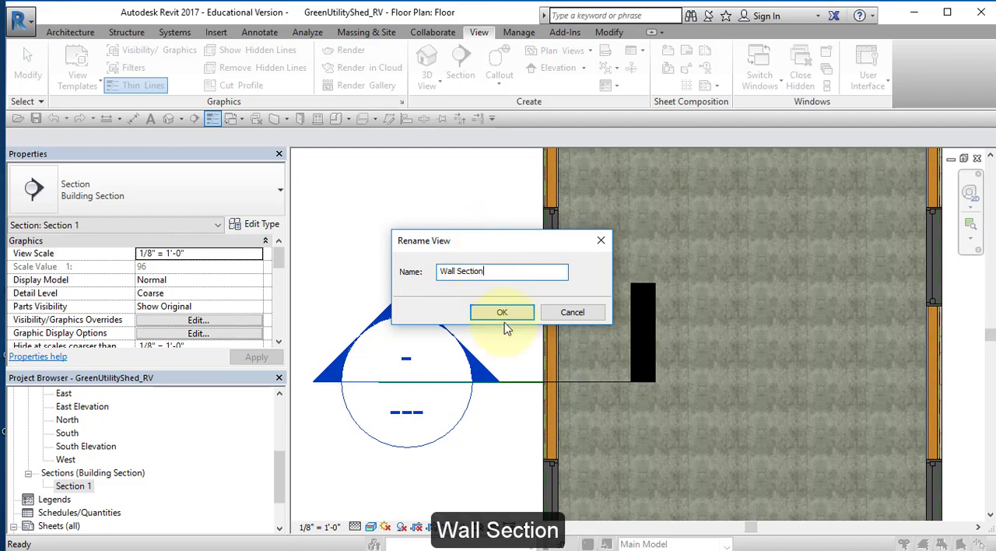
{"action": "left_click", "coordinate": [501, 311]}
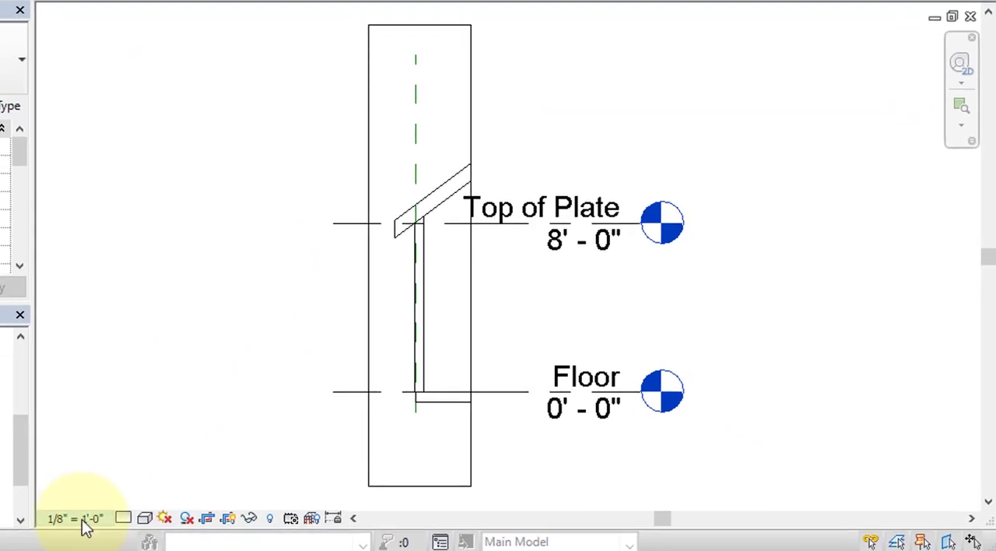
- Set Wall Section scale to 1/2" = 1'-0", hide the crop region and temporarily hide the reference plane category
{"action": "left_click", "coordinate": [75, 519]}
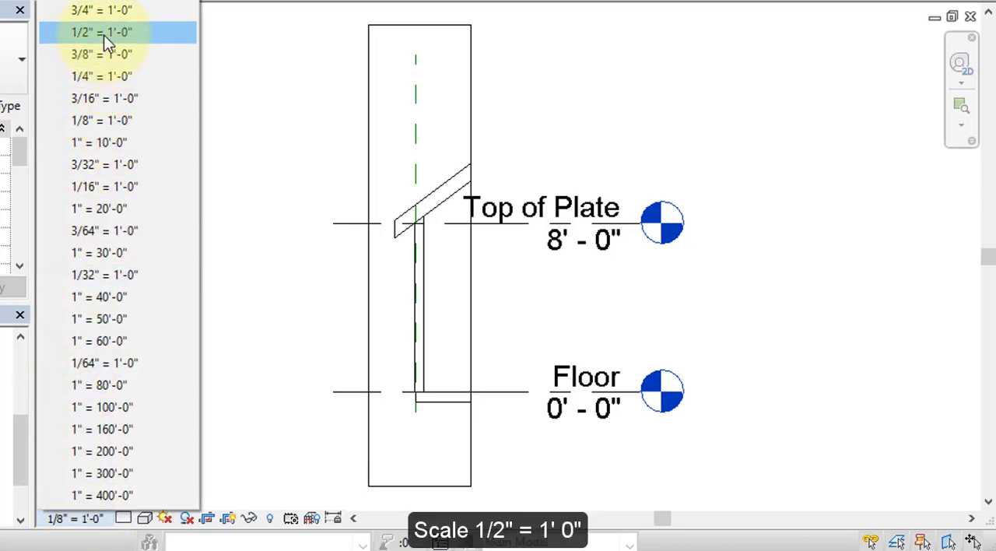
{"action": "left_click", "coordinate": [101, 31]}
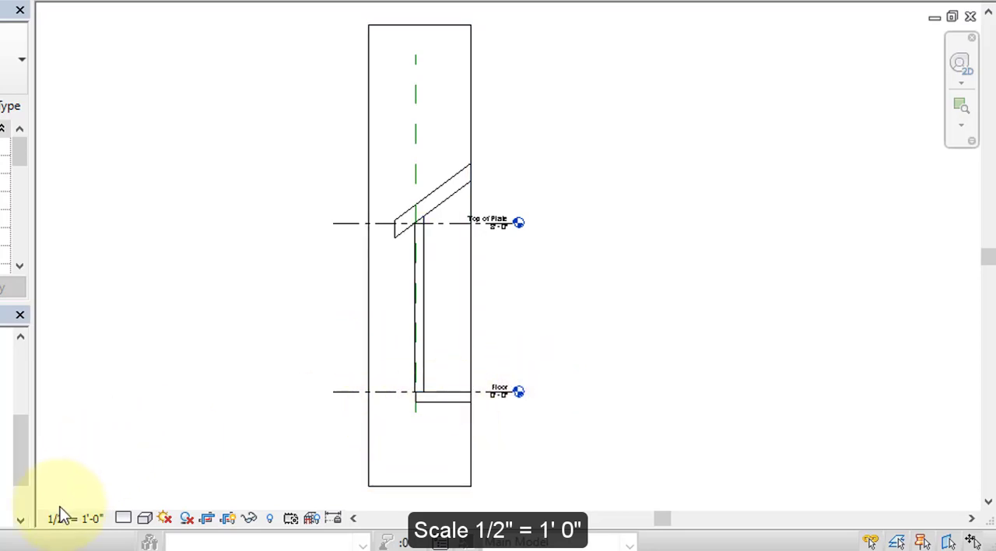
{"action": "mouse_move", "coordinate": [536, 323]}
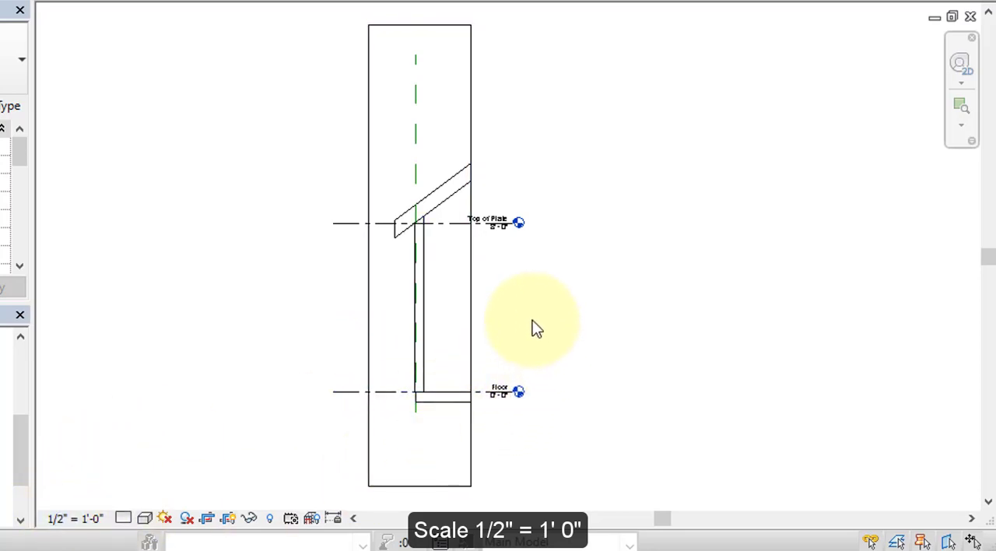
{"action": "mouse_move", "coordinate": [526, 281]}
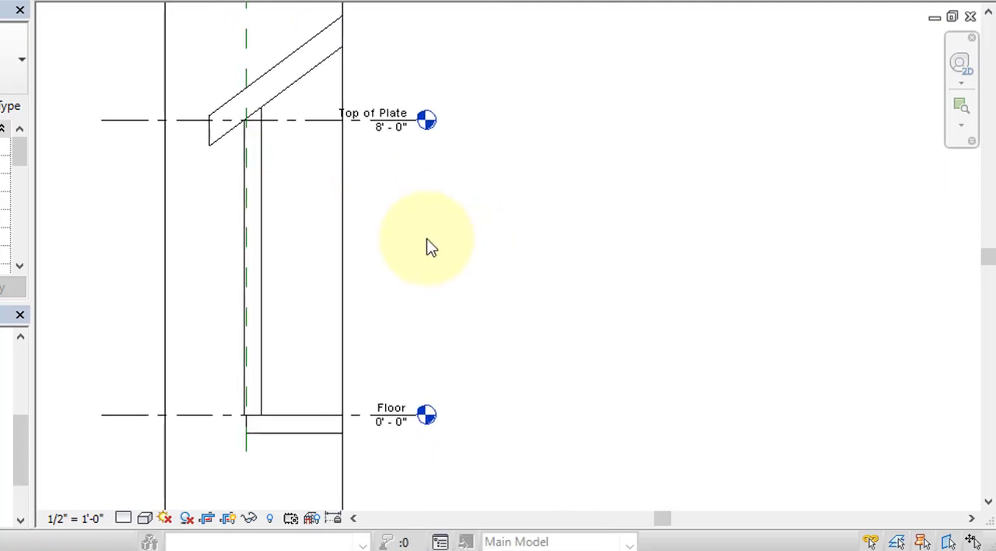
{"action": "mouse_move", "coordinate": [405, 336]}
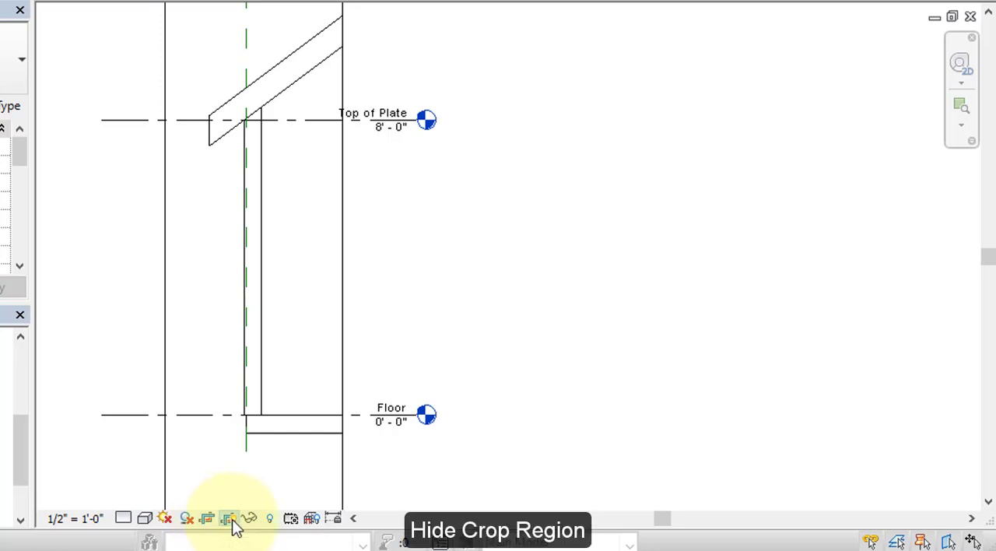
{"action": "left_click", "coordinate": [229, 519]}
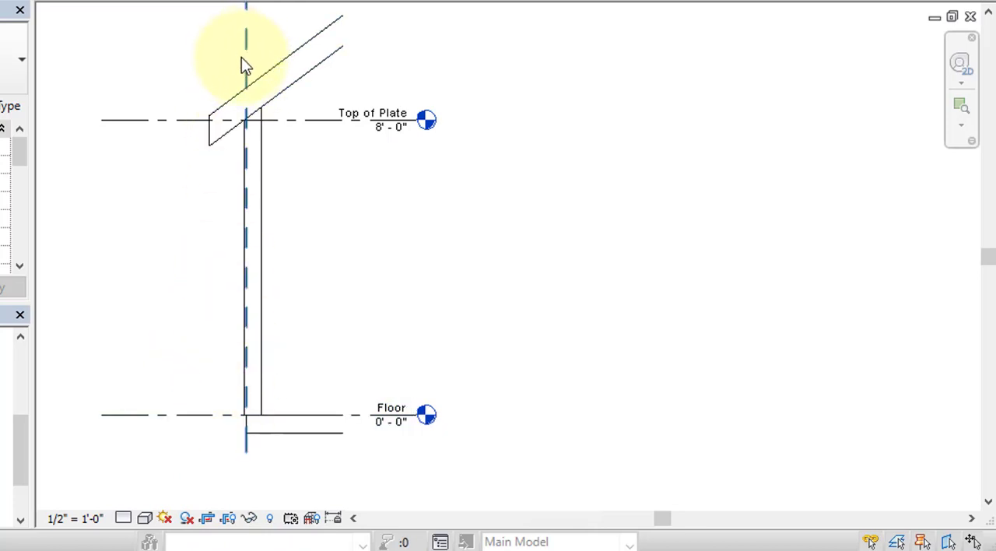
{"action": "mouse_move", "coordinate": [248, 53]}
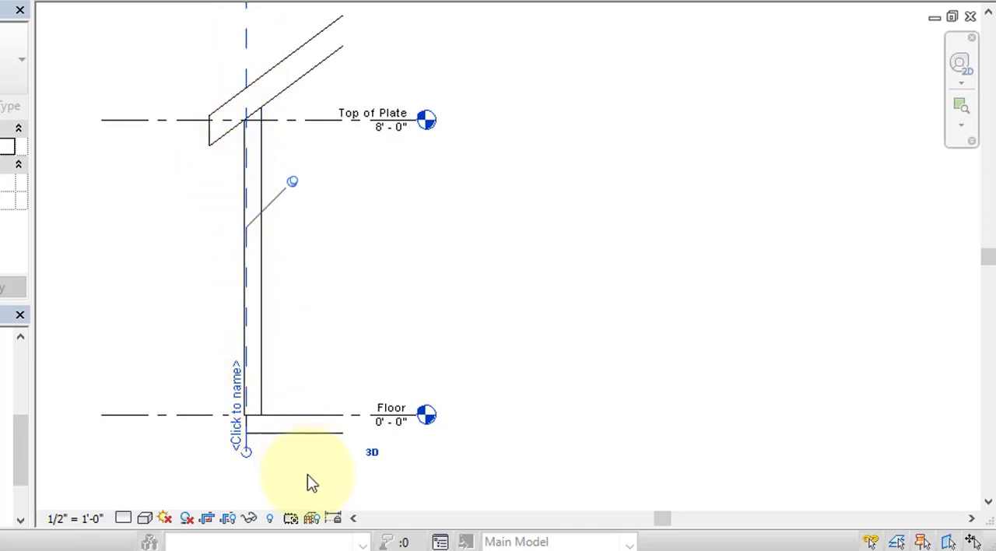
{"action": "mouse_move", "coordinate": [249, 519]}
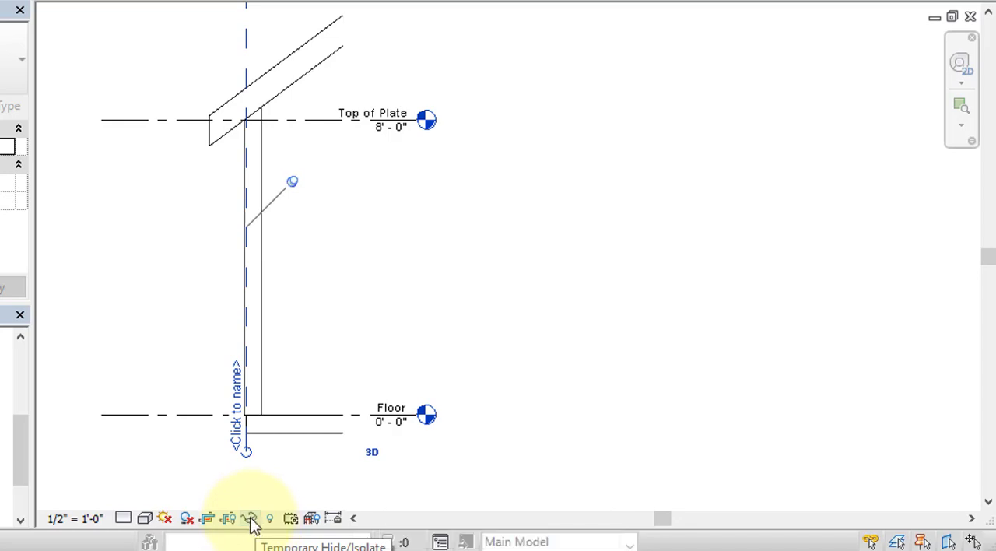
{"action": "left_click", "coordinate": [250, 519]}
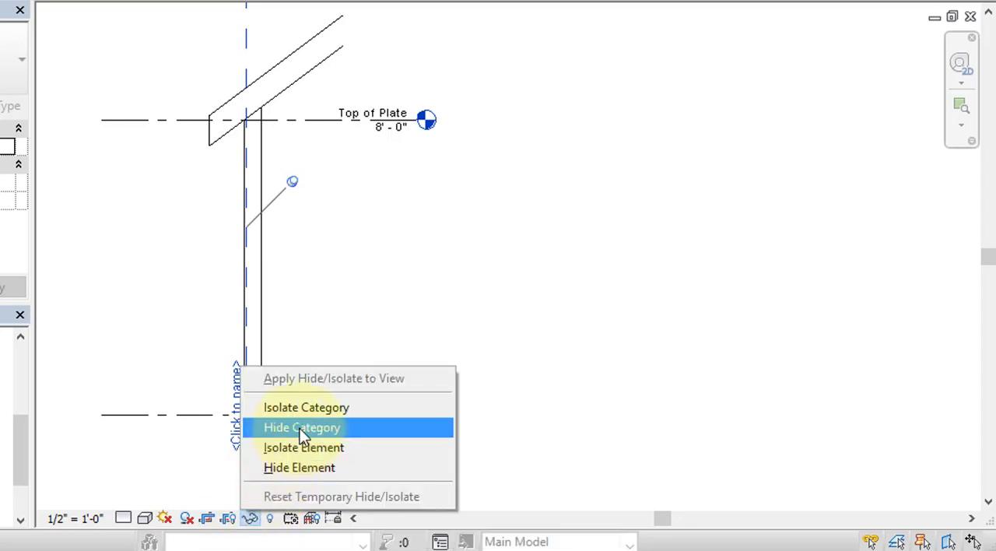
{"action": "left_click", "coordinate": [302, 427]}
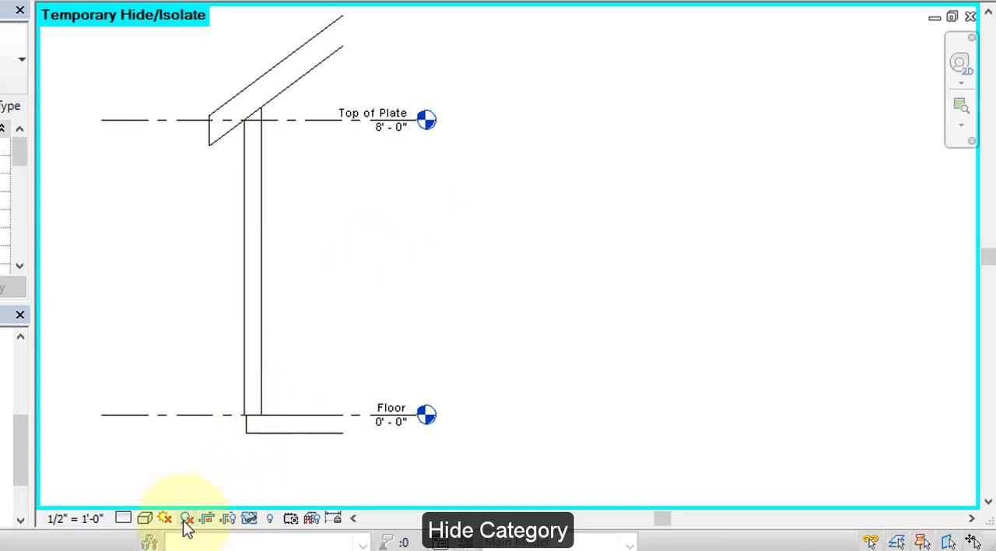
{"action": "mouse_move", "coordinate": [123, 519]}
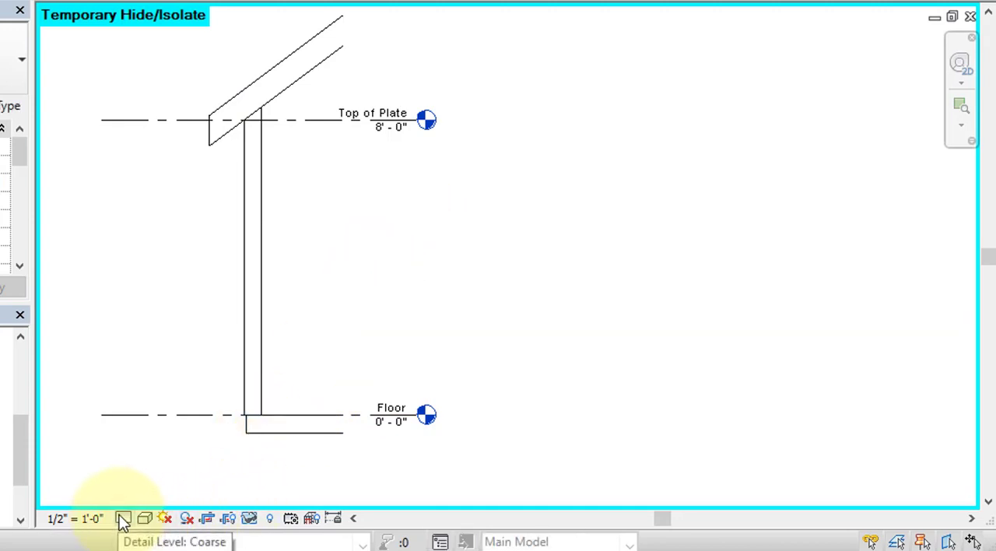
- Set the Wall Section to Fine detail level and Realistic visual style
{"action": "left_click", "coordinate": [125, 518]}
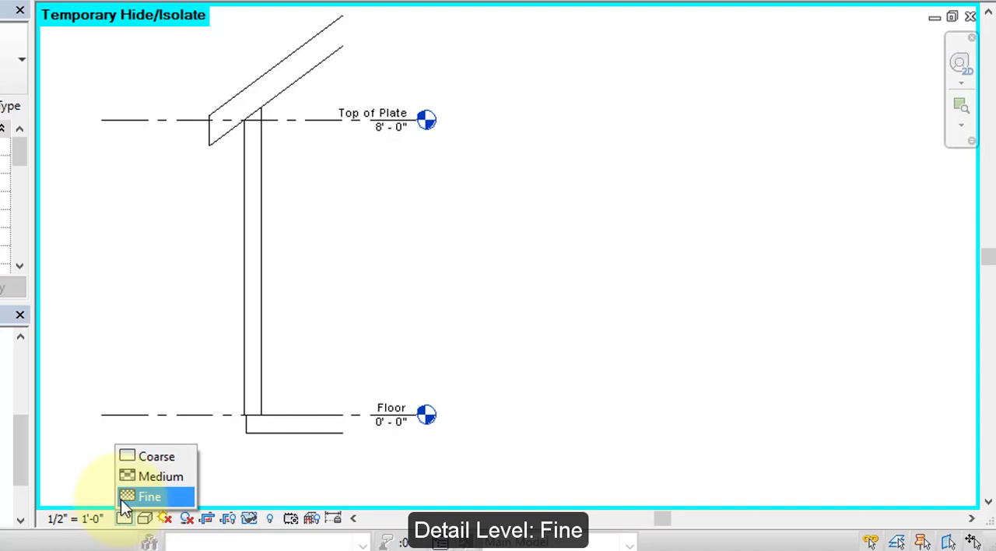
{"action": "left_click", "coordinate": [150, 495]}
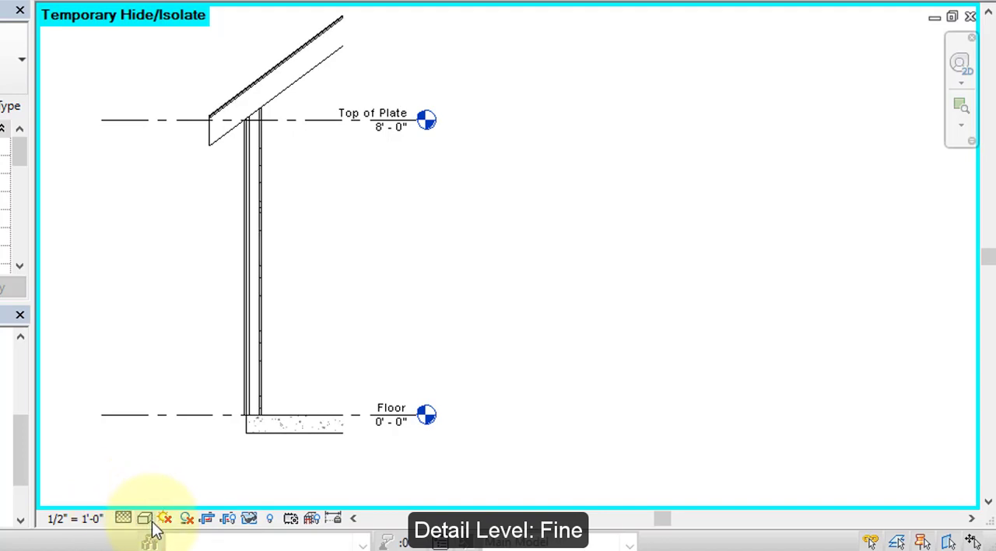
{"action": "left_click", "coordinate": [146, 519]}
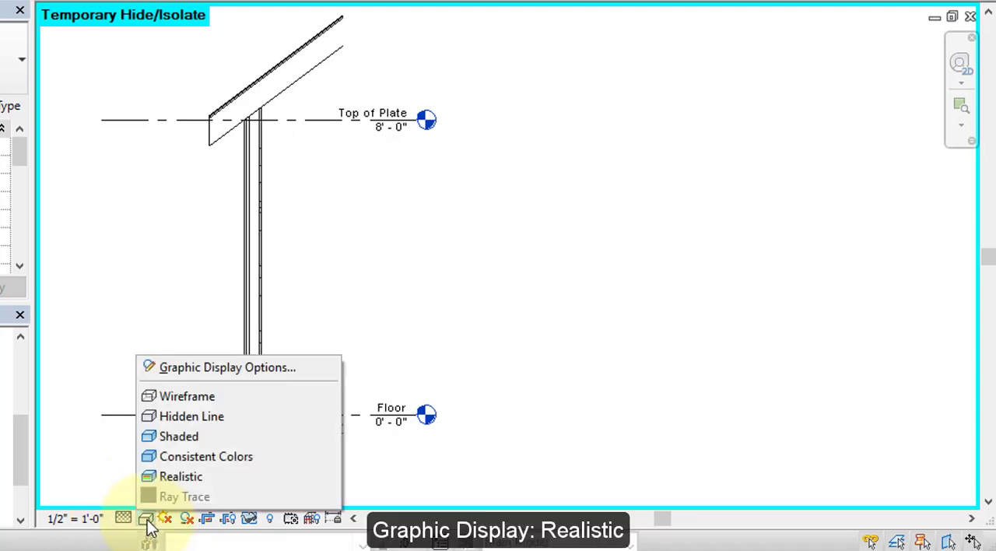
{"action": "mouse_move", "coordinate": [181, 477]}
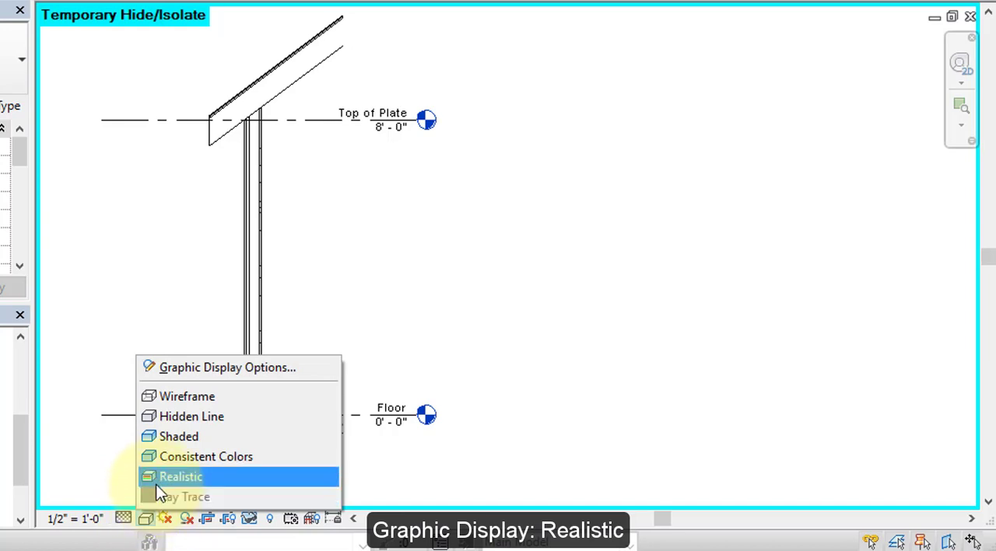
{"action": "left_click", "coordinate": [180, 476]}
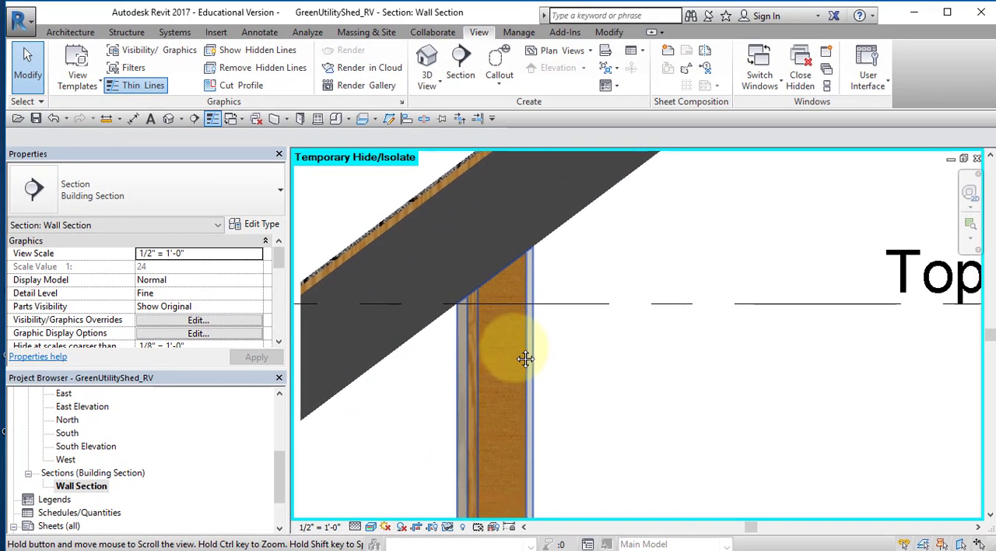
- Place a Nominal Cut Lumber-Section 2x4 detail component beside the wall top near Top of Plate
{"action": "left_click", "coordinate": [217, 31]}
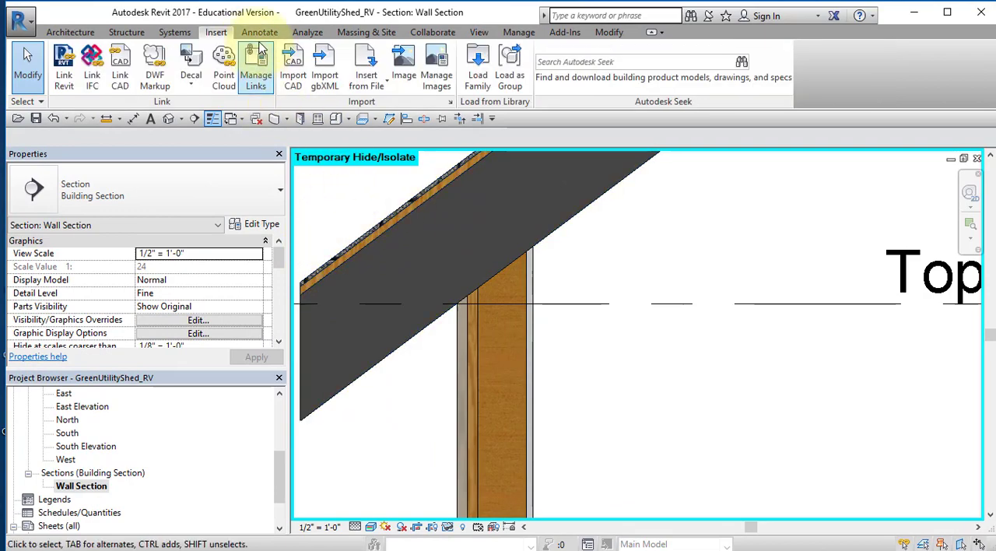
{"action": "left_click", "coordinate": [259, 31]}
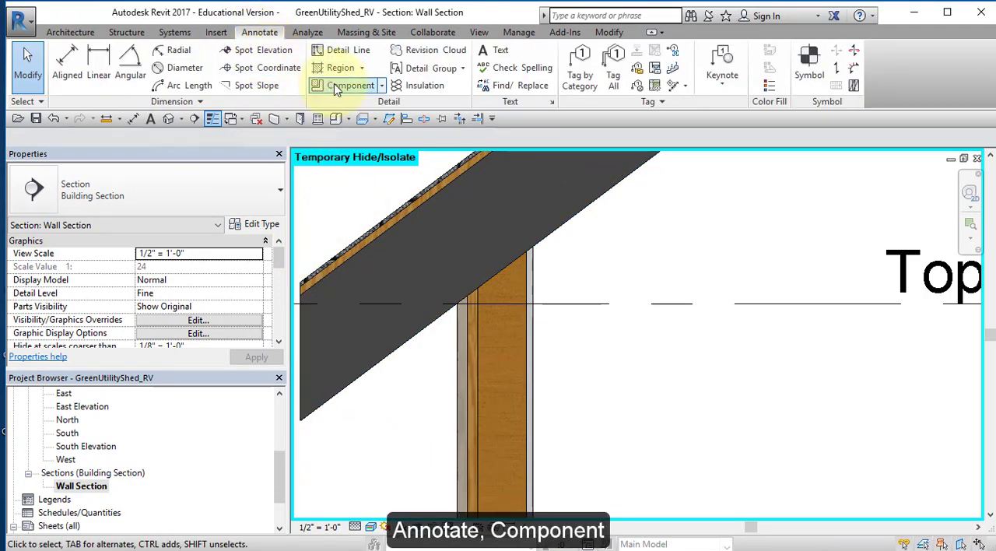
{"action": "left_click", "coordinate": [349, 84]}
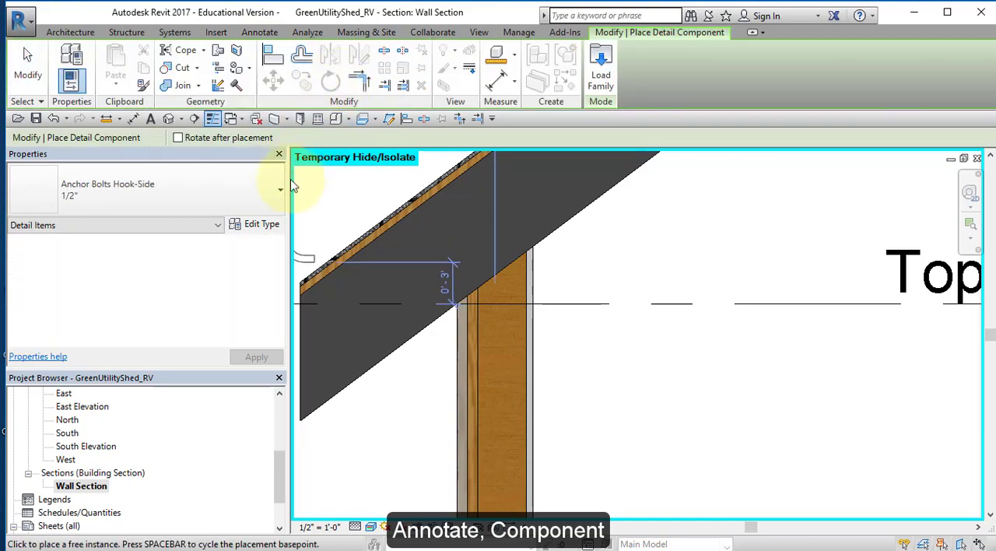
{"action": "left_click", "coordinate": [280, 190]}
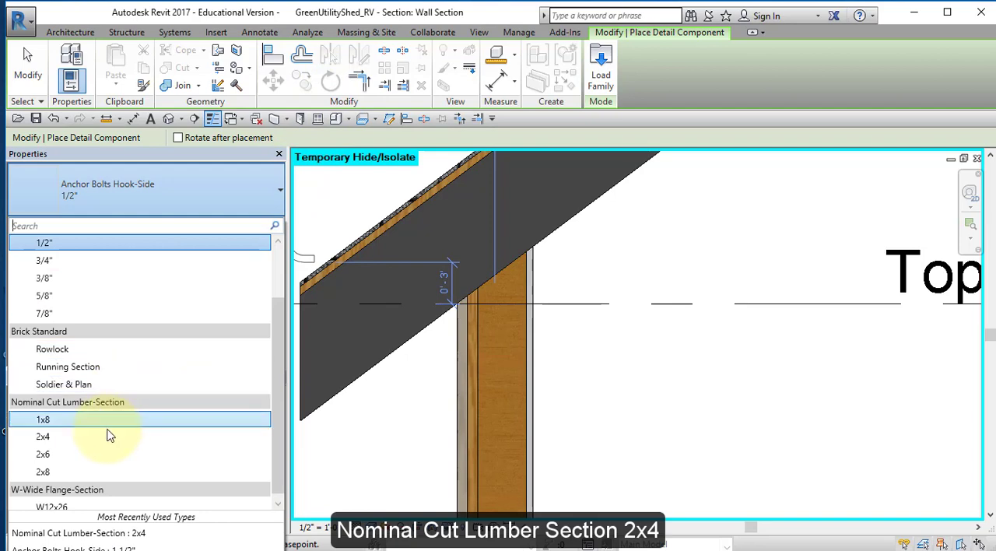
{"action": "mouse_move", "coordinate": [80, 440]}
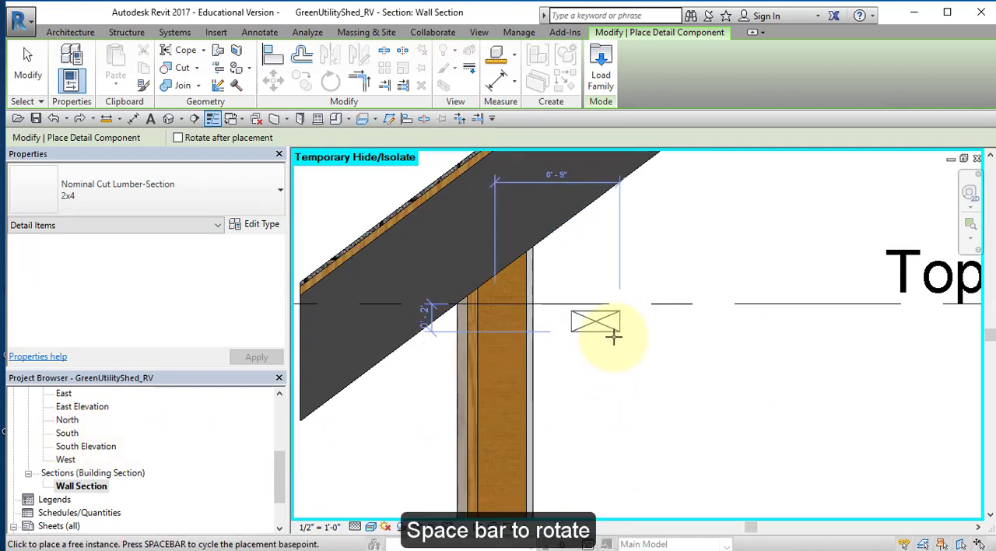
{"action": "left_click", "coordinate": [594, 303]}
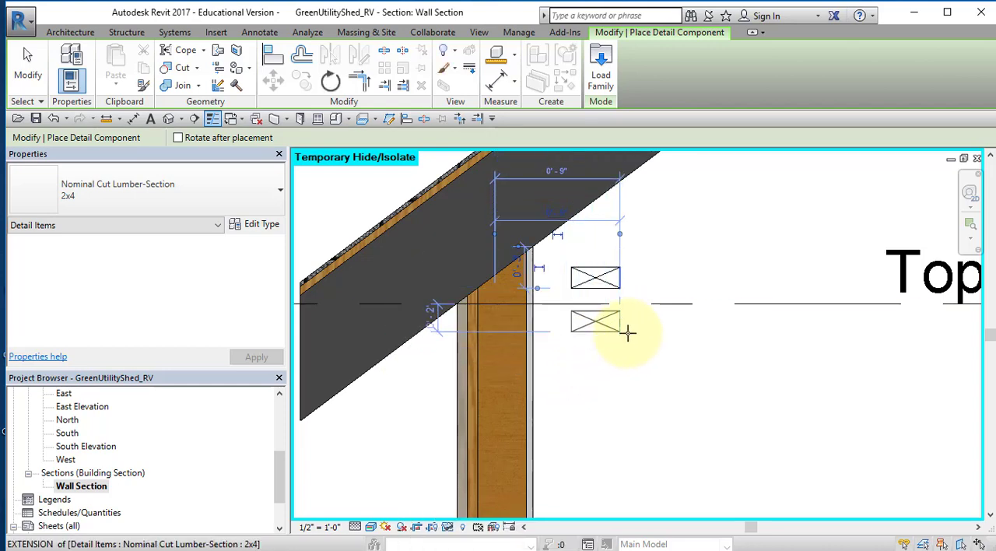
{"action": "right_click", "coordinate": [629, 333]}
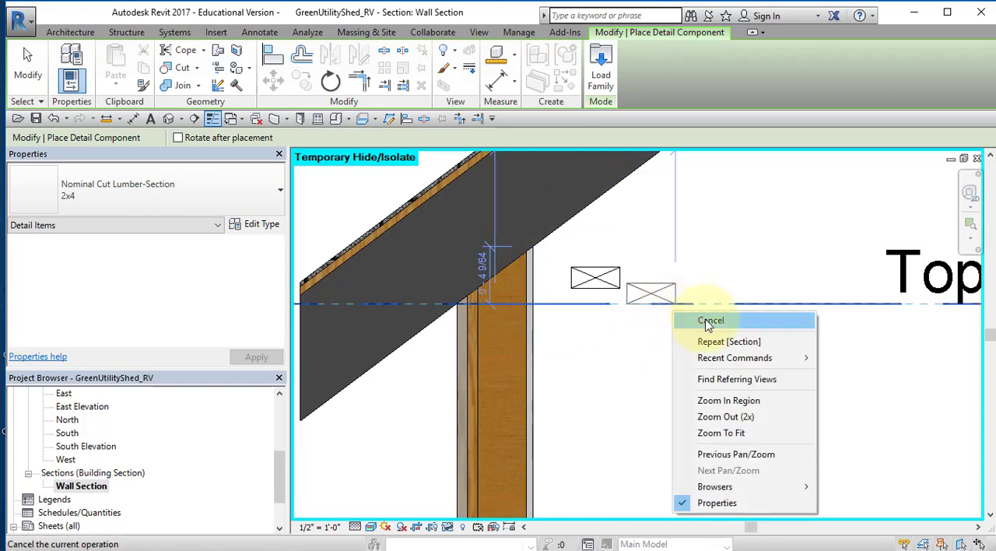
{"action": "left_click", "coordinate": [710, 321]}
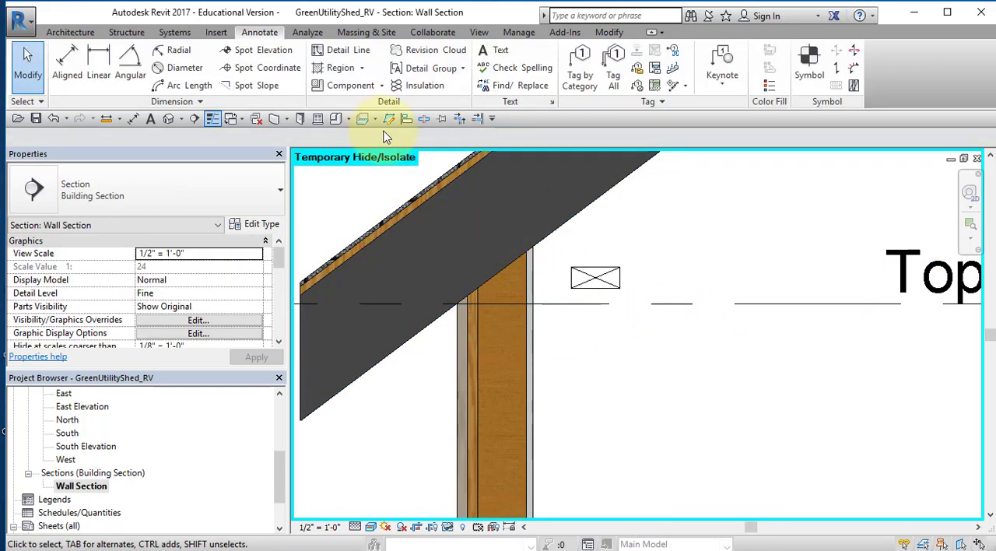
- Align the 2x4 top edge to the Top of Plate level and its side flush with the wall face
{"action": "left_click", "coordinate": [594, 277]}
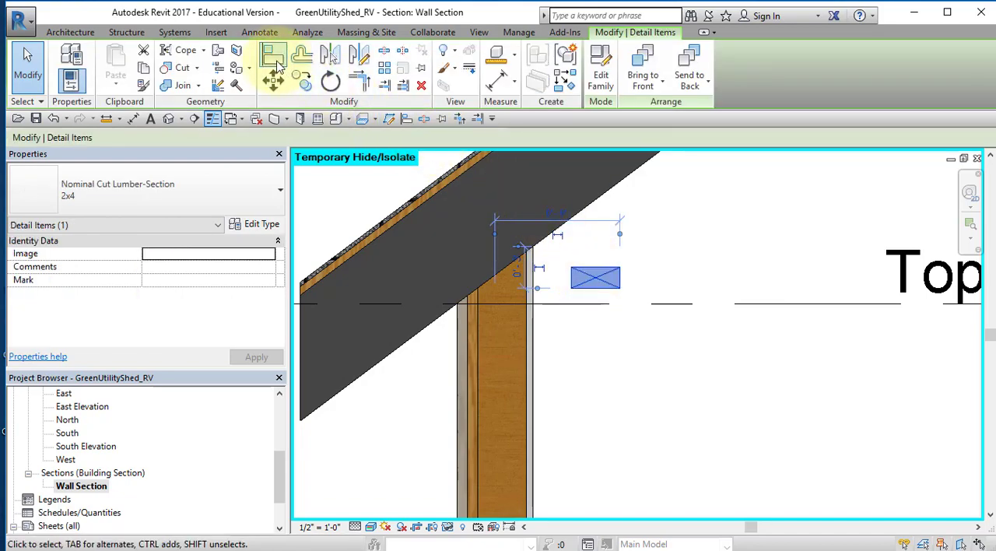
{"action": "left_click", "coordinate": [274, 53]}
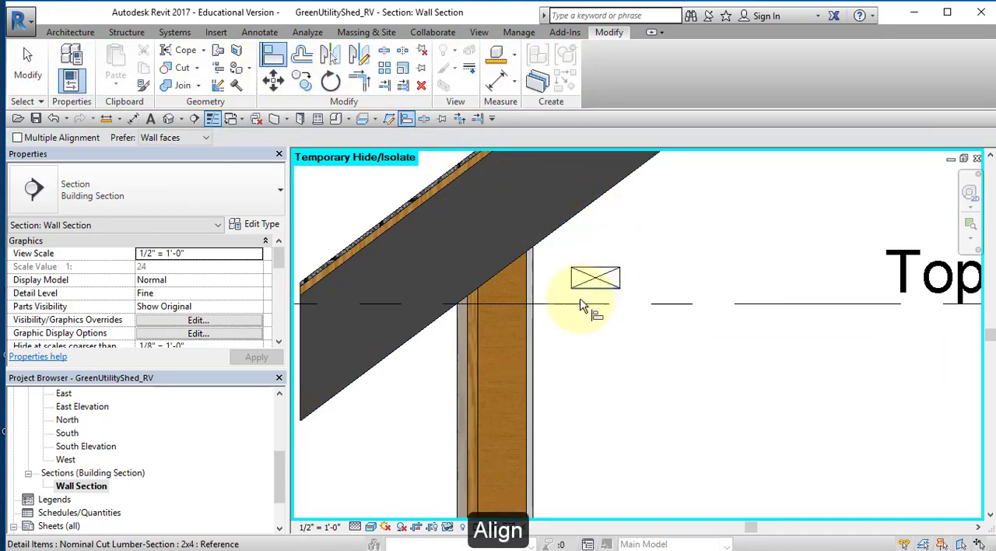
{"action": "left_click", "coordinate": [568, 303]}
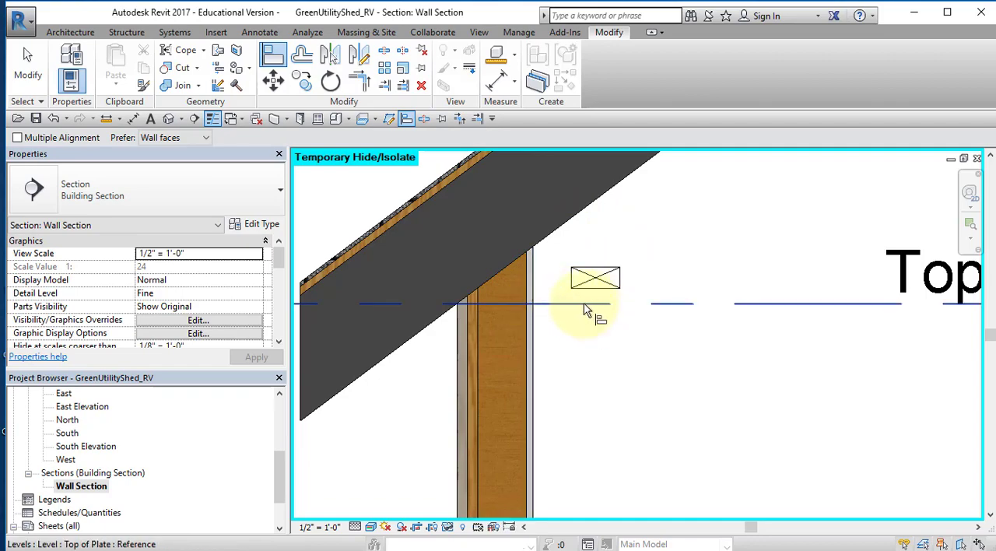
{"action": "mouse_move", "coordinate": [600, 276]}
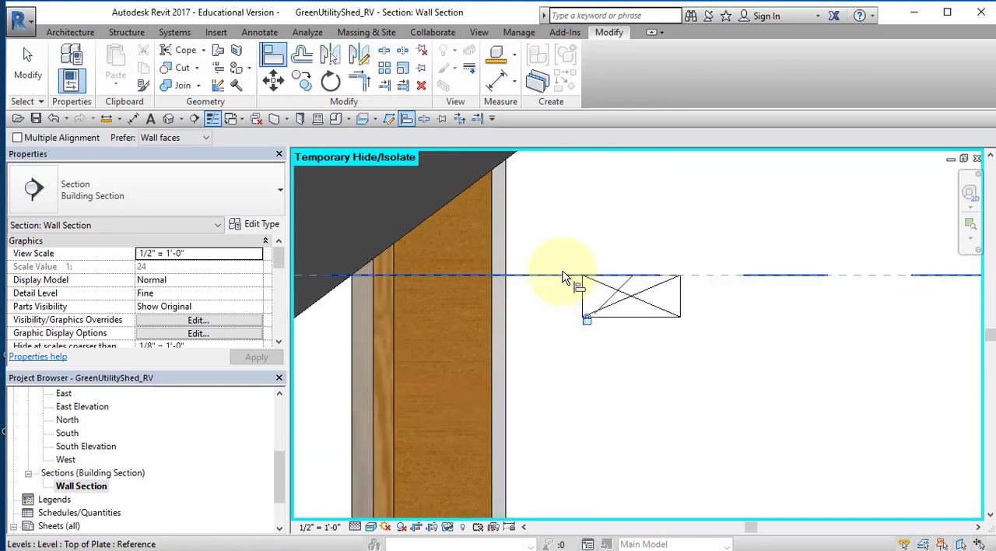
{"action": "left_click", "coordinate": [397, 302]}
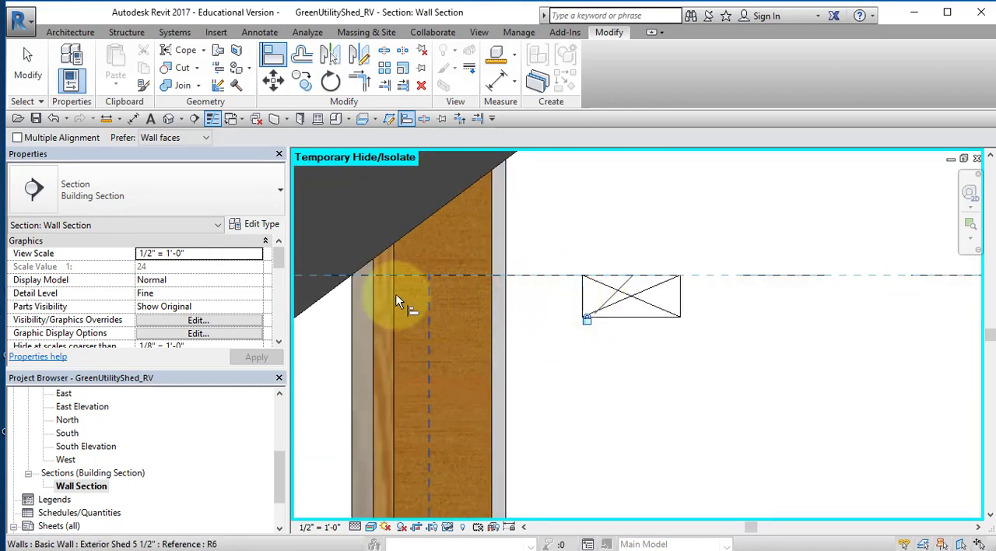
{"action": "mouse_move", "coordinate": [402, 302]}
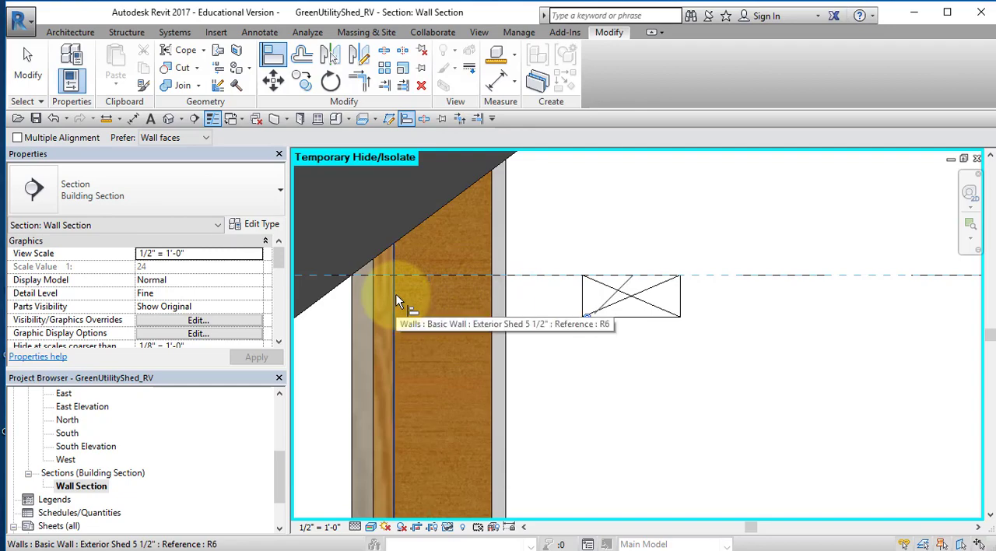
{"action": "left_click", "coordinate": [396, 302]}
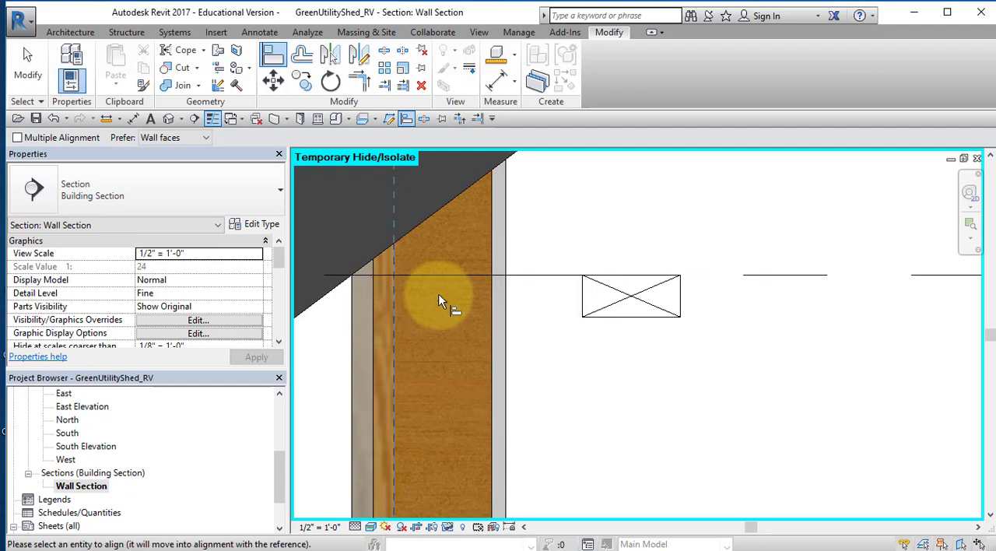
{"action": "mouse_move", "coordinate": [583, 299]}
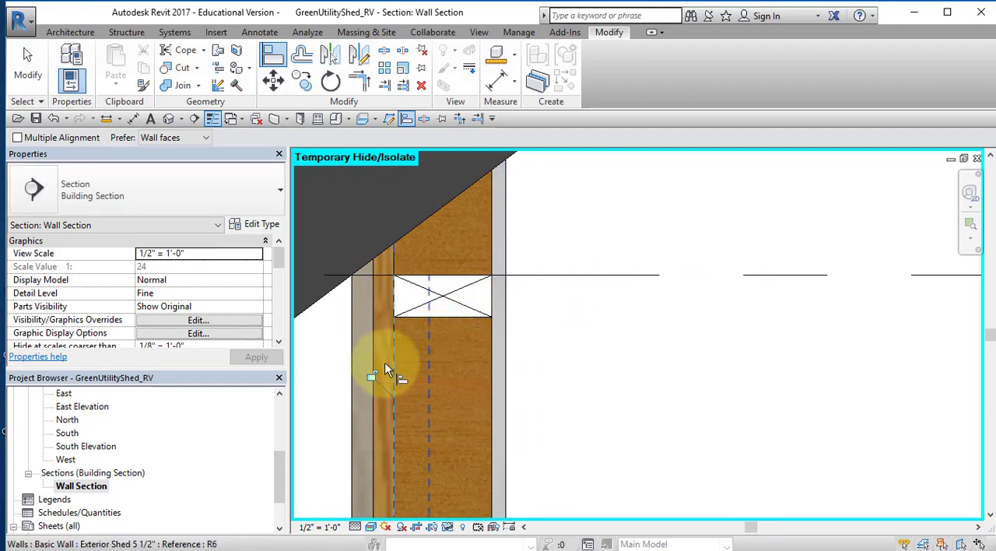
{"action": "left_click", "coordinate": [443, 296]}
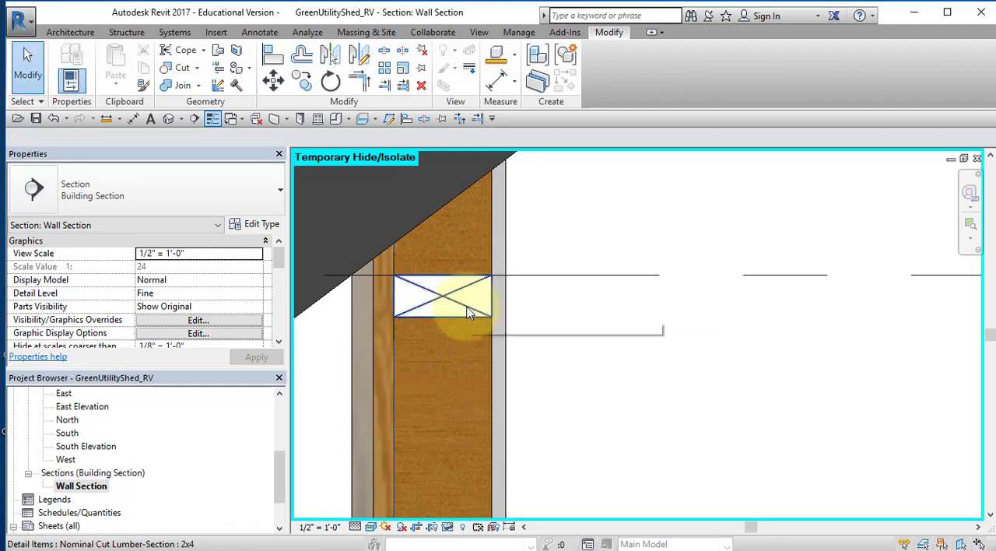
- Rotate a copy of the 2x4 about its midpoint to add a second 2x4 below, doubling the top plate
{"action": "left_click", "coordinate": [443, 298]}
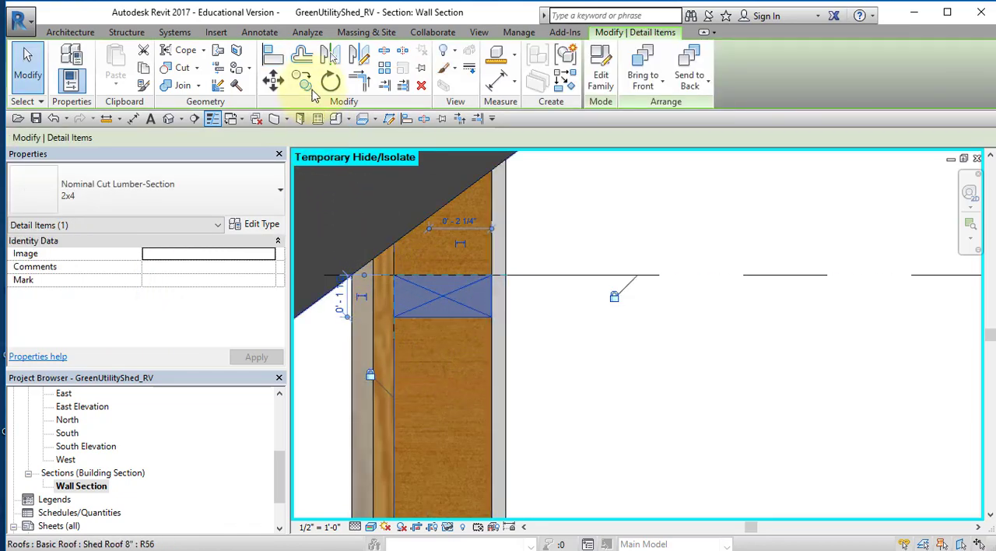
{"action": "left_click", "coordinate": [304, 81]}
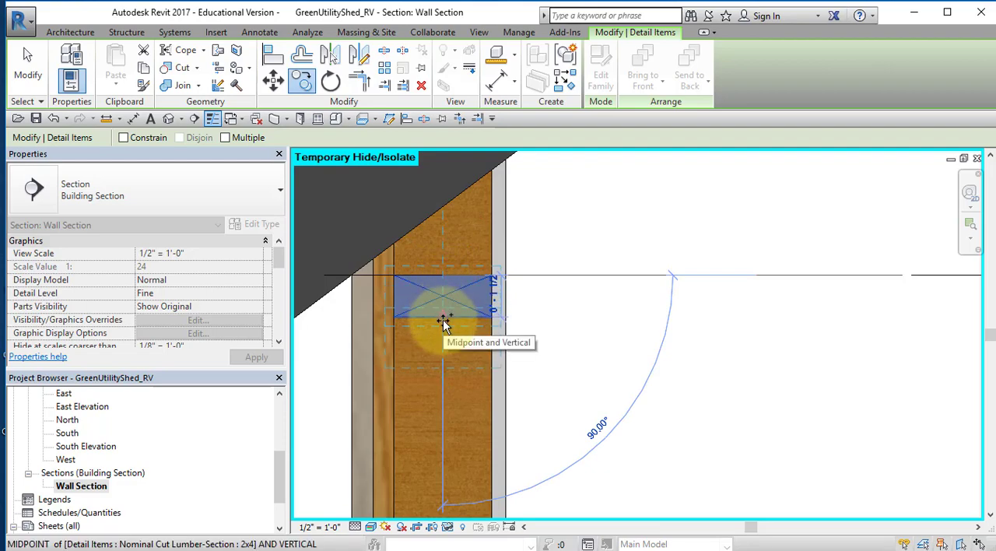
{"action": "left_click", "coordinate": [444, 322]}
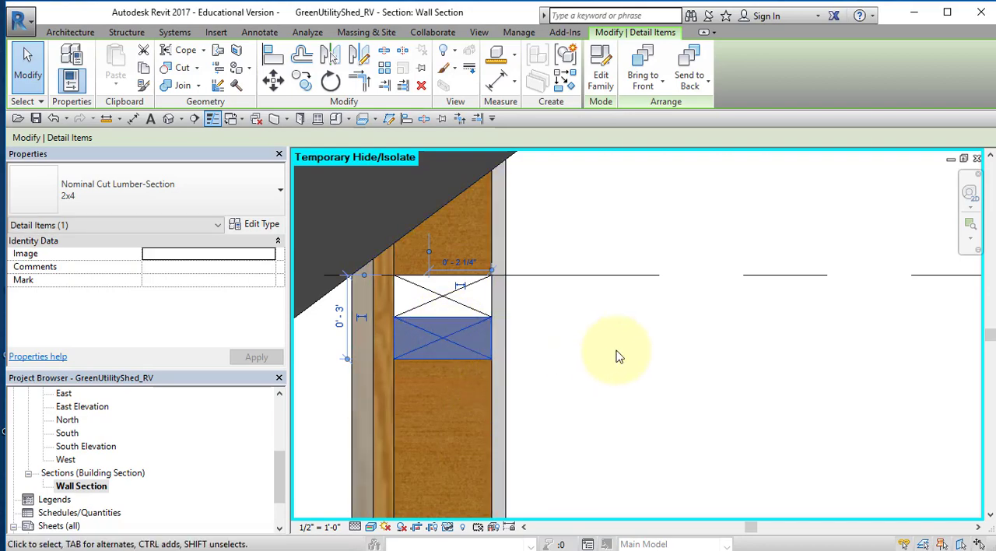
{"action": "mouse_move", "coordinate": [629, 343]}
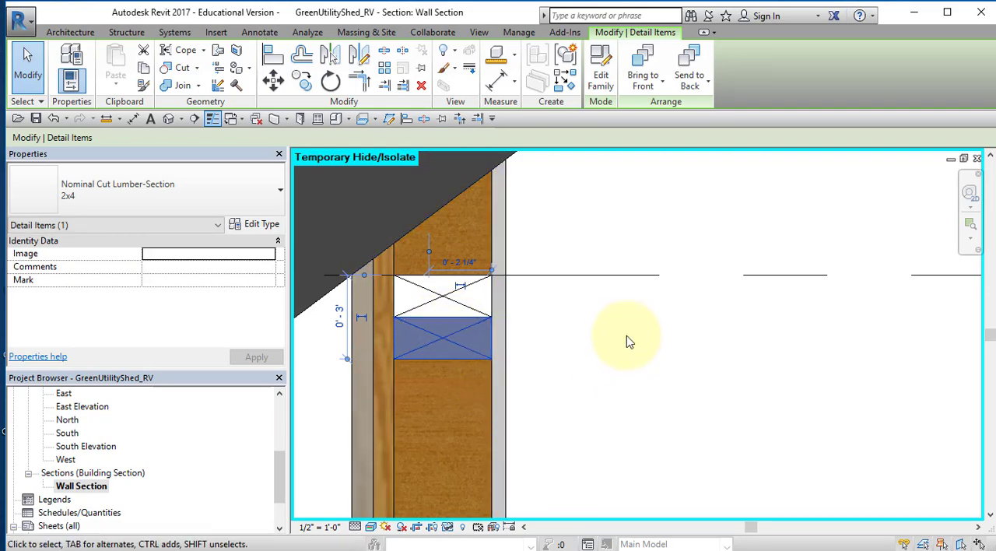
{"action": "left_click", "coordinate": [443, 304]}
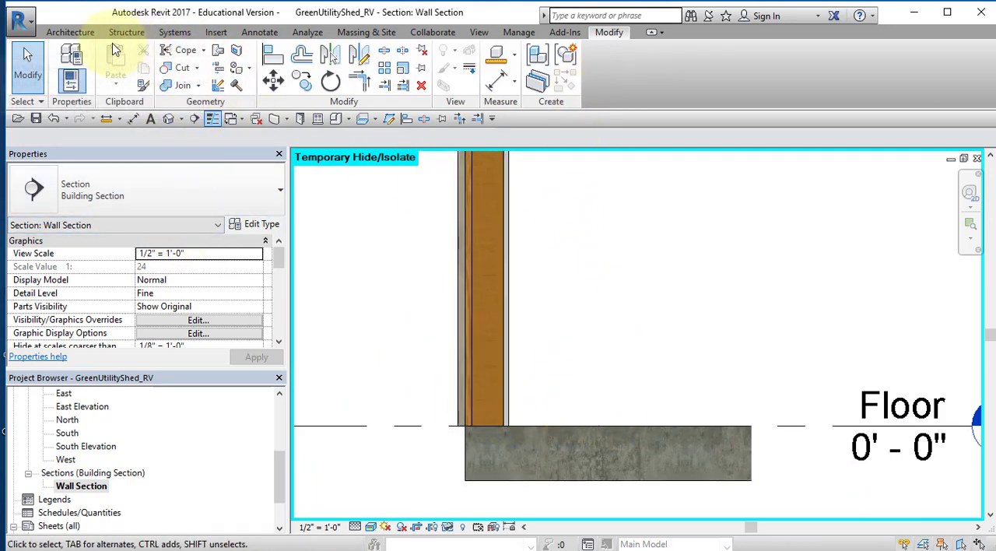
- Place a 2x4 lumber section detail component beside the wall base above the Floor level
{"action": "left_click", "coordinate": [259, 31]}
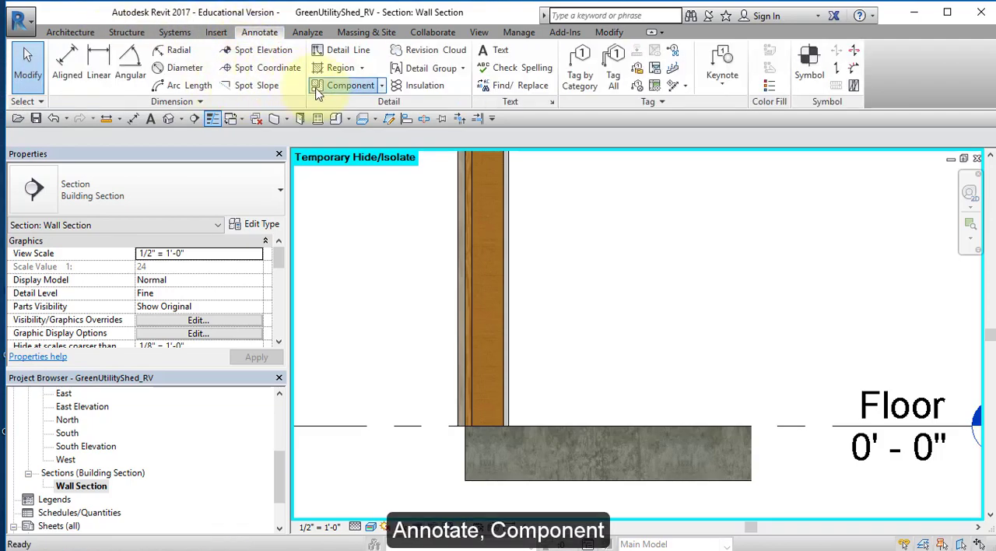
{"action": "left_click", "coordinate": [351, 86]}
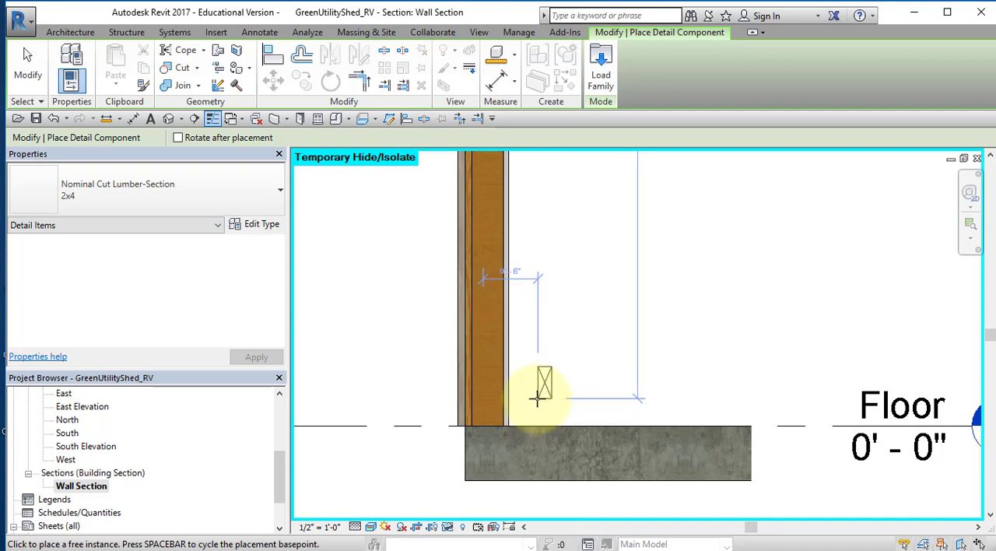
{"action": "mouse_move", "coordinate": [517, 401]}
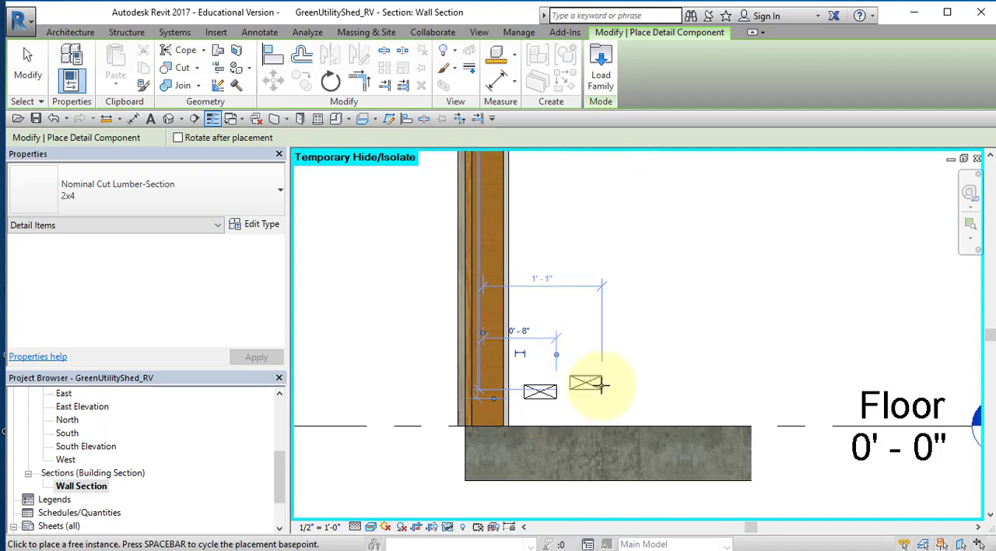
{"action": "right_click", "coordinate": [600, 381]}
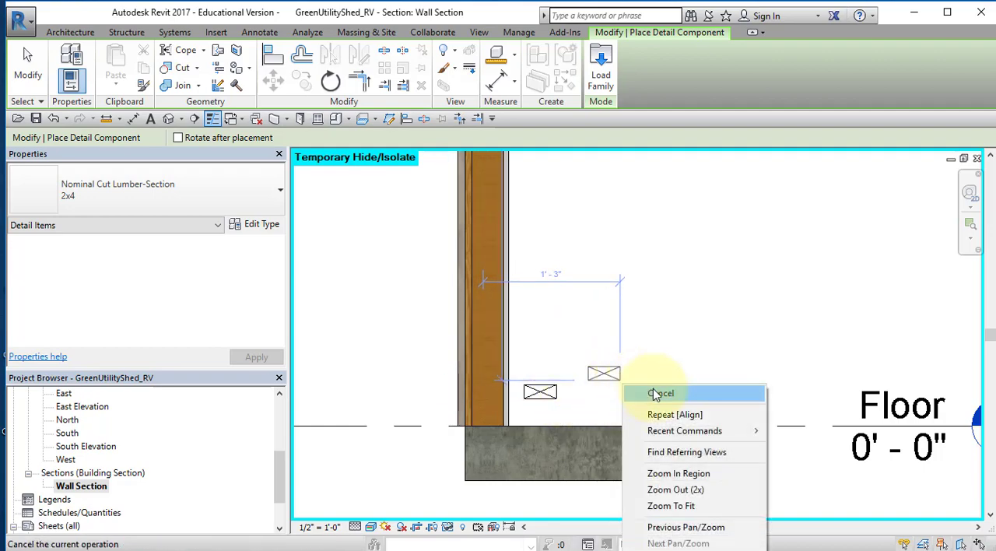
{"action": "left_click", "coordinate": [660, 392]}
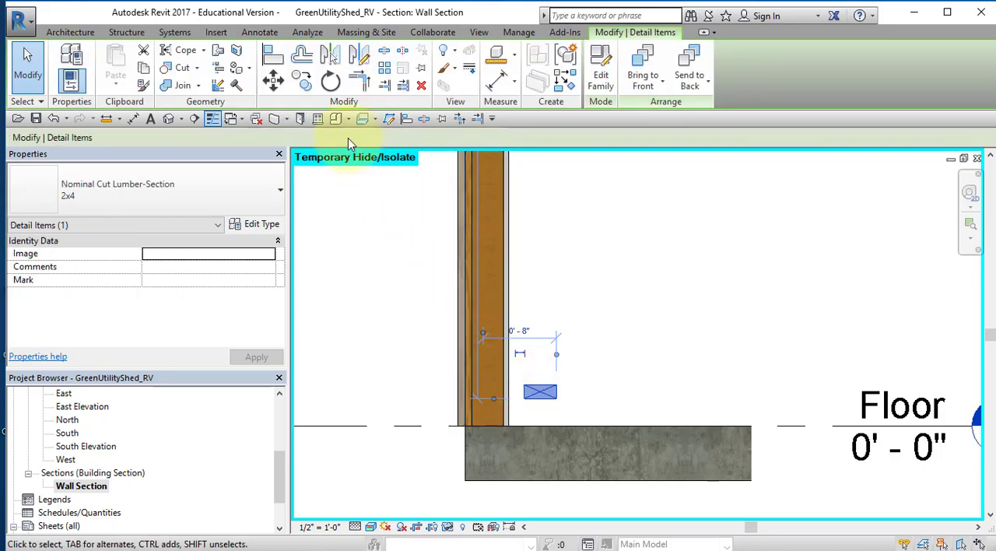
- Align the bottom 2x4 onto the Floor level and flush to the wall face
{"action": "left_click", "coordinate": [491, 397]}
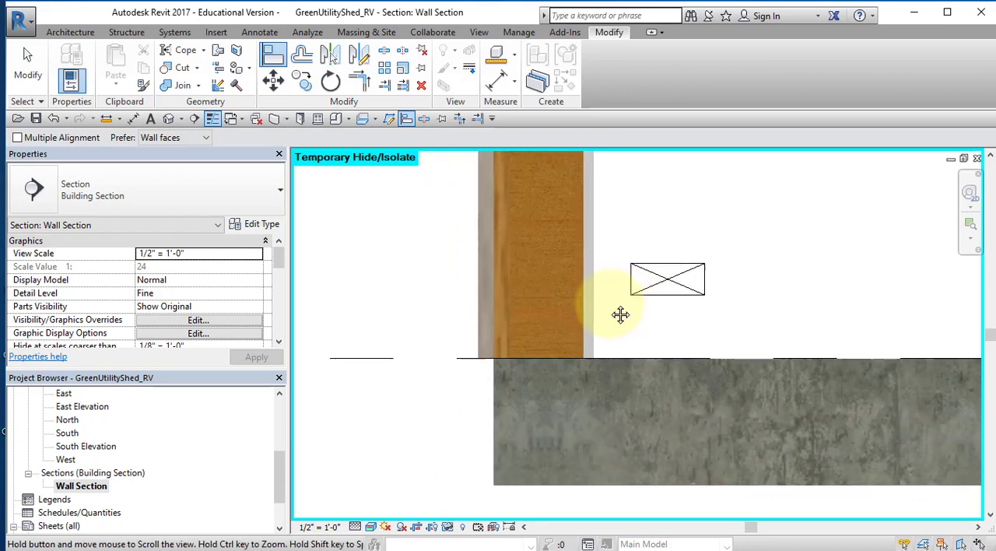
{"action": "mouse_move", "coordinate": [383, 360]}
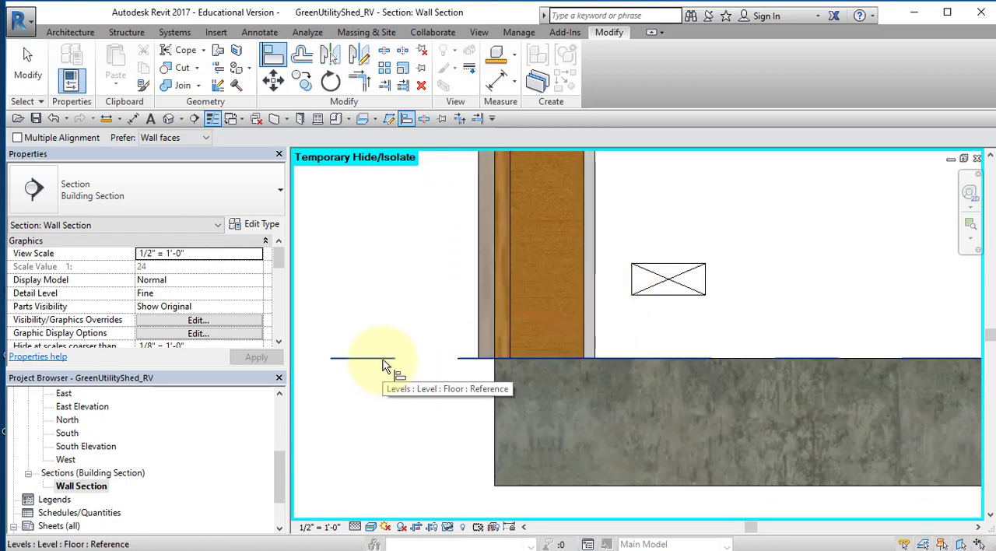
{"action": "left_click", "coordinate": [381, 358]}
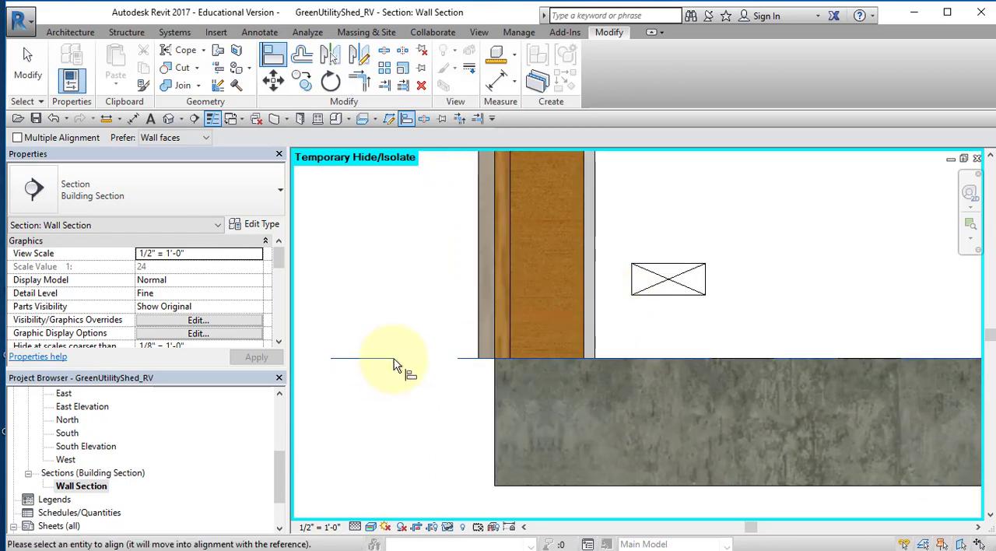
{"action": "mouse_move", "coordinate": [662, 303]}
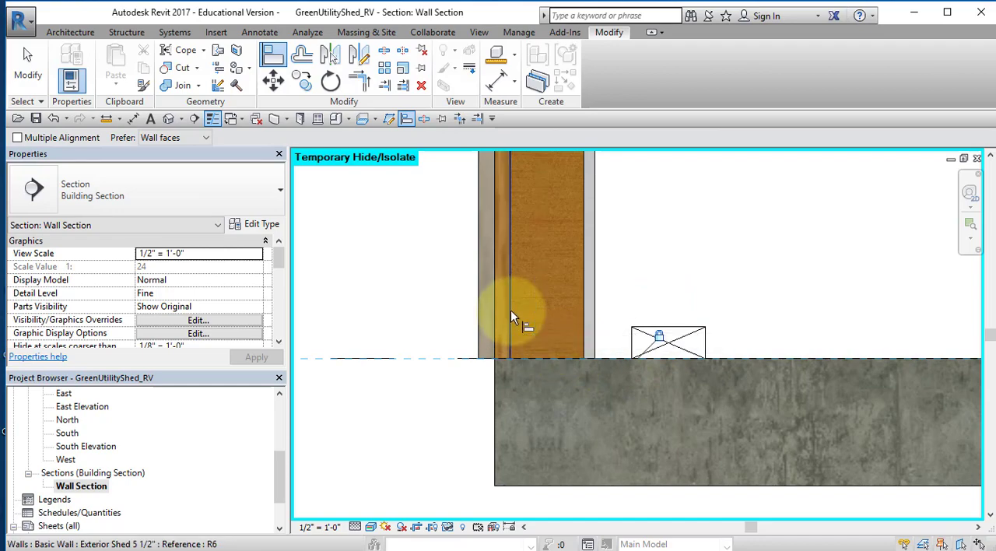
{"action": "mouse_move", "coordinate": [517, 325]}
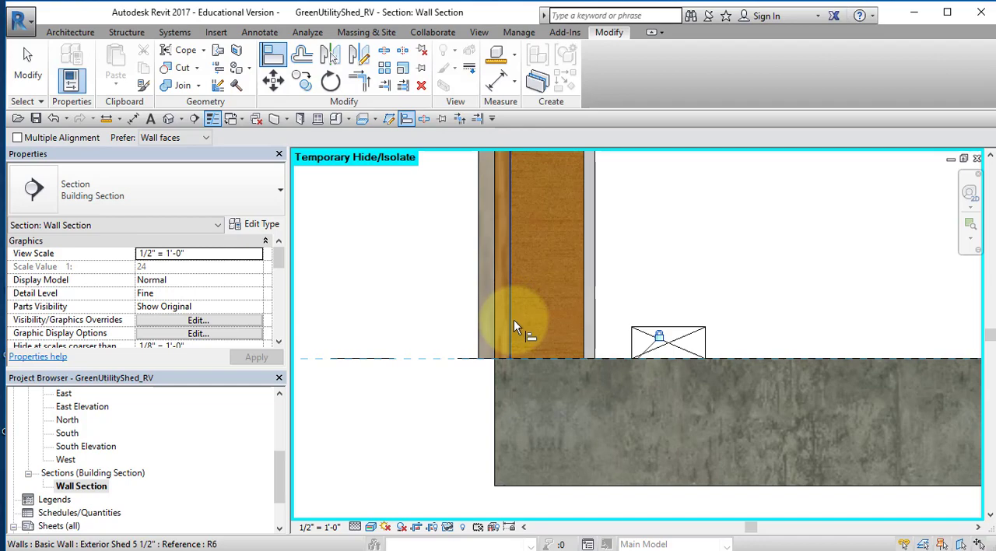
{"action": "mouse_move", "coordinate": [516, 326]}
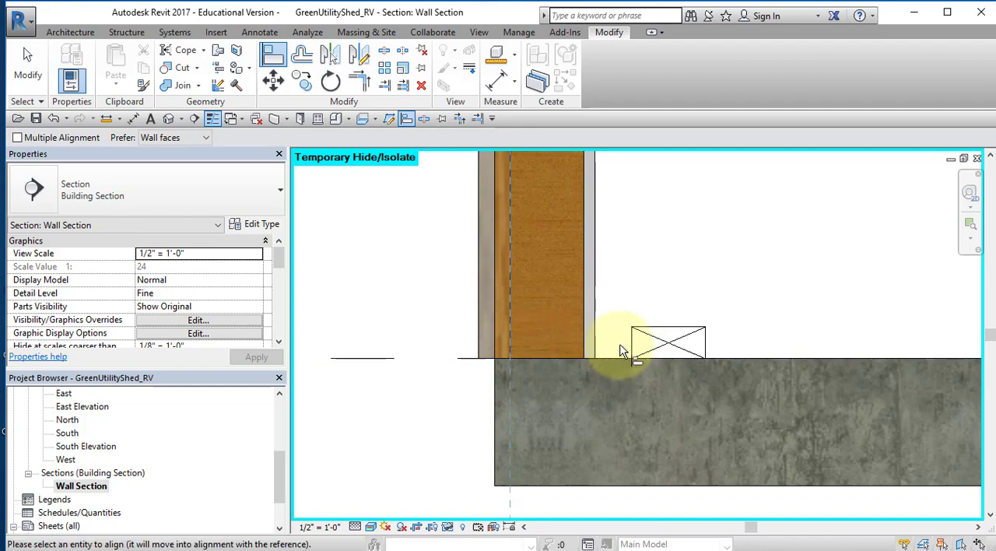
{"action": "mouse_move", "coordinate": [638, 346]}
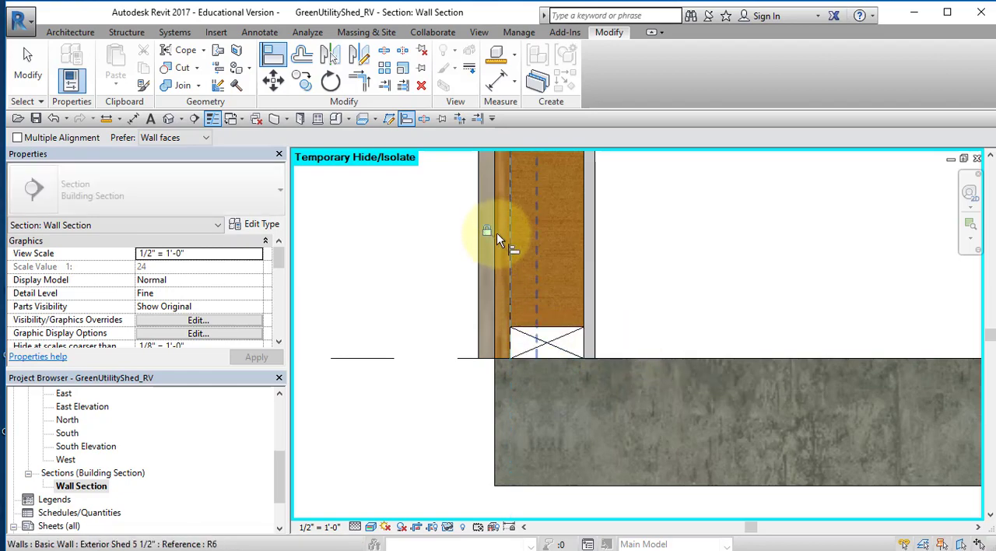
{"action": "left_click", "coordinate": [498, 231]}
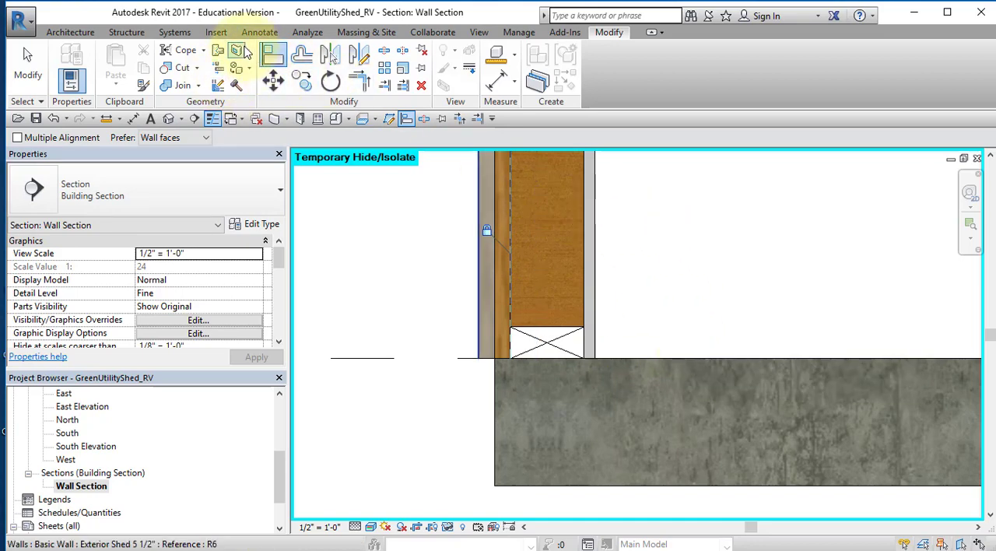
- Place an Anchor Bolts Hook-Side 1/2" detail through the sill plate into the foundation
{"action": "left_click", "coordinate": [259, 31]}
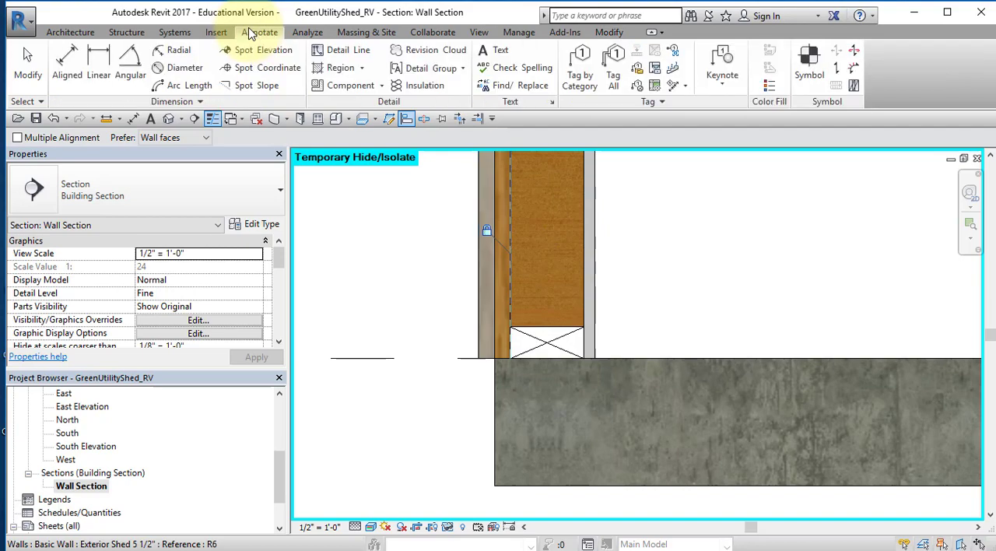
{"action": "left_click", "coordinate": [346, 84]}
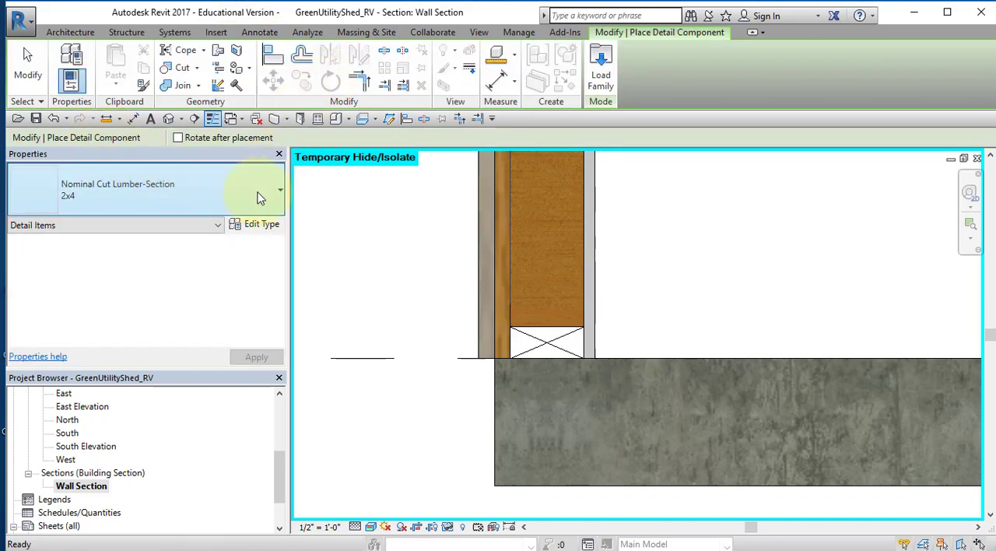
{"action": "left_click", "coordinate": [281, 190]}
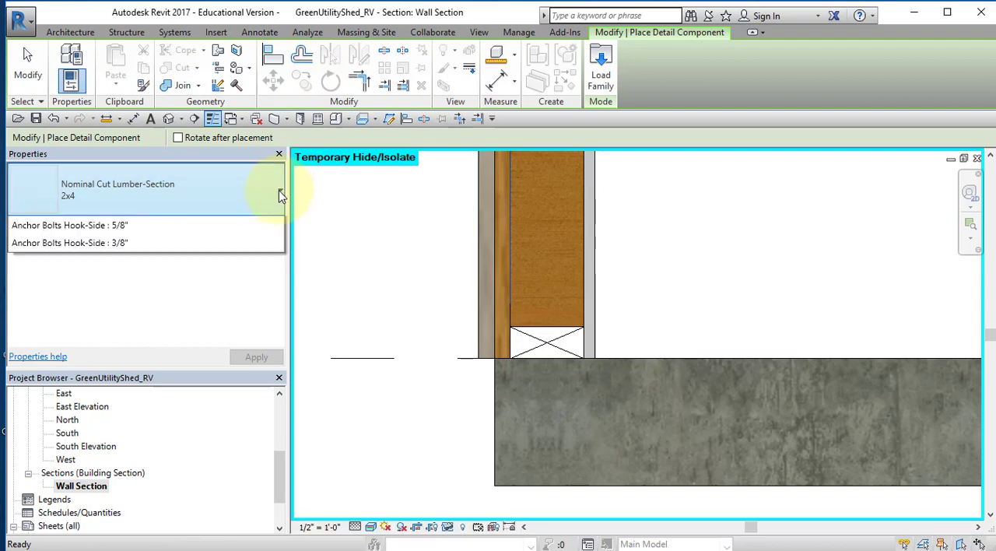
{"action": "left_click", "coordinate": [280, 190]}
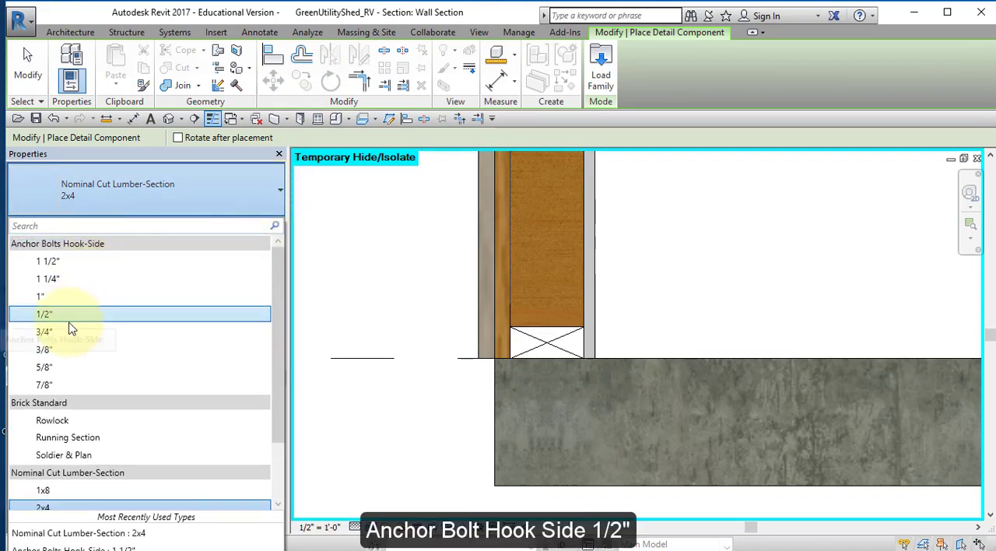
{"action": "left_click", "coordinate": [44, 314]}
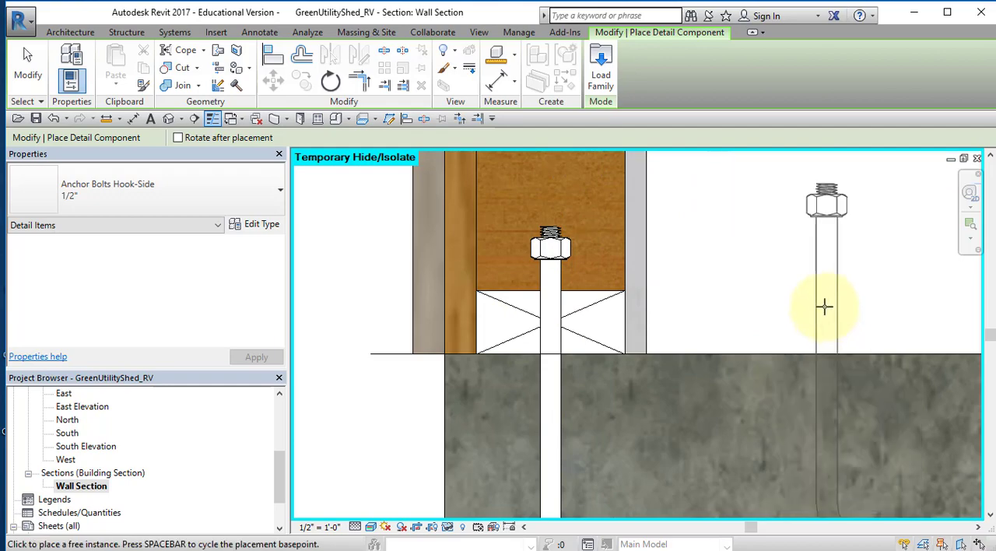
- Lengthen the anchor bolt so its hooked end embeds deeper in the concrete foundation
{"action": "left_click", "coordinate": [551, 249]}
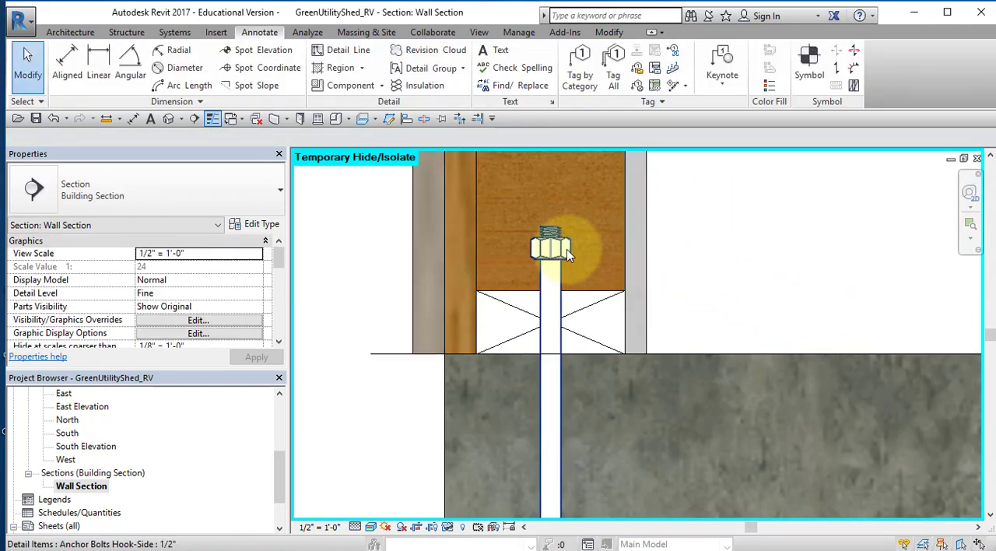
{"action": "left_click", "coordinate": [551, 335]}
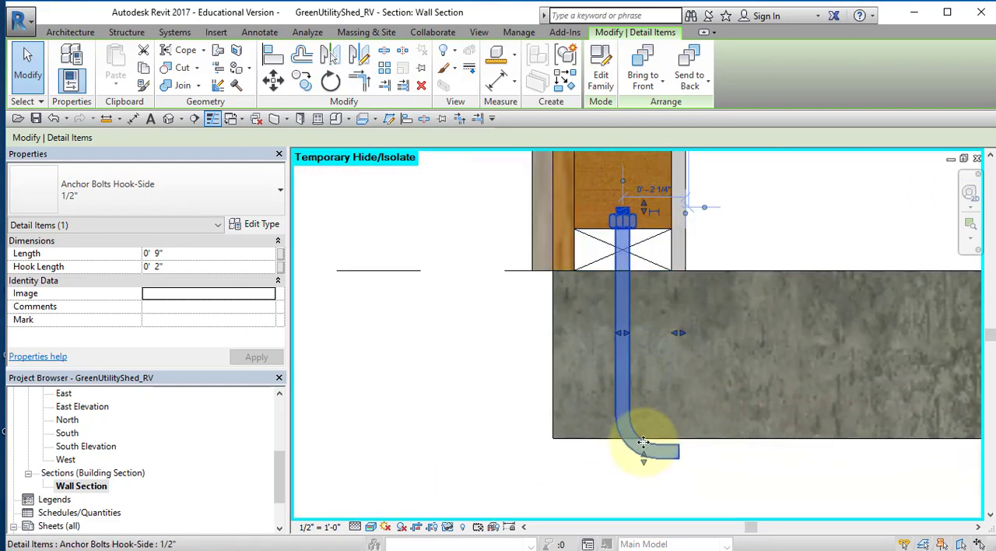
{"action": "mouse_move", "coordinate": [645, 460]}
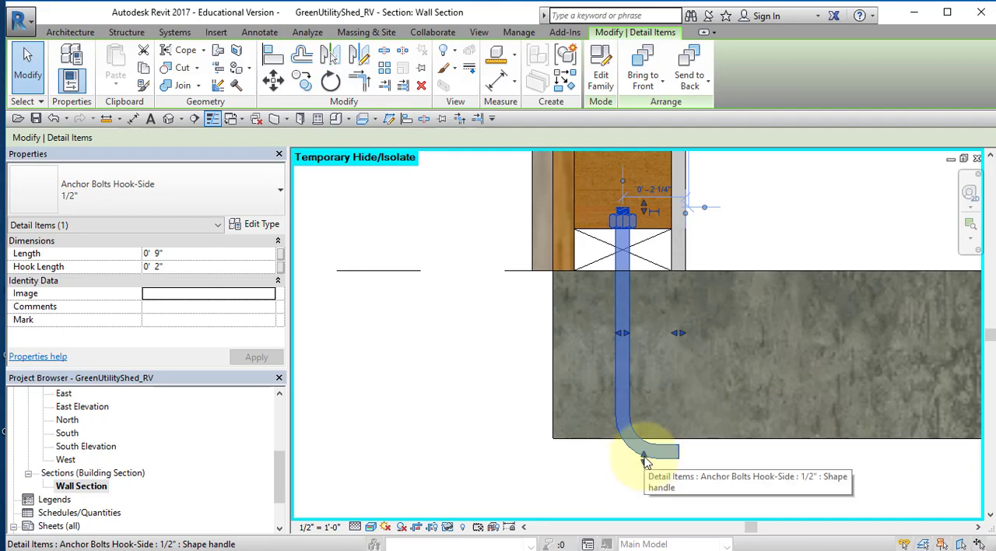
{"action": "left_click_drag", "start_coordinate": [645, 458], "coordinate": [645, 382]}
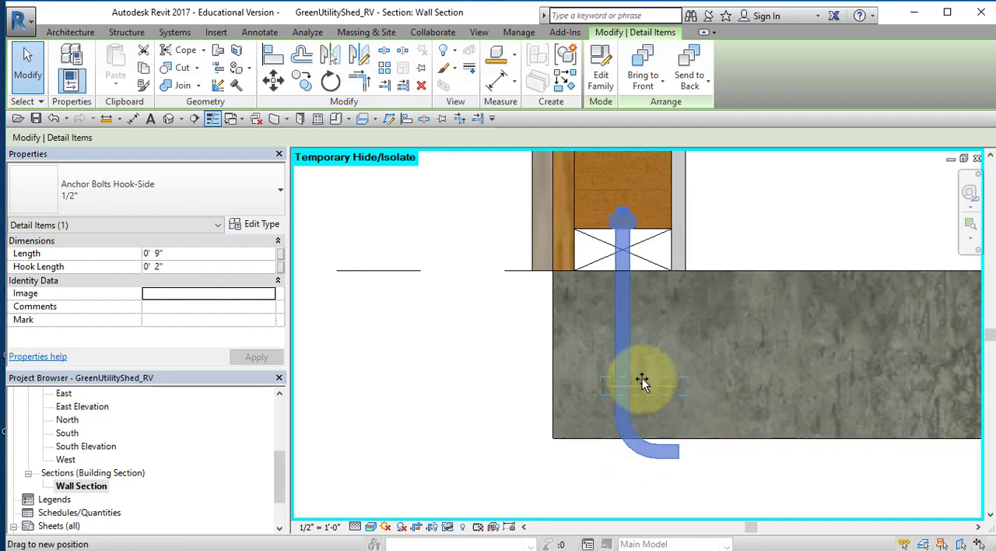
{"action": "left_click_drag", "start_coordinate": [642, 382], "coordinate": [642, 312]}
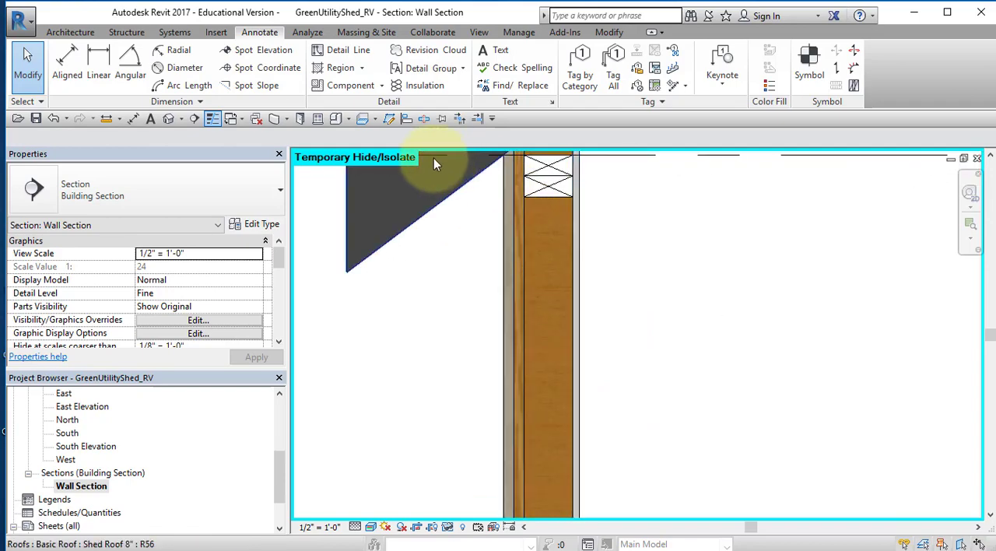
{"action": "mouse_move", "coordinate": [424, 84]}
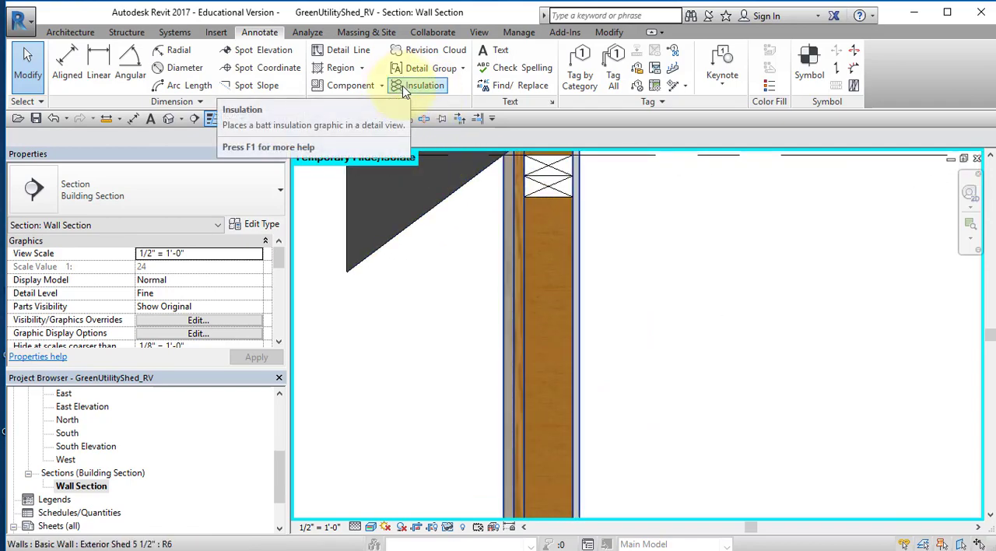
- Draw batt insulation filling the stud cavity above the bottom plate
{"action": "left_click", "coordinate": [423, 85]}
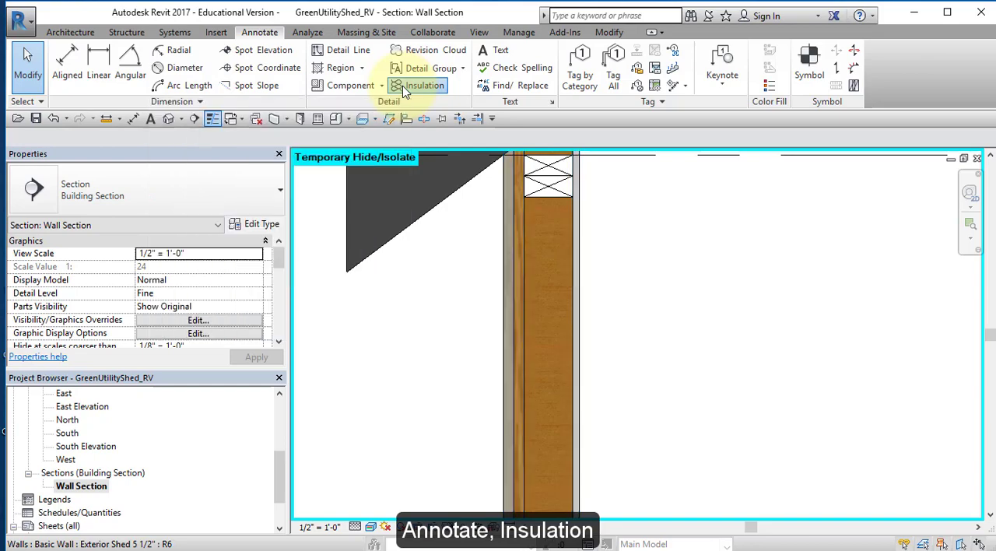
{"action": "left_click", "coordinate": [423, 85]}
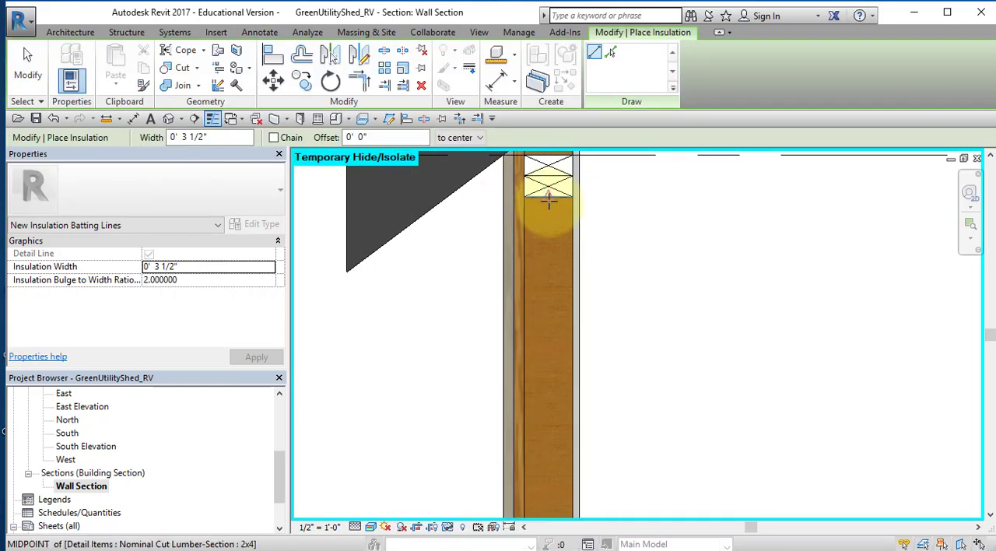
{"action": "mouse_move", "coordinate": [549, 201]}
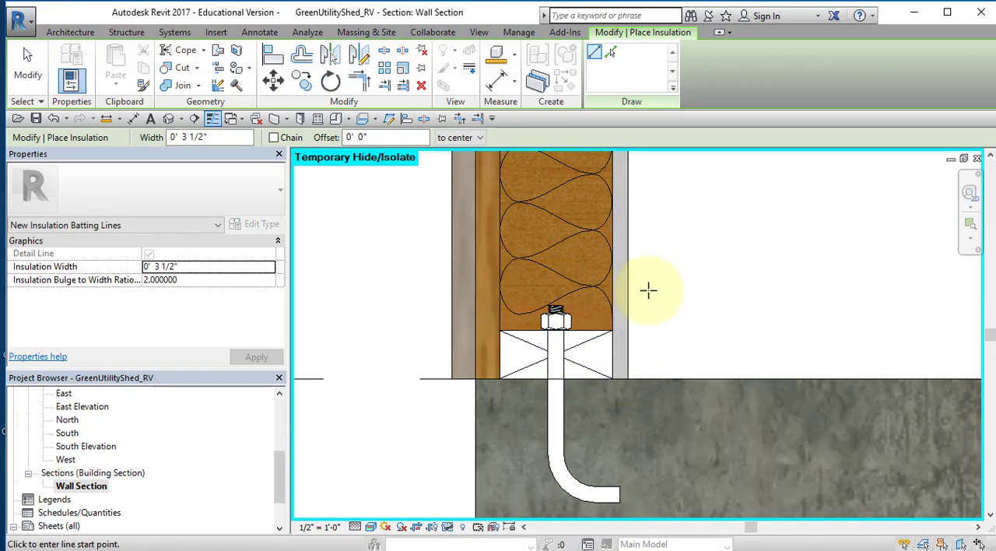
{"action": "right_click", "coordinate": [647, 290]}
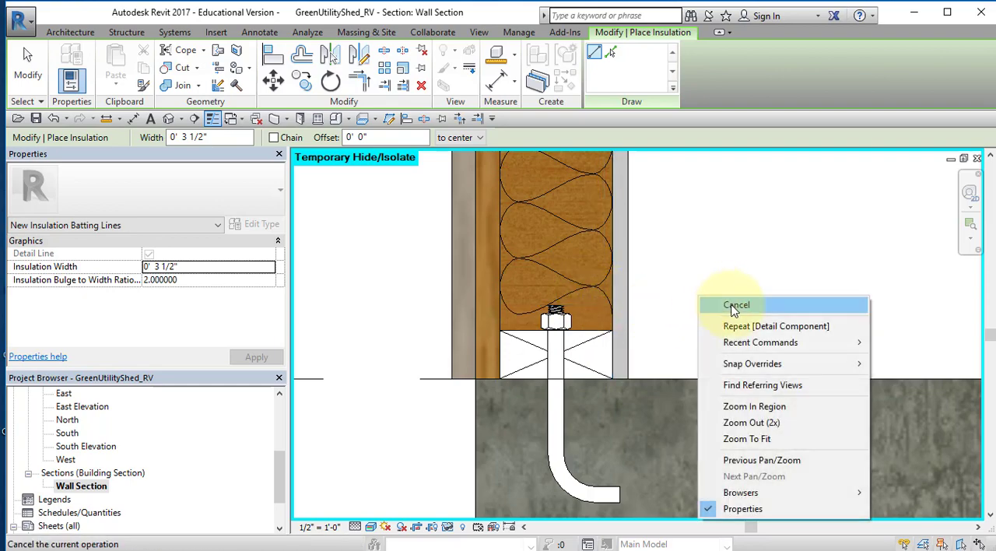
{"action": "left_click", "coordinate": [735, 305]}
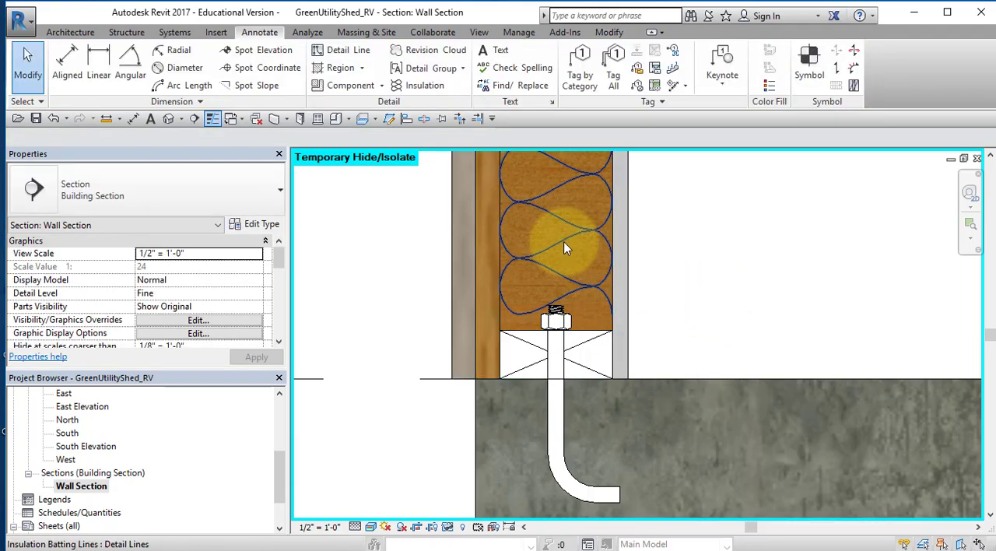
{"action": "left_click", "coordinate": [557, 233]}
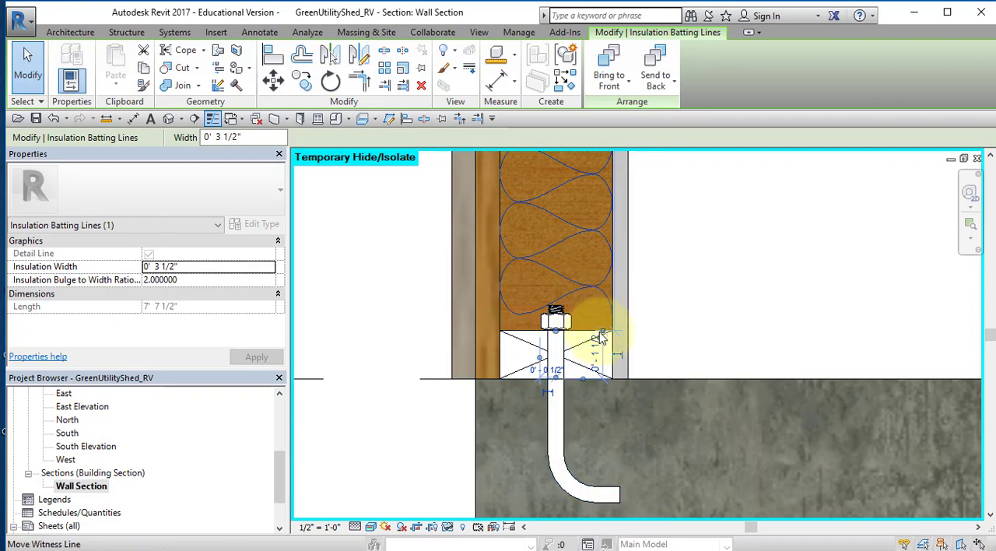
{"action": "mouse_move", "coordinate": [635, 302]}
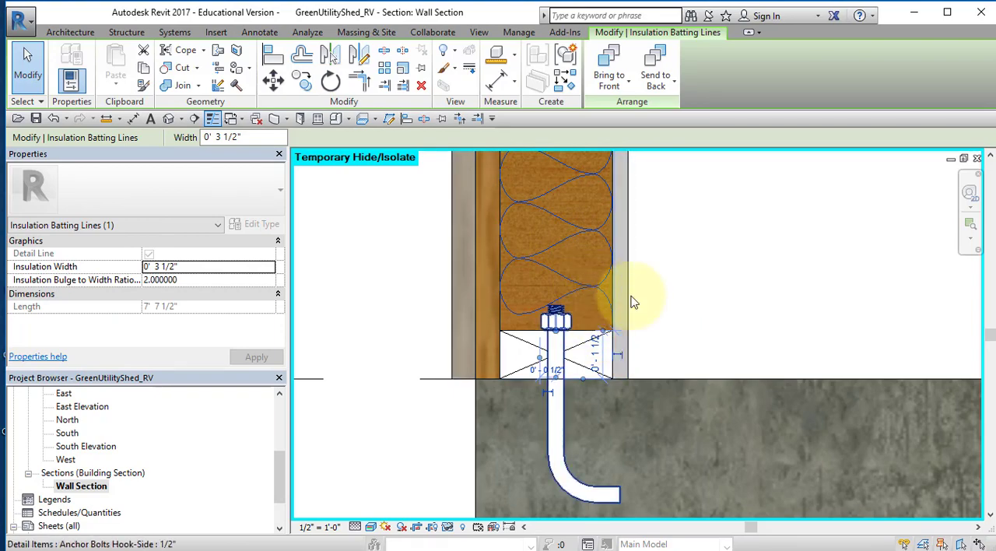
{"action": "left_click", "coordinate": [691, 311]}
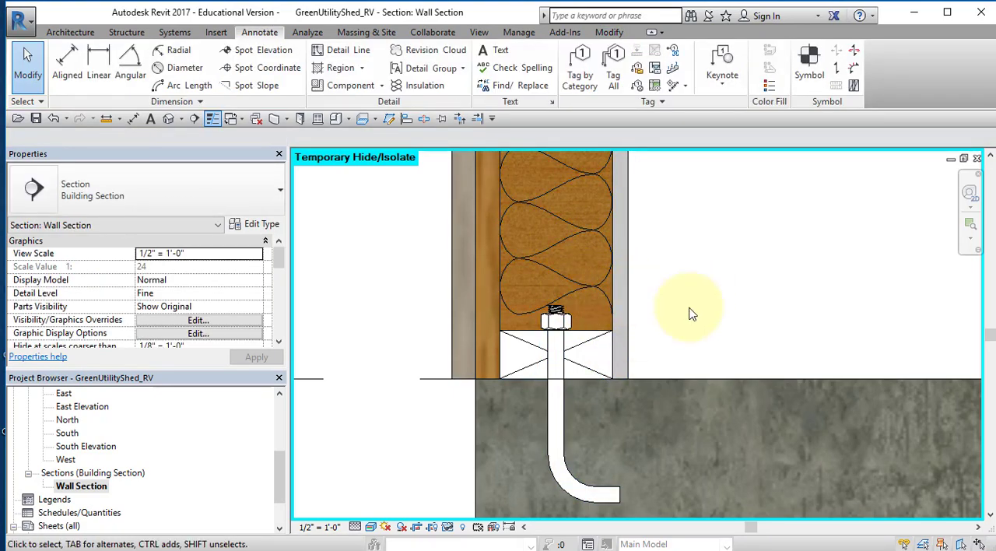
{"action": "mouse_move", "coordinate": [786, 295]}
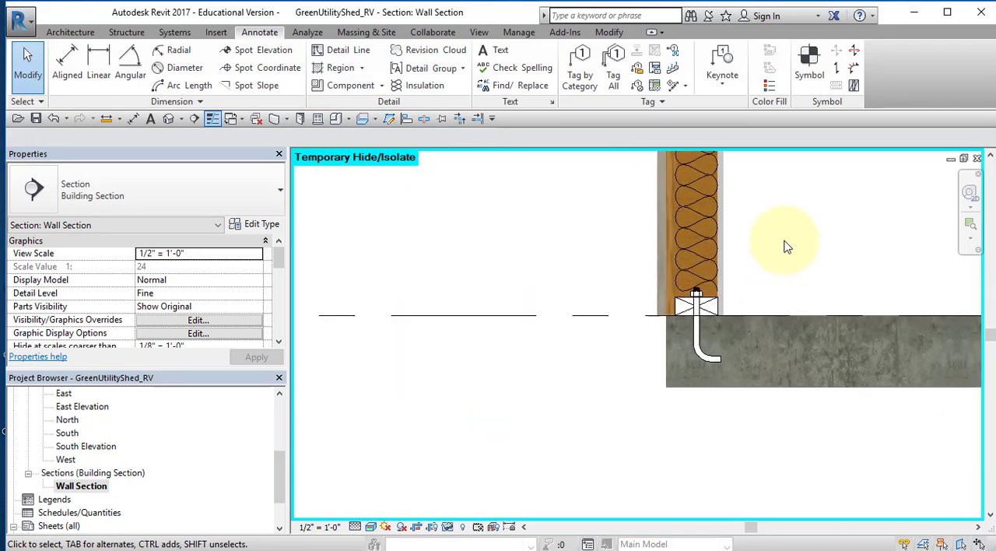
- Nudge the Shed Roof 8" down to a base offset of about -0' 9 35/64"
{"action": "left_click_drag", "start_coordinate": [786, 246], "coordinate": [756, 443]}
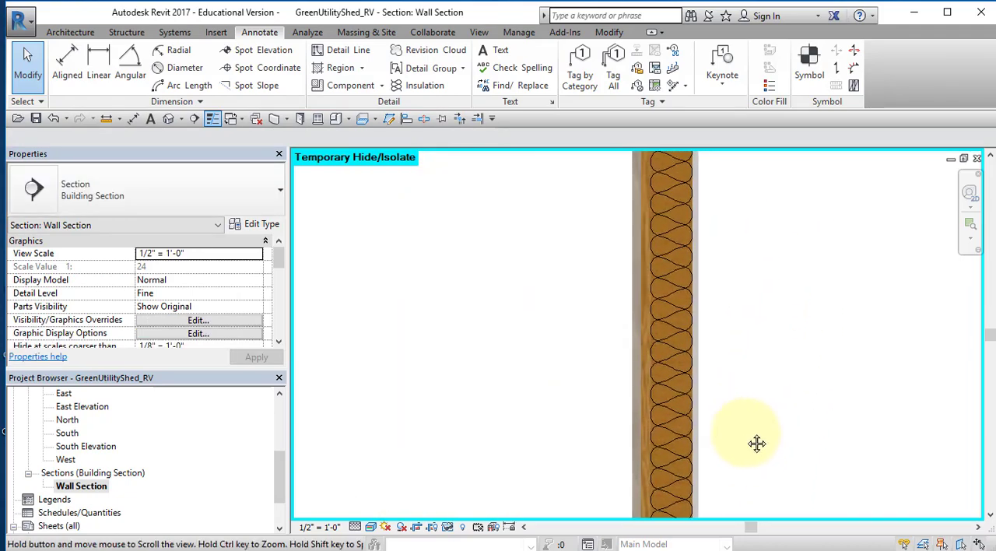
{"action": "left_click_drag", "start_coordinate": [756, 444], "coordinate": [714, 517]}
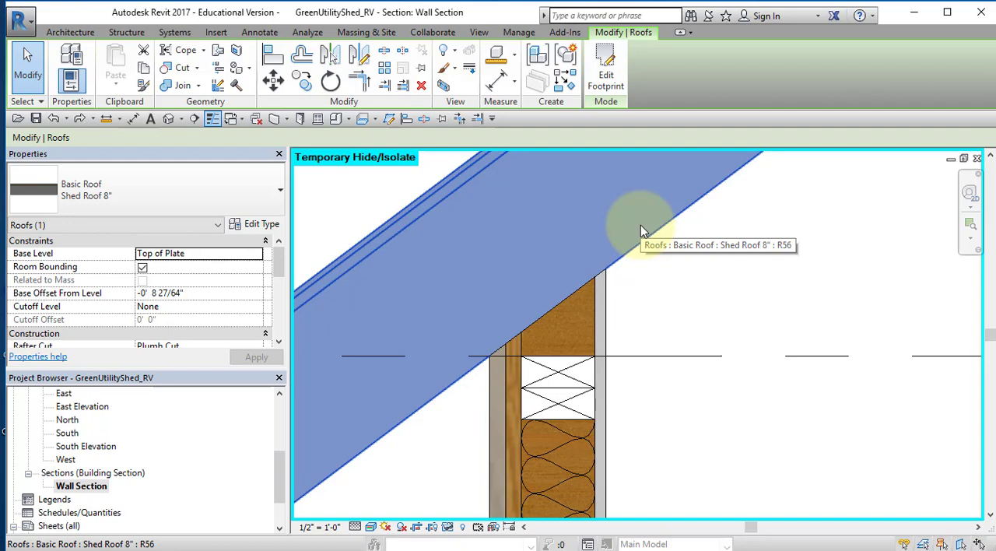
{"action": "key", "text": "Down"}
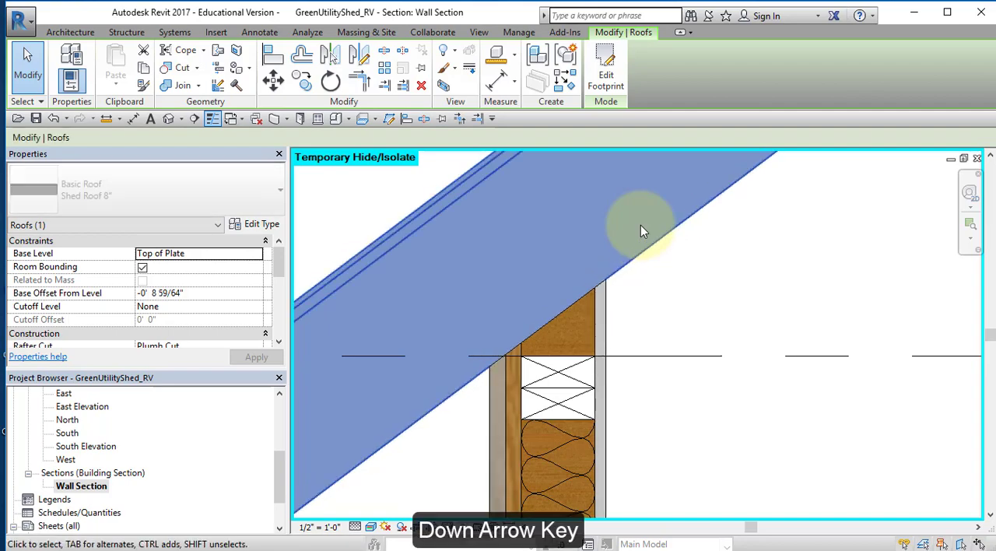
{"action": "key", "text": "Down"}
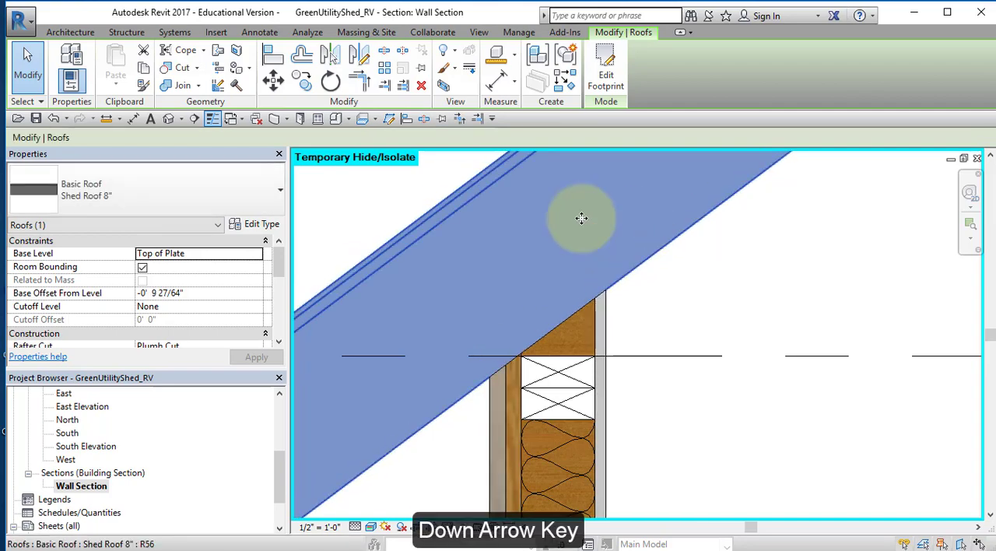
{"action": "key", "text": "Down"}
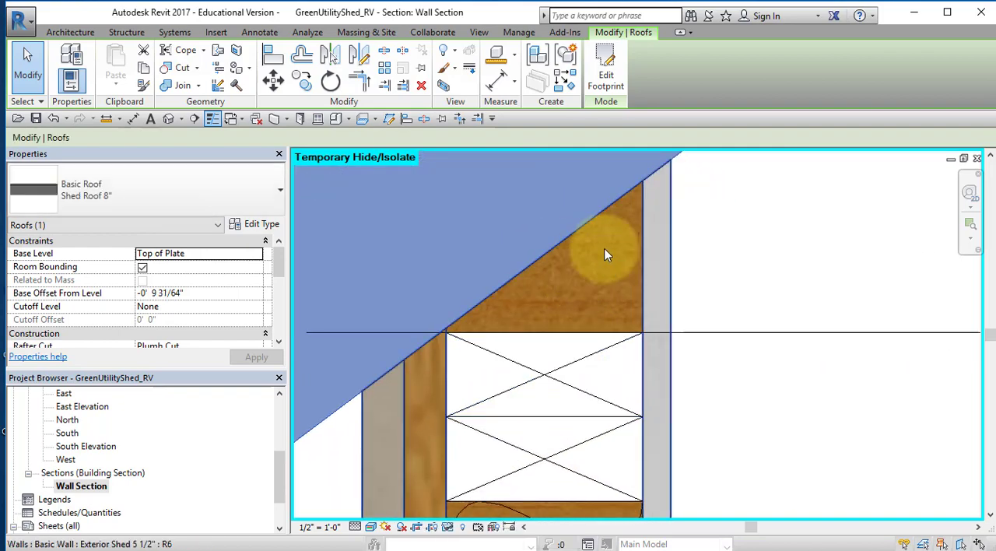
{"action": "left_click", "coordinate": [471, 339]}
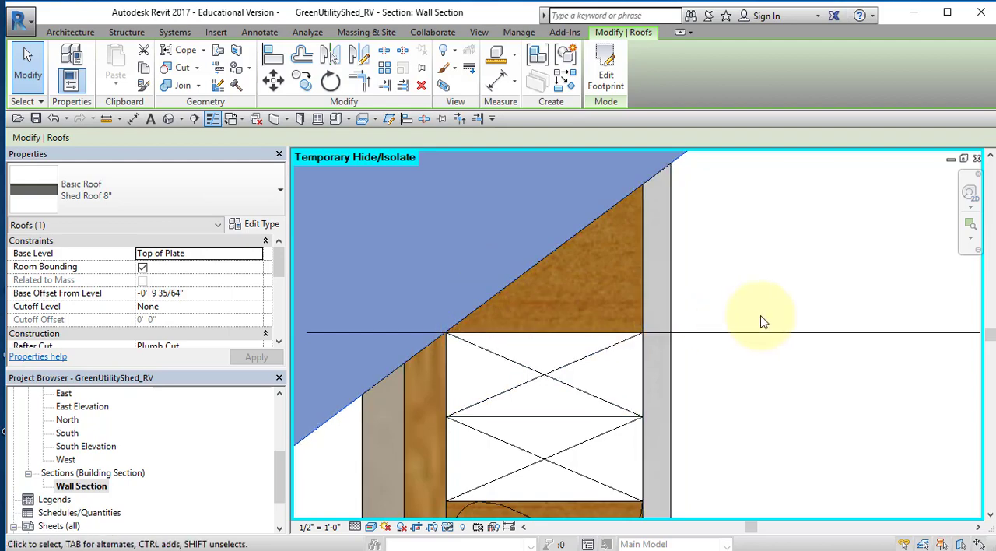
{"action": "mouse_move", "coordinate": [872, 424]}
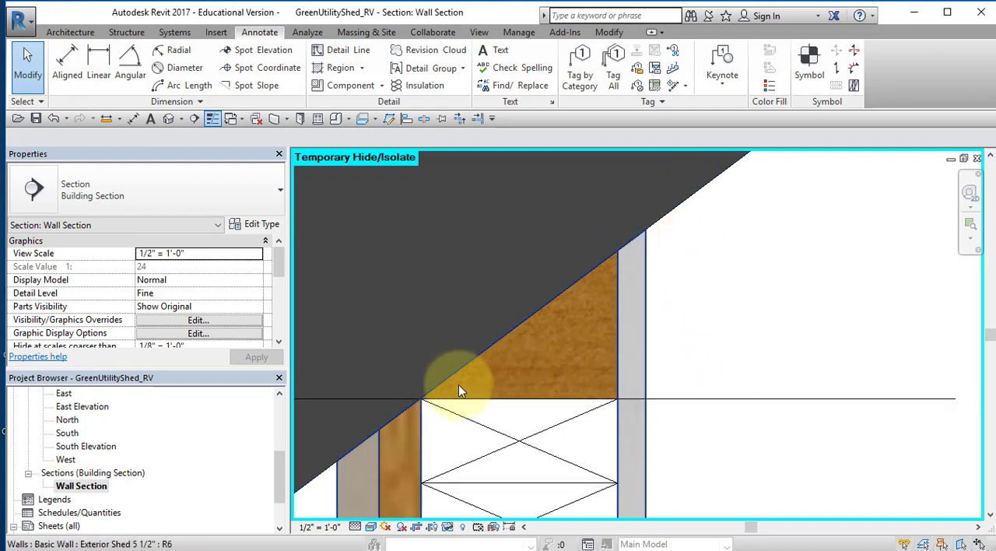
- Sketch a filled region with invisible boundary lines masking framing at the roof-wall junction
{"action": "left_click", "coordinate": [459, 389]}
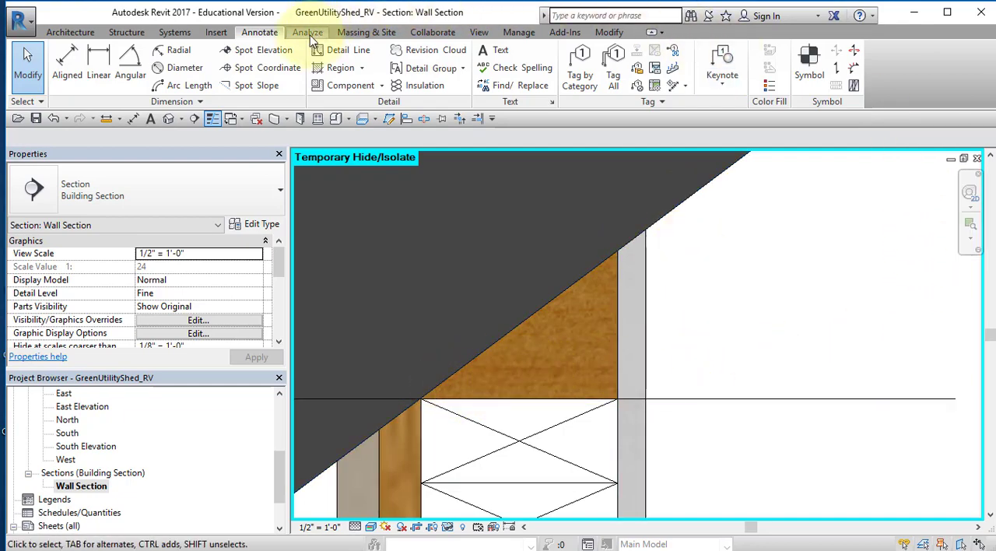
{"action": "mouse_move", "coordinate": [339, 68]}
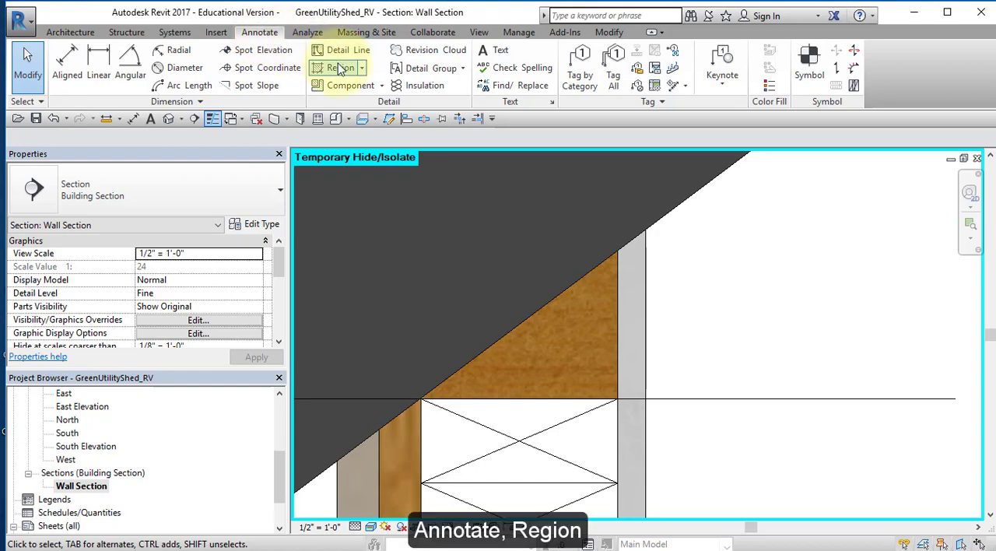
{"action": "left_click", "coordinate": [339, 68]}
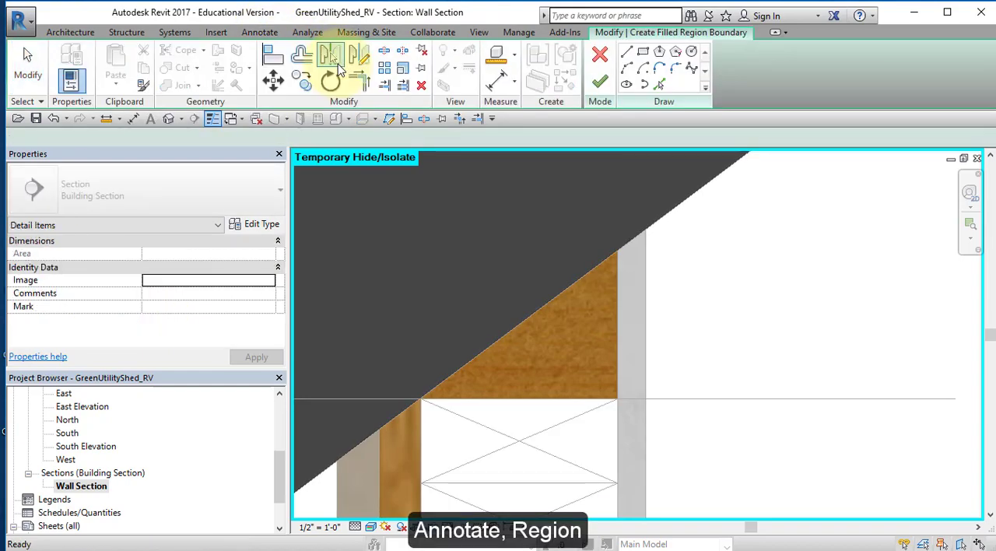
{"action": "left_click", "coordinate": [330, 55]}
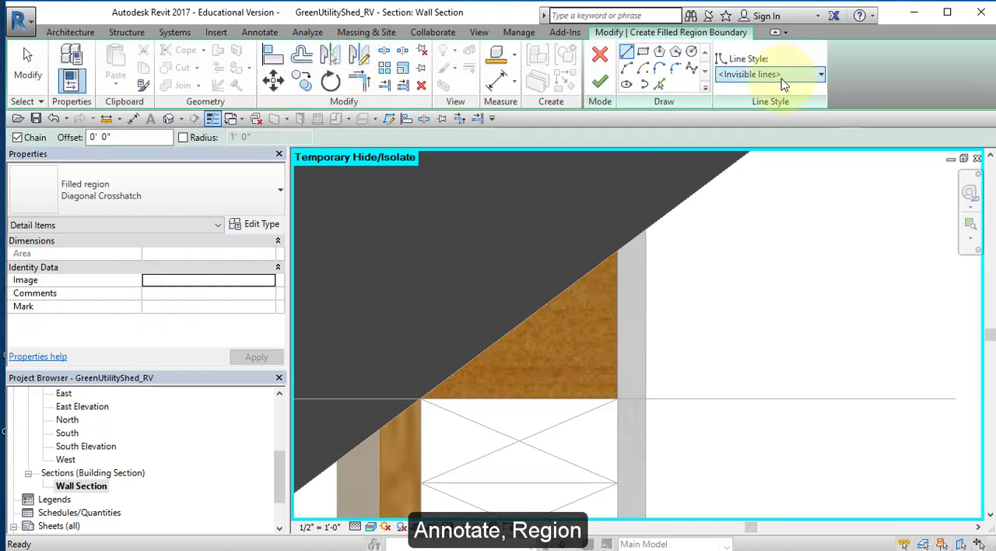
{"action": "mouse_move", "coordinate": [798, 75]}
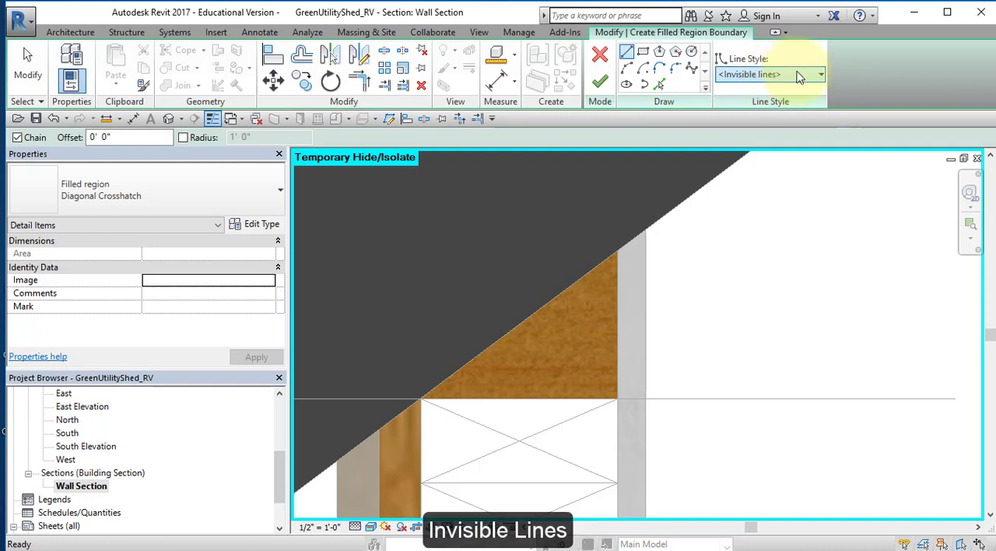
{"action": "left_click", "coordinate": [820, 75]}
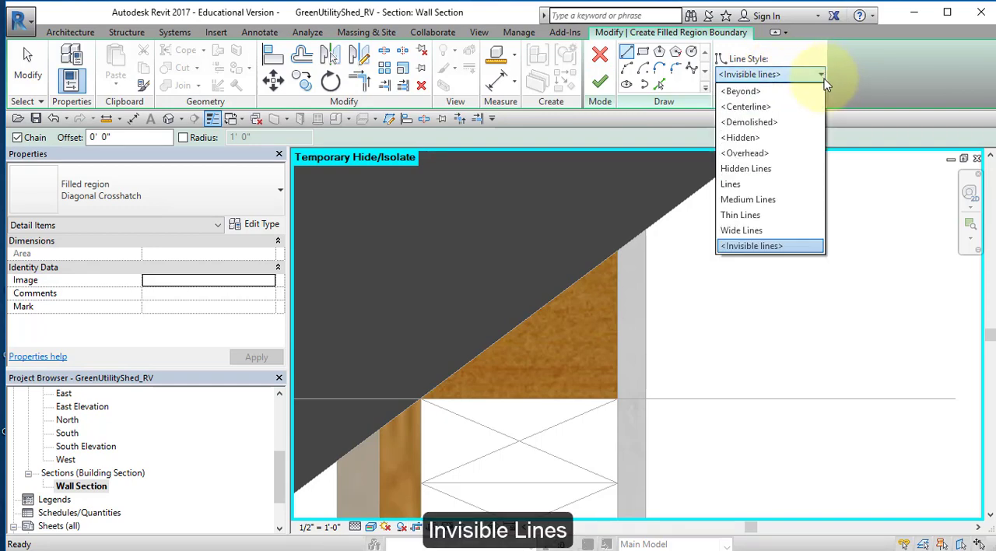
{"action": "mouse_move", "coordinate": [769, 246]}
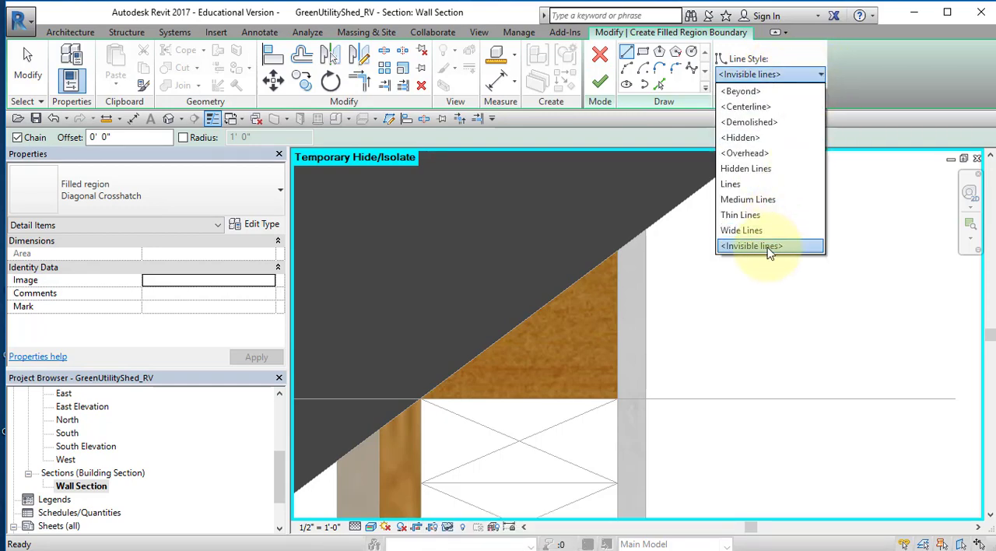
{"action": "left_click", "coordinate": [750, 246]}
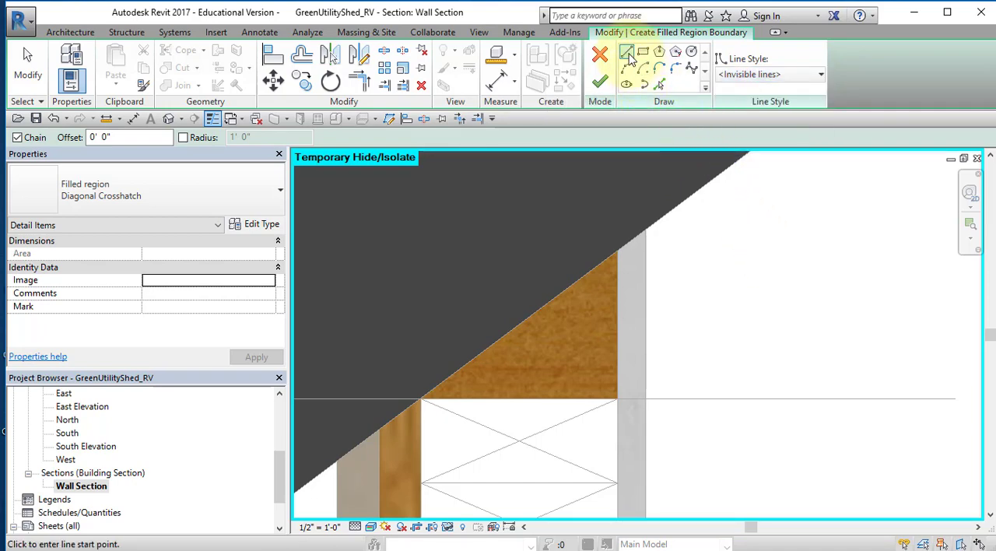
{"action": "mouse_move", "coordinate": [628, 53]}
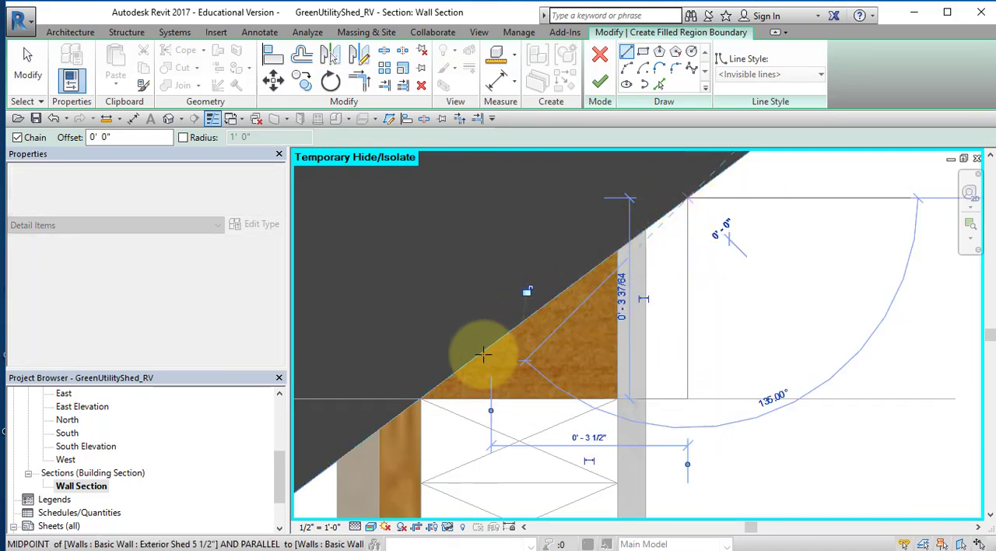
{"action": "left_click", "coordinate": [421, 398]}
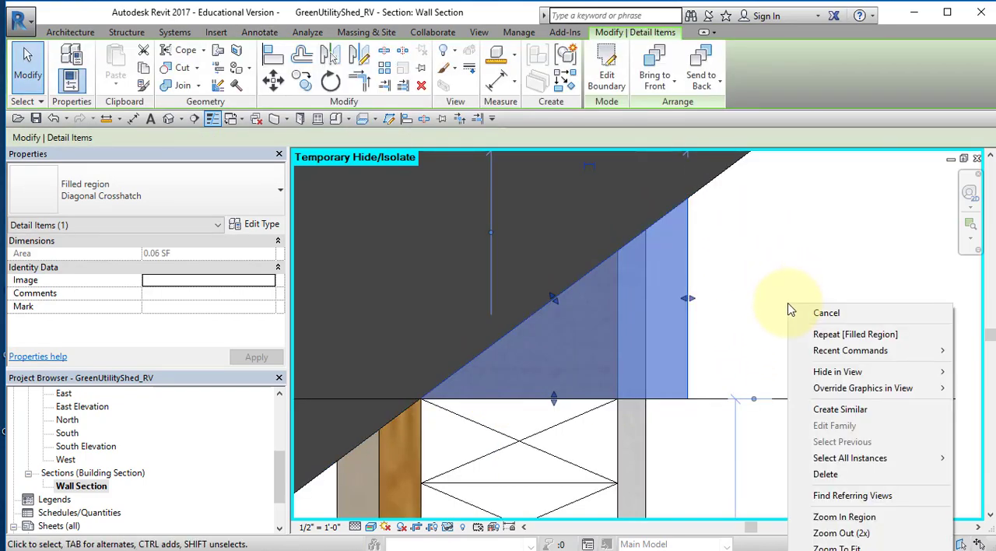
{"action": "left_click", "coordinate": [825, 311]}
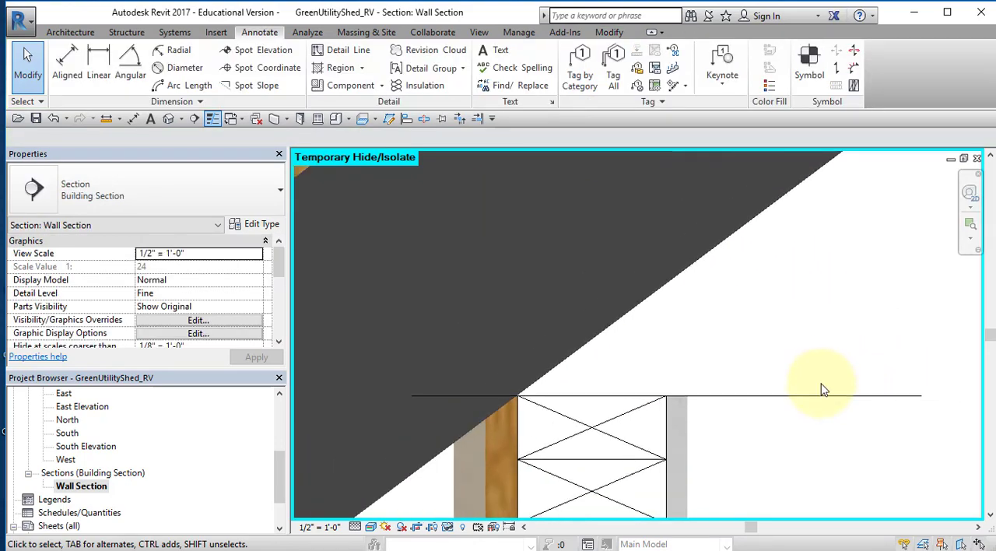
{"action": "left_click_drag", "start_coordinate": [825, 389], "coordinate": [790, 372]}
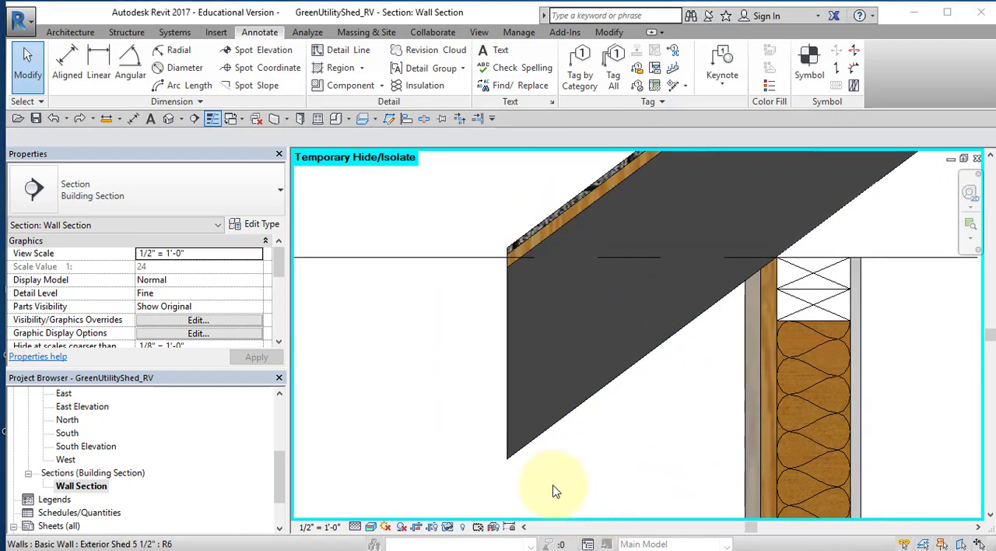
{"action": "mouse_move", "coordinate": [491, 299]}
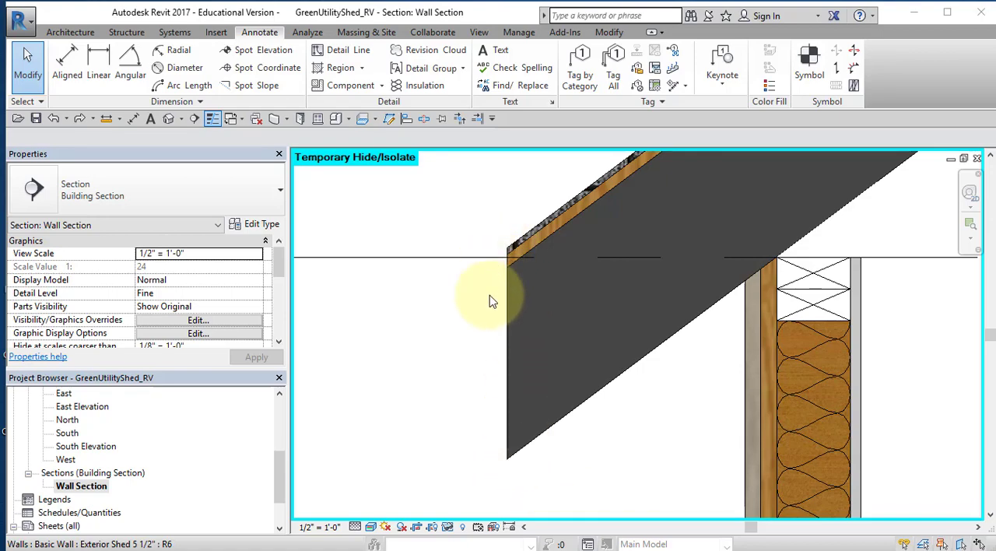
{"action": "mouse_move", "coordinate": [249, 84]}
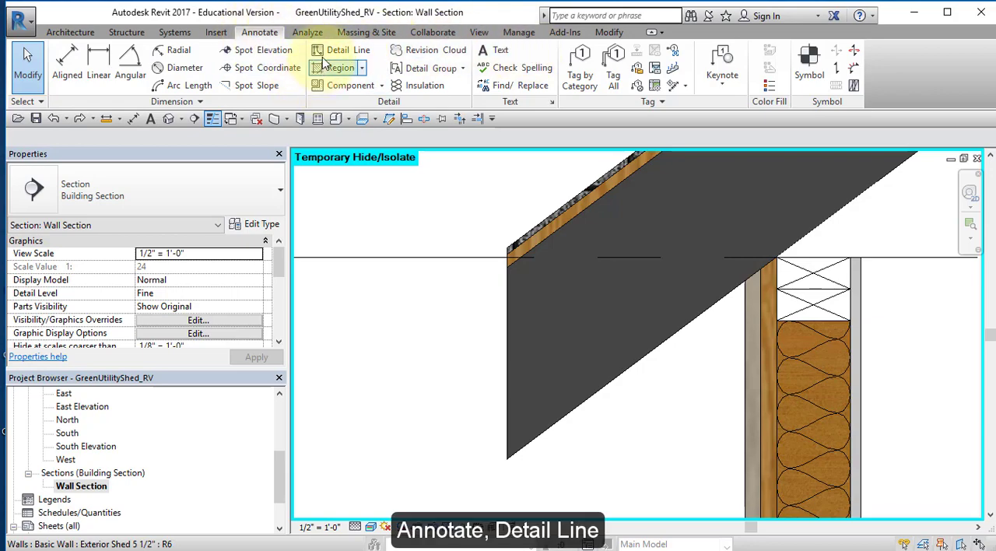
- Draw a thin horizontal detail line to the roof overhang's lower corner
{"action": "left_click", "coordinate": [338, 49]}
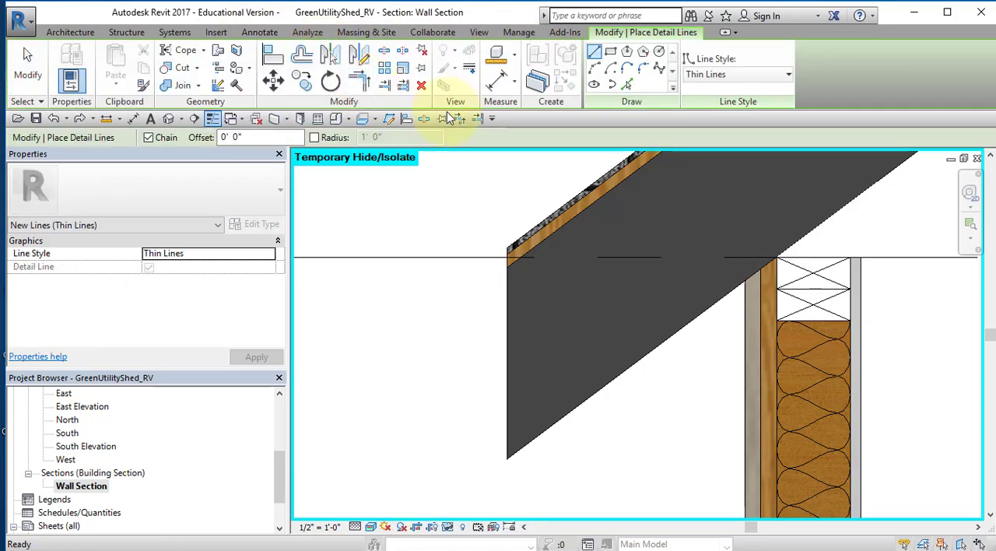
{"action": "mouse_move", "coordinate": [595, 56]}
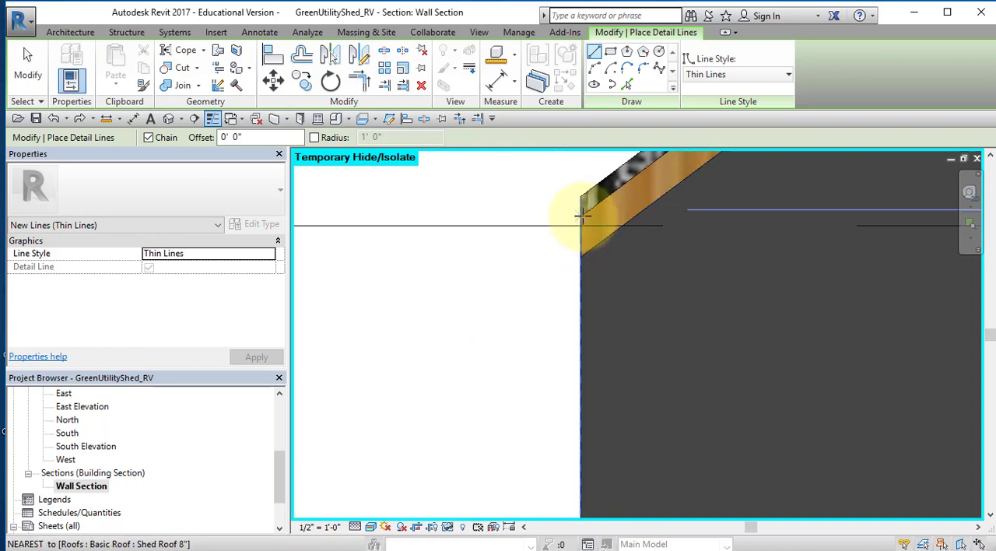
{"action": "mouse_move", "coordinate": [610, 204]}
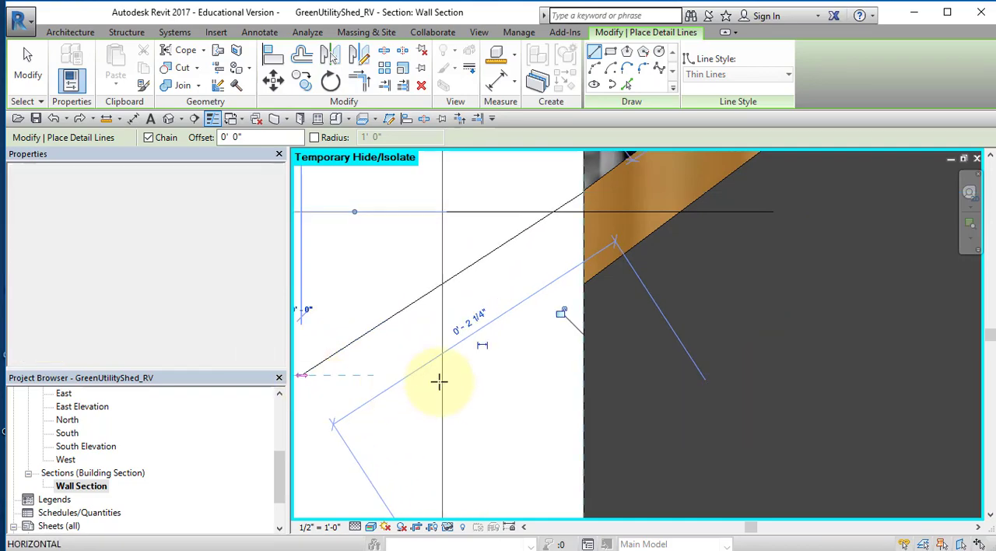
{"action": "right_click", "coordinate": [439, 381]}
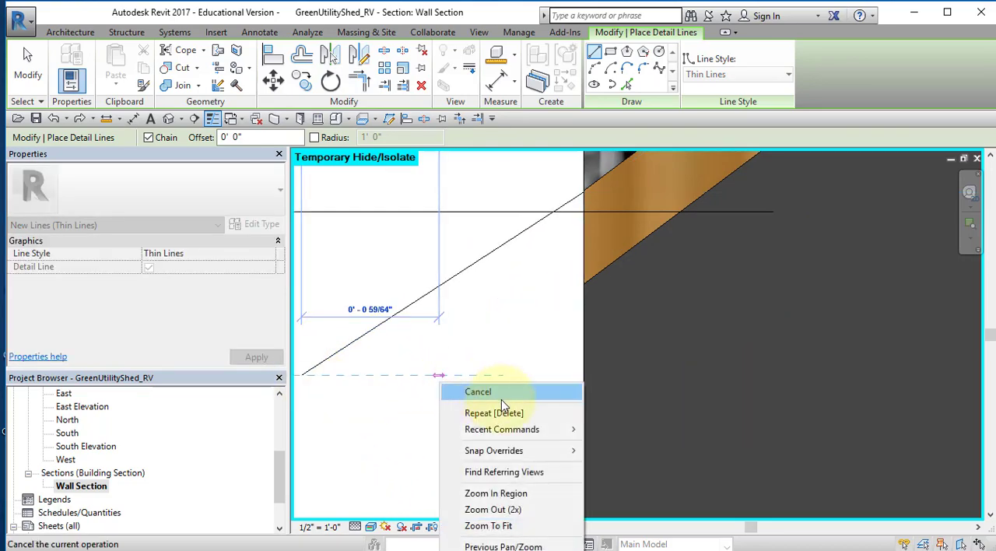
{"action": "left_click", "coordinate": [478, 393]}
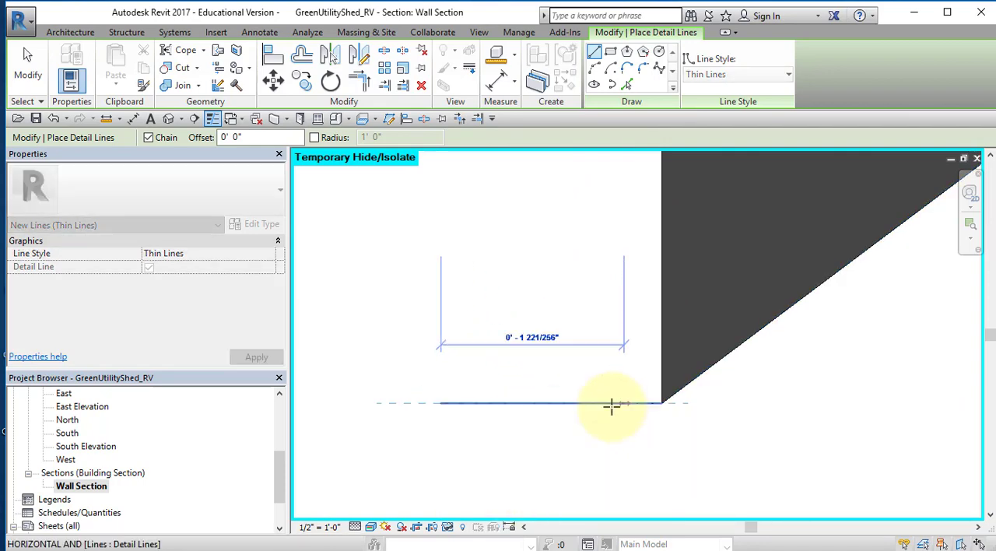
{"action": "right_click", "coordinate": [611, 405]}
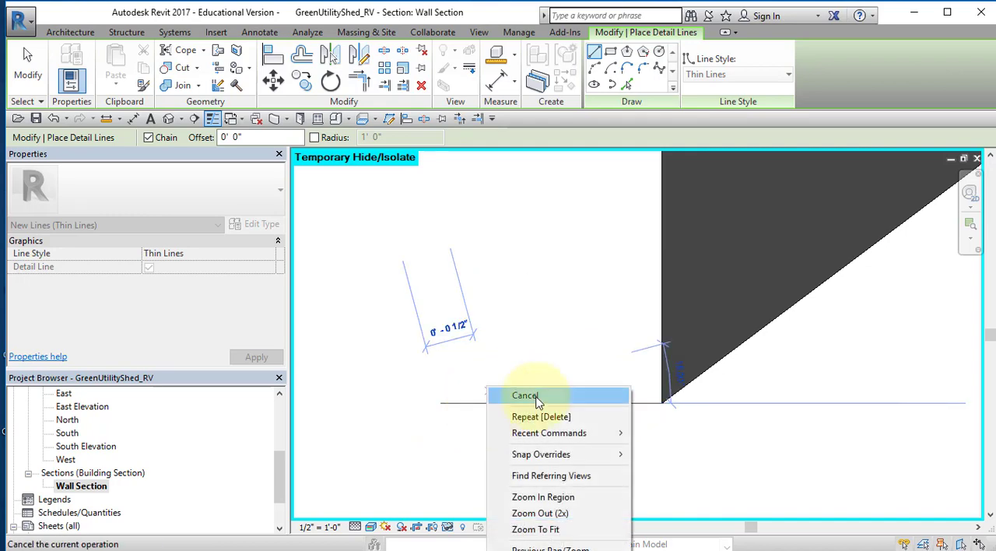
{"action": "left_click", "coordinate": [524, 396]}
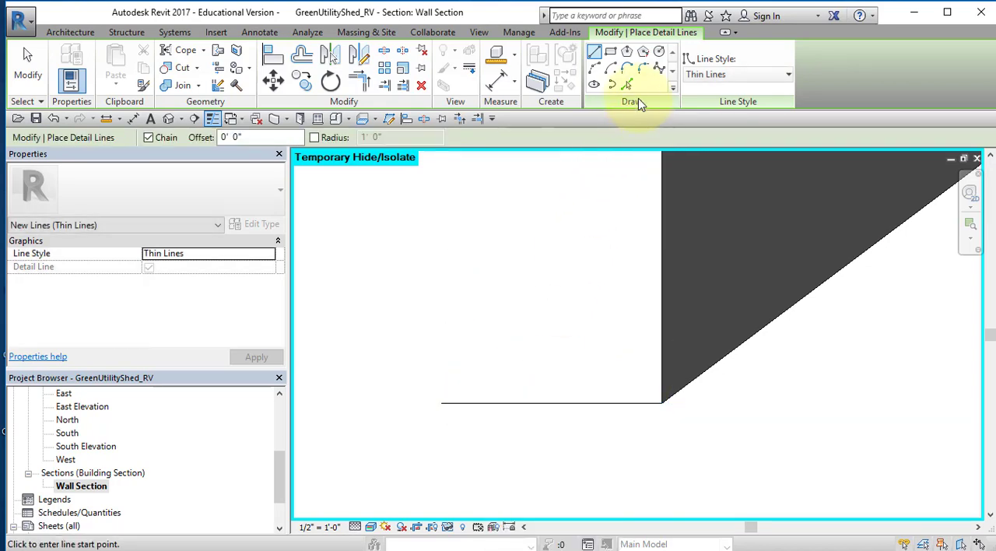
- Trace the roof overhang edges with Pick Lines at .75 offset and start trimming them to corner
{"action": "left_click", "coordinate": [626, 84]}
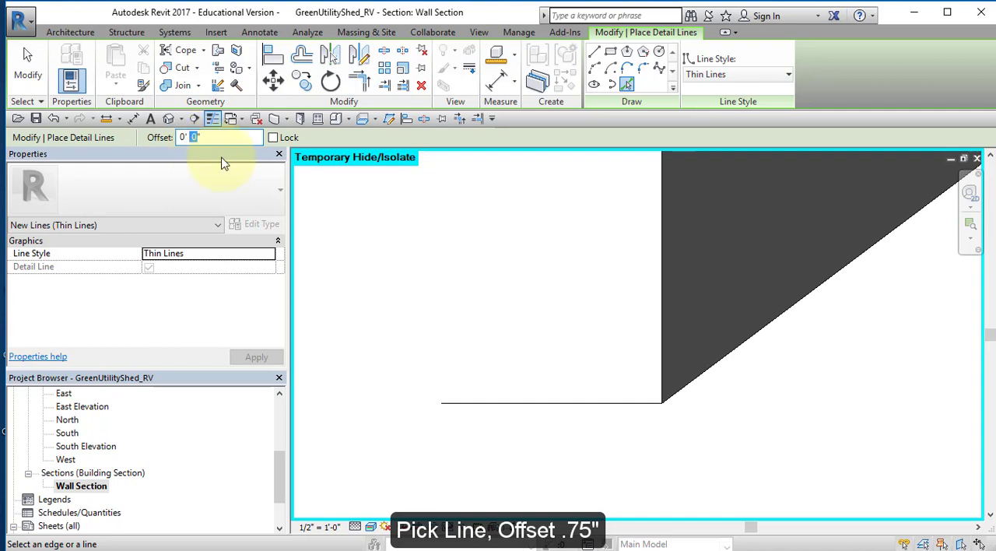
{"action": "type", "text": ".75"}
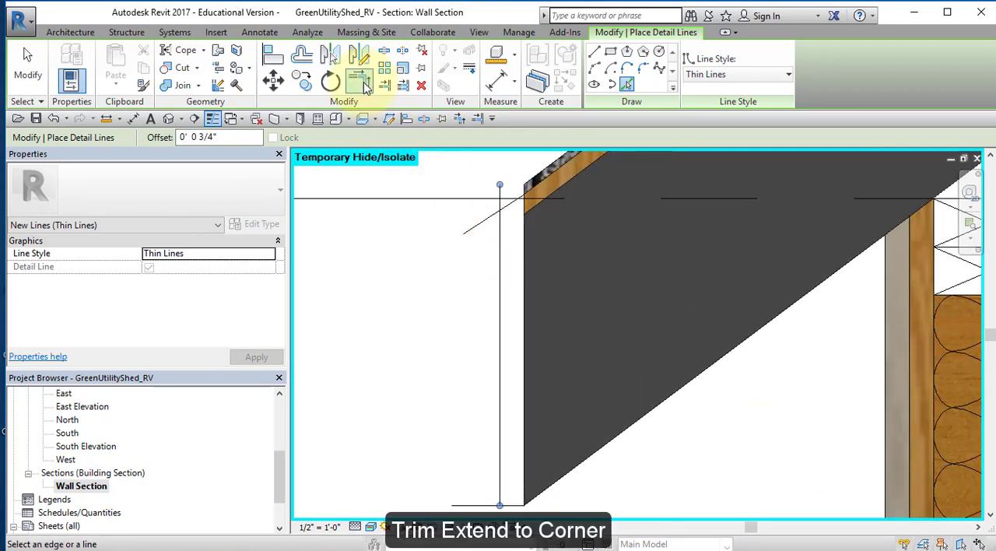
{"action": "mouse_move", "coordinate": [358, 80]}
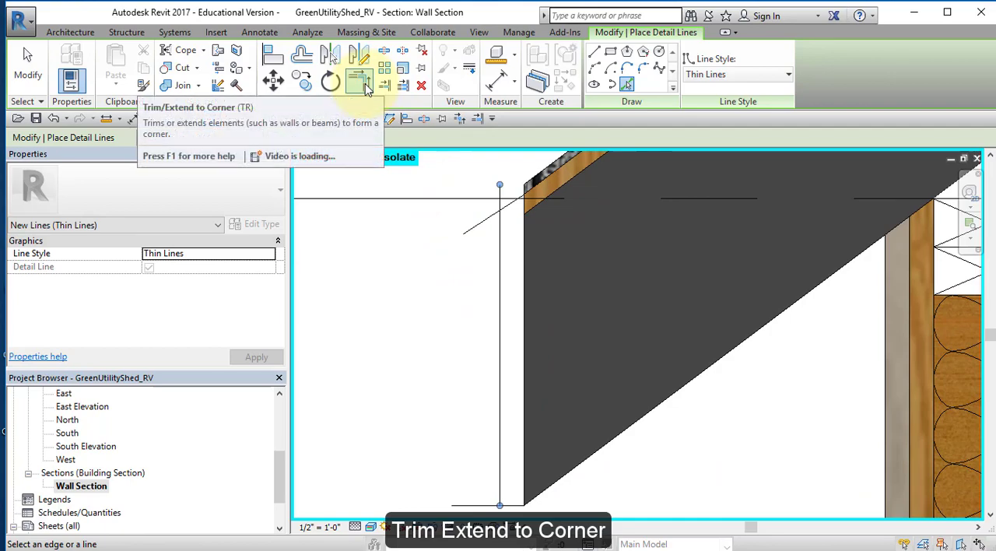
{"action": "left_click", "coordinate": [358, 80]}
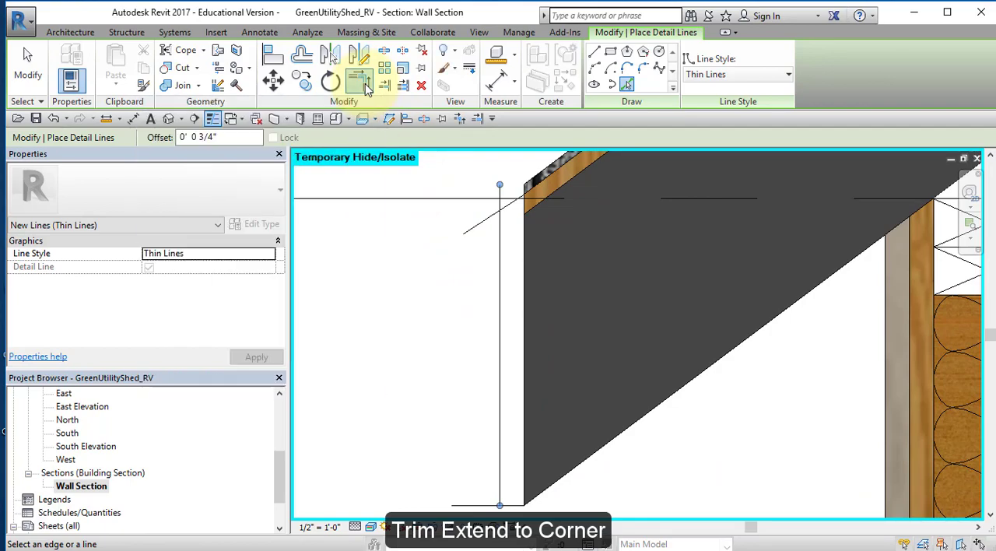
{"action": "left_click", "coordinate": [517, 506]}
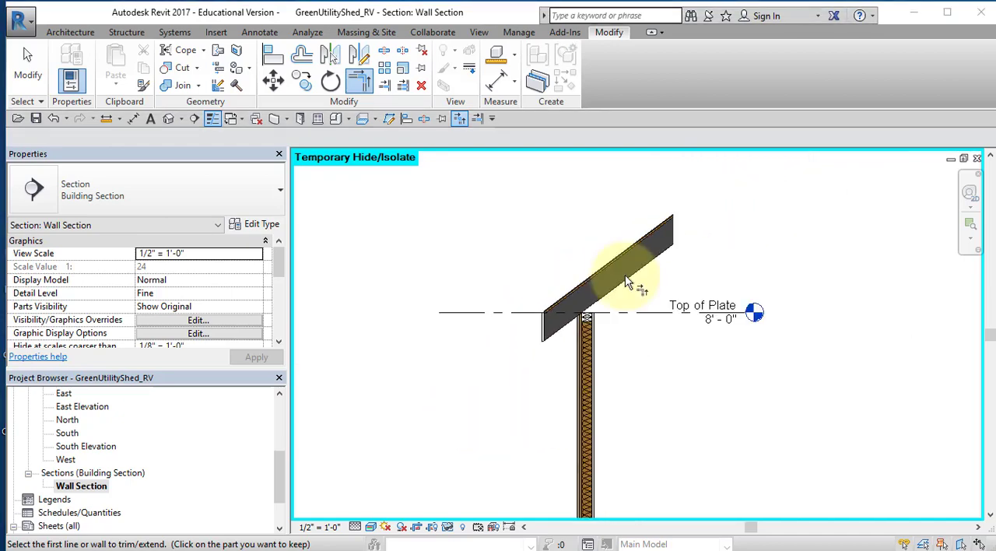
- Add a leader text note reading Asphalt Shingle pointing at the roof
{"action": "scroll", "scroll_direction": "up", "scroll_amount": 3}
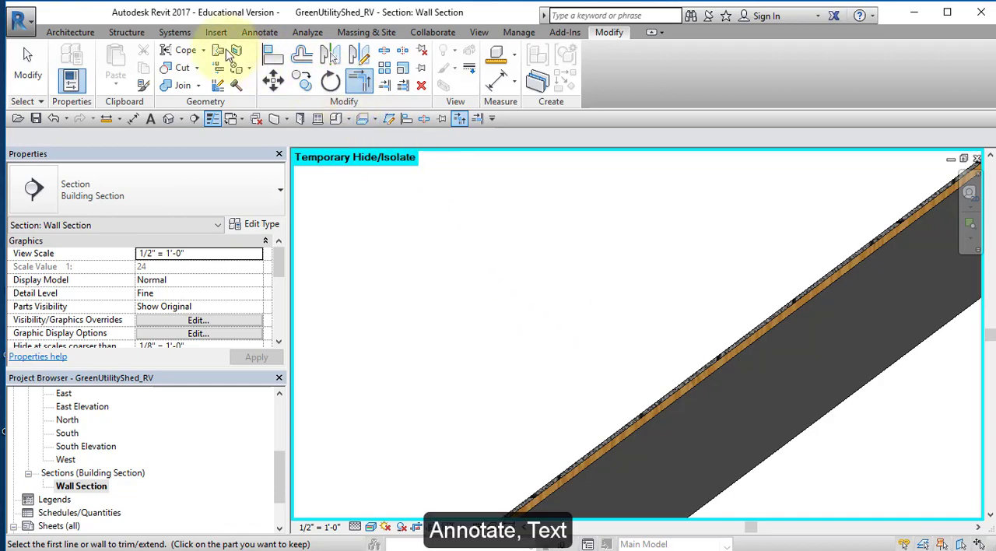
{"action": "left_click", "coordinate": [259, 31]}
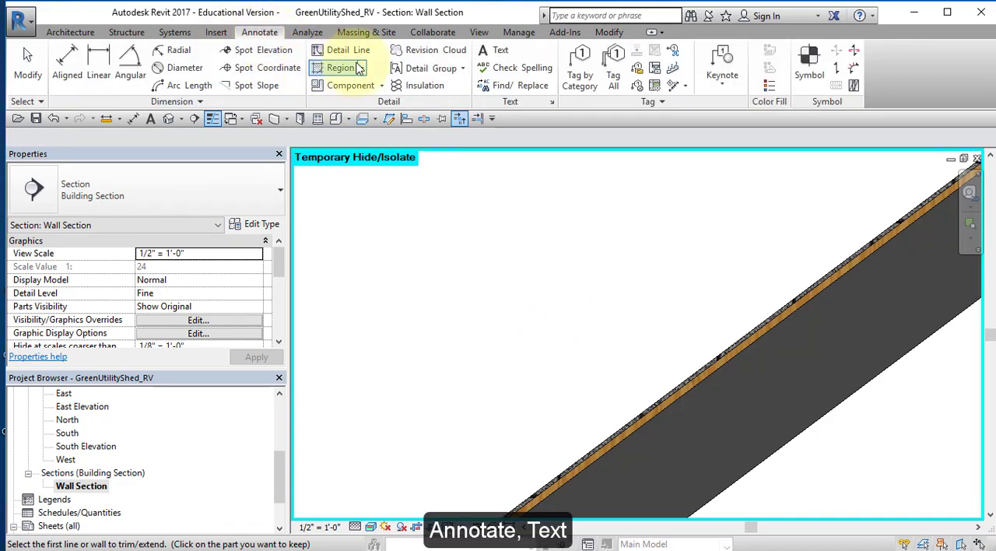
{"action": "left_click", "coordinate": [501, 50]}
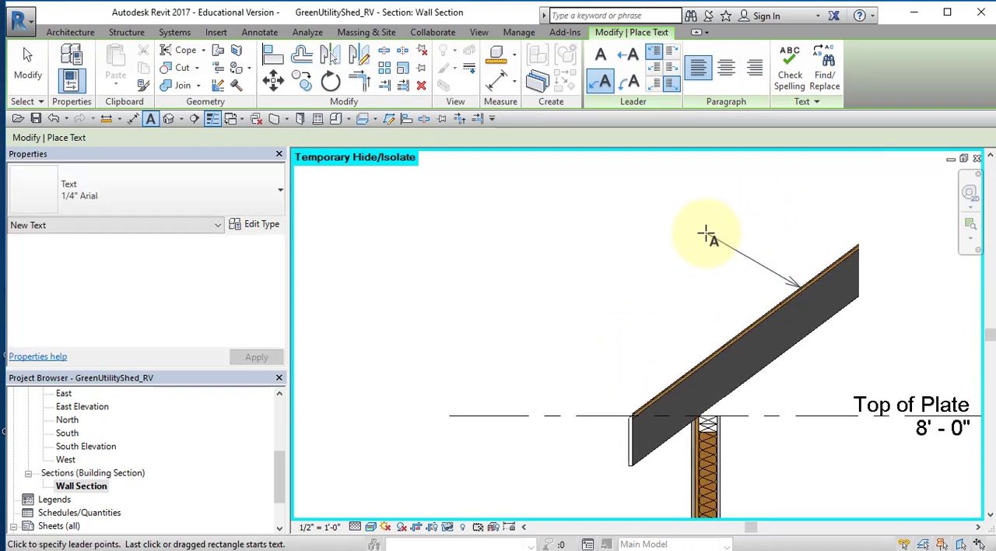
{"action": "mouse_move", "coordinate": [684, 234]}
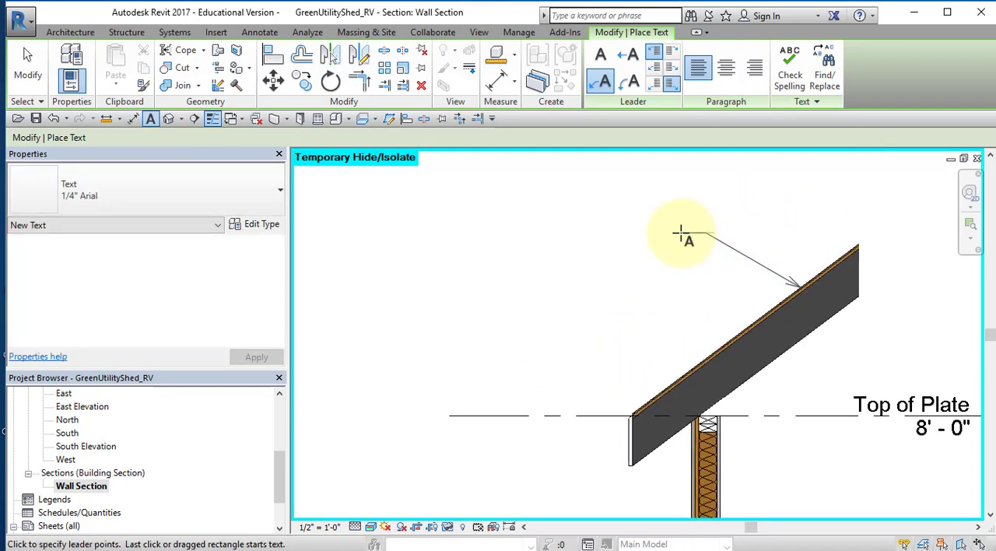
{"action": "left_click", "coordinate": [687, 234]}
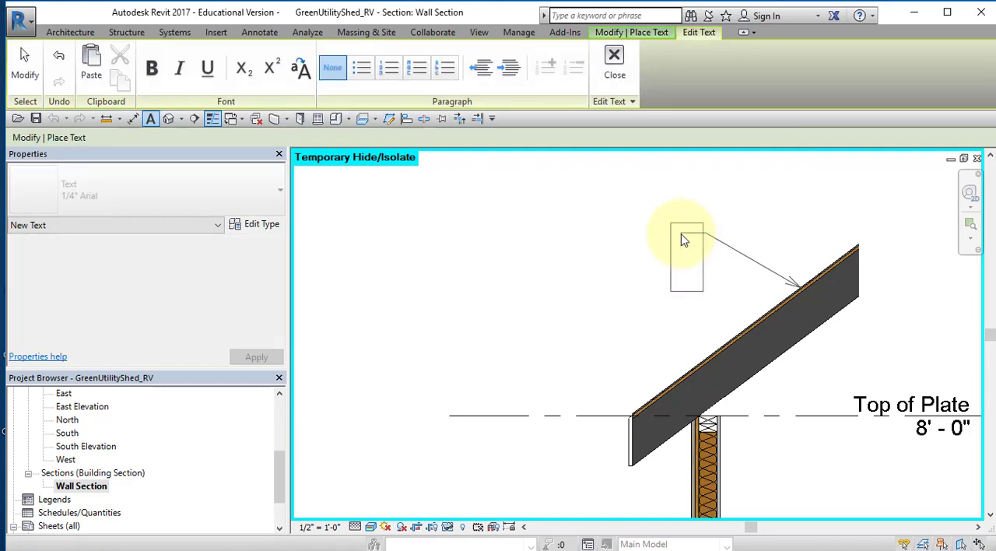
{"action": "type", "text": "Asphalt Shingle"}
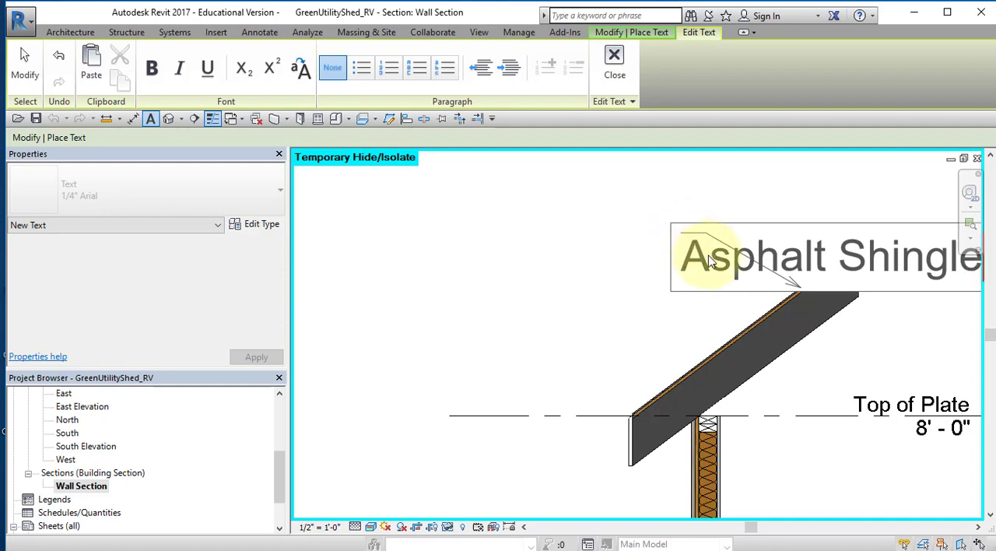
{"action": "mouse_move", "coordinate": [506, 312]}
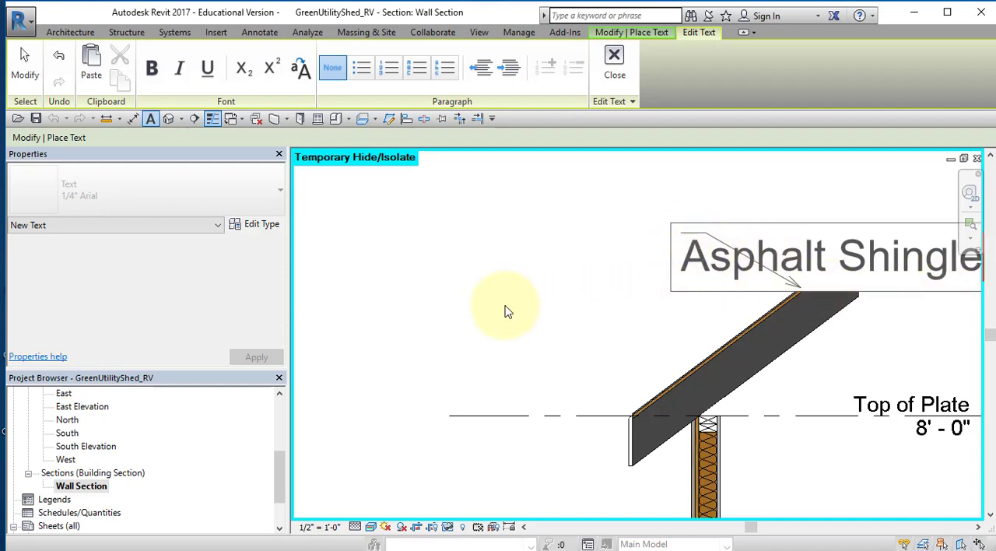
{"action": "mouse_move", "coordinate": [377, 324]}
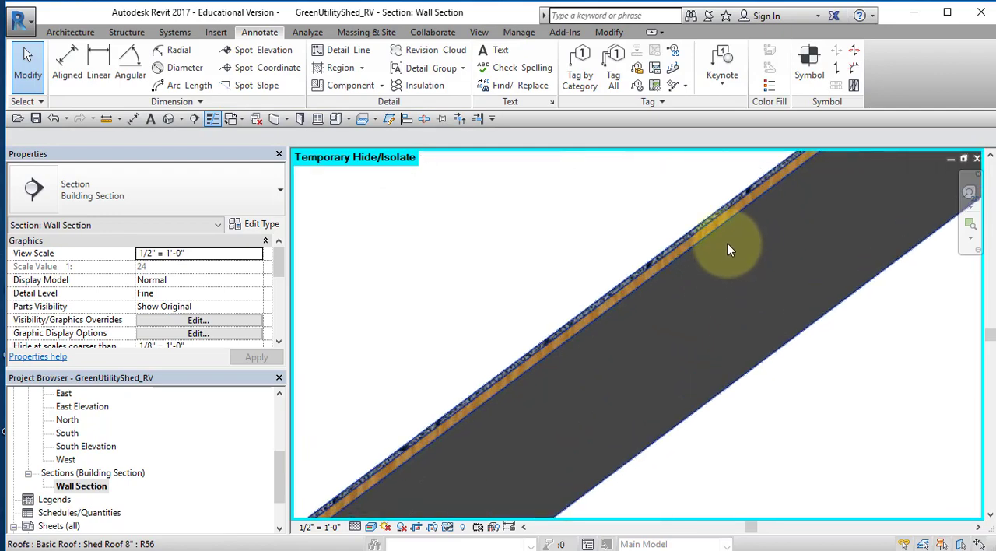
- Add a leadered text note 'Roof Felt #30' beneath the Asphalt Shingle note on the roof
{"action": "left_click", "coordinate": [501, 50]}
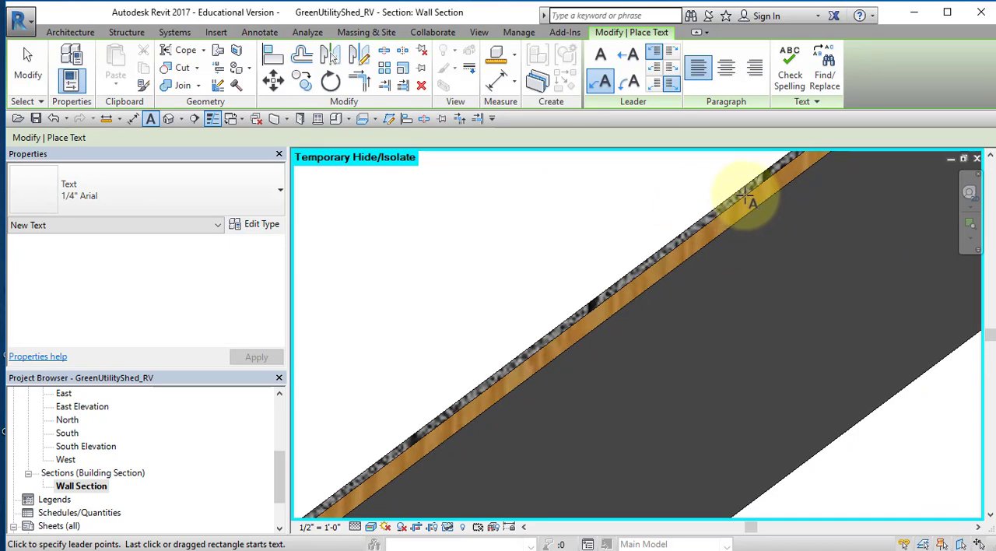
{"action": "mouse_move", "coordinate": [729, 206]}
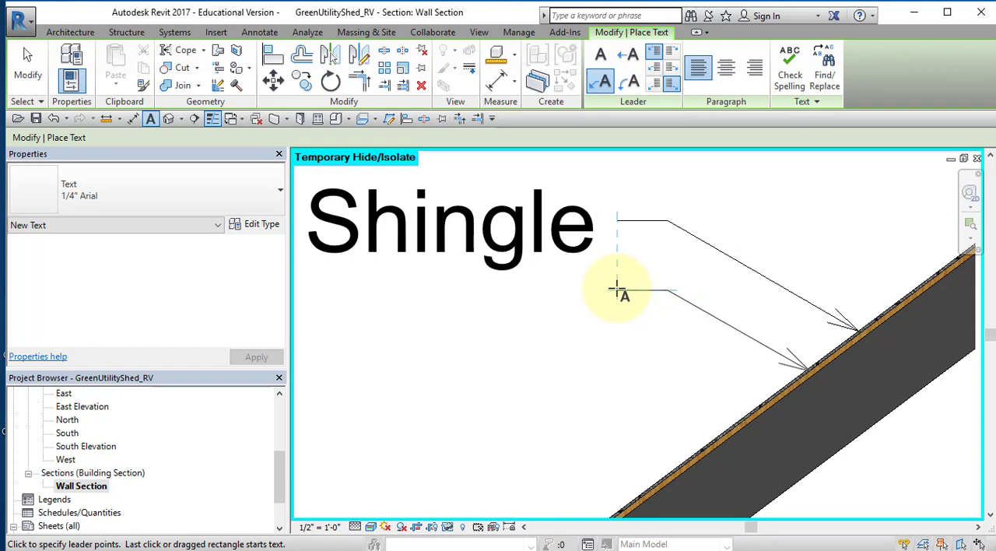
{"action": "left_click", "coordinate": [617, 296]}
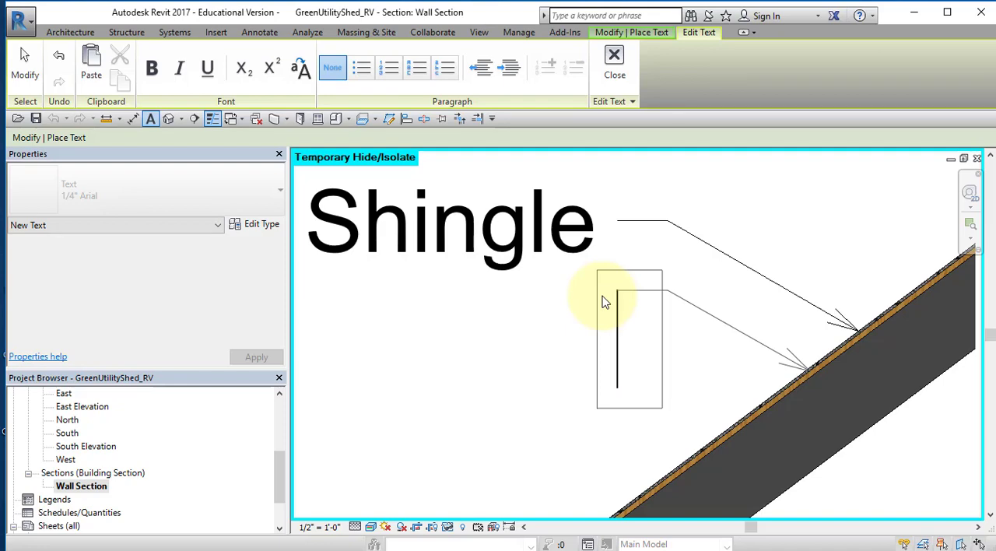
{"action": "type", "text": "Roof F"}
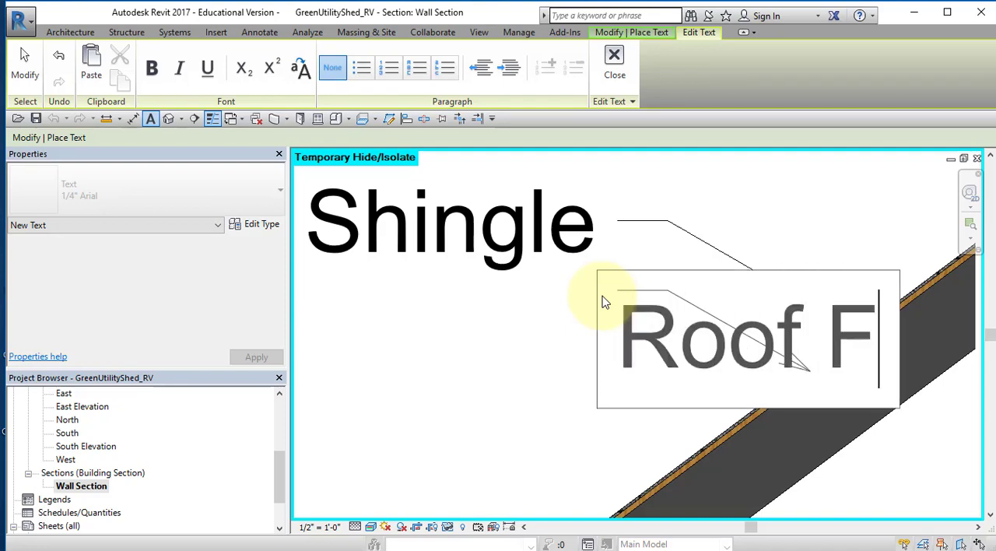
{"action": "type", "text": "elt"}
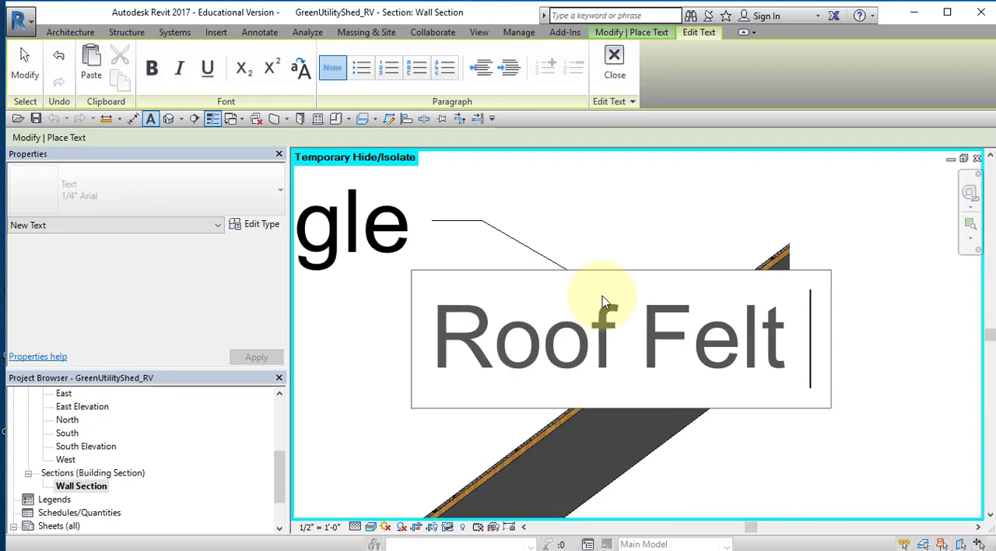
{"action": "type", "text": "#30"}
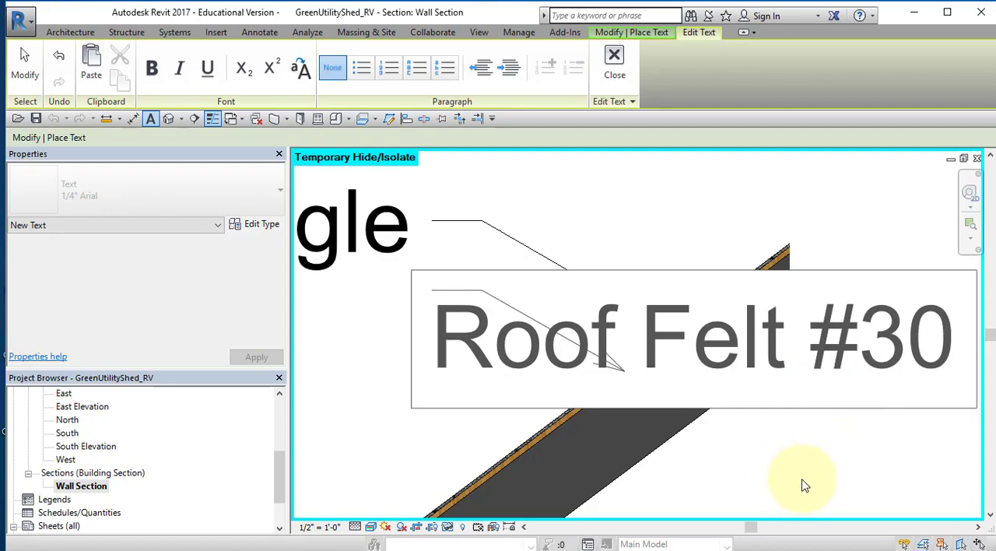
{"action": "left_click", "coordinate": [613, 62]}
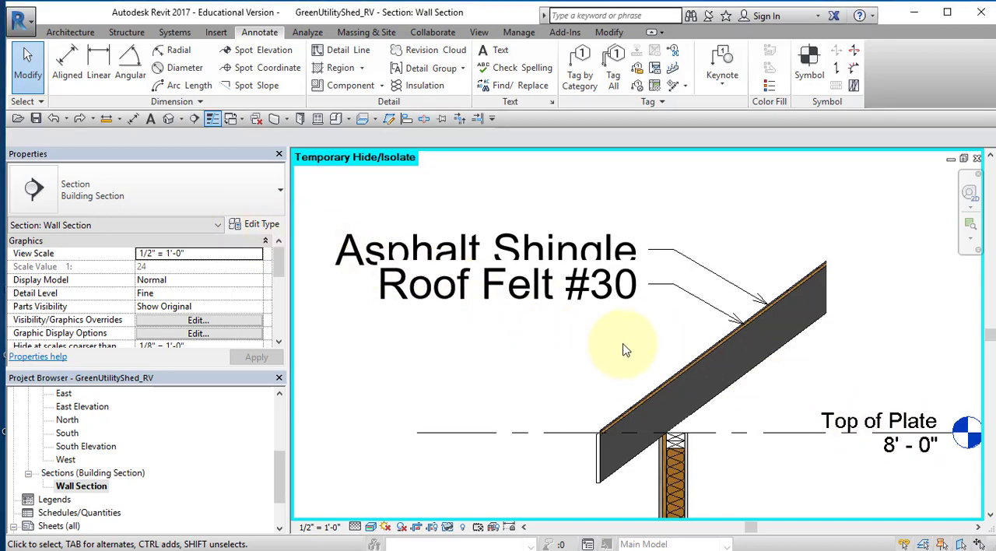
- Change both roof notes to the Text: 1/8" Arial type
{"action": "left_click", "coordinate": [506, 265]}
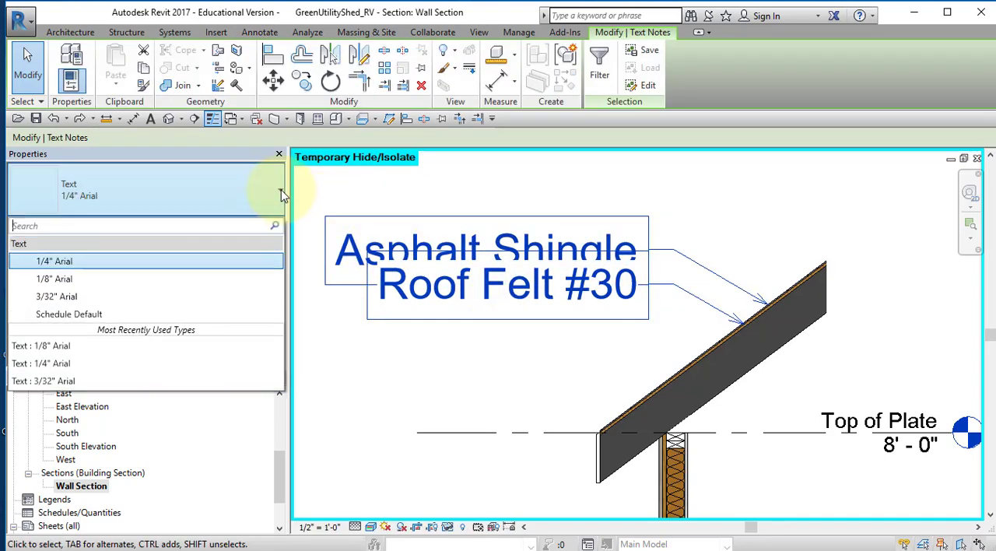
{"action": "mouse_move", "coordinate": [55, 278]}
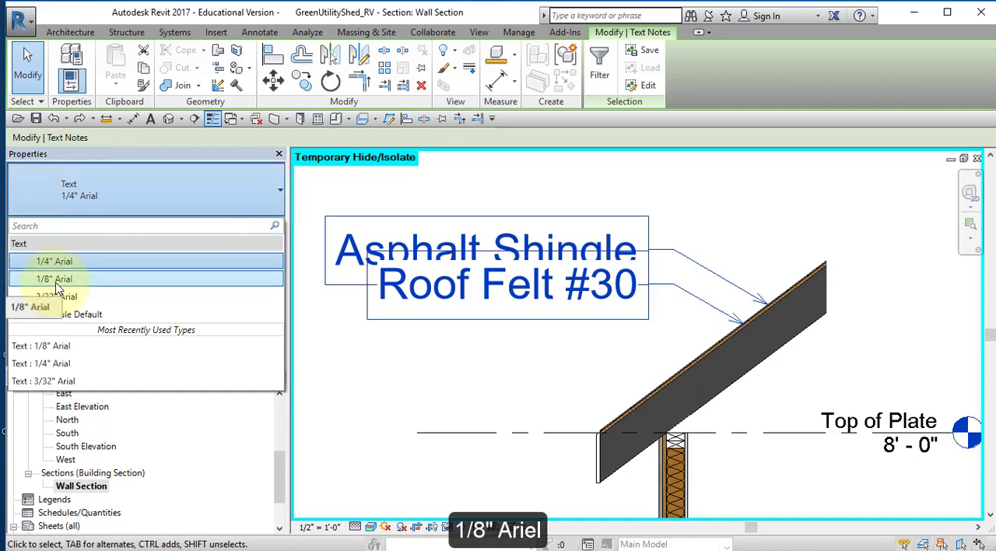
{"action": "left_click", "coordinate": [53, 279]}
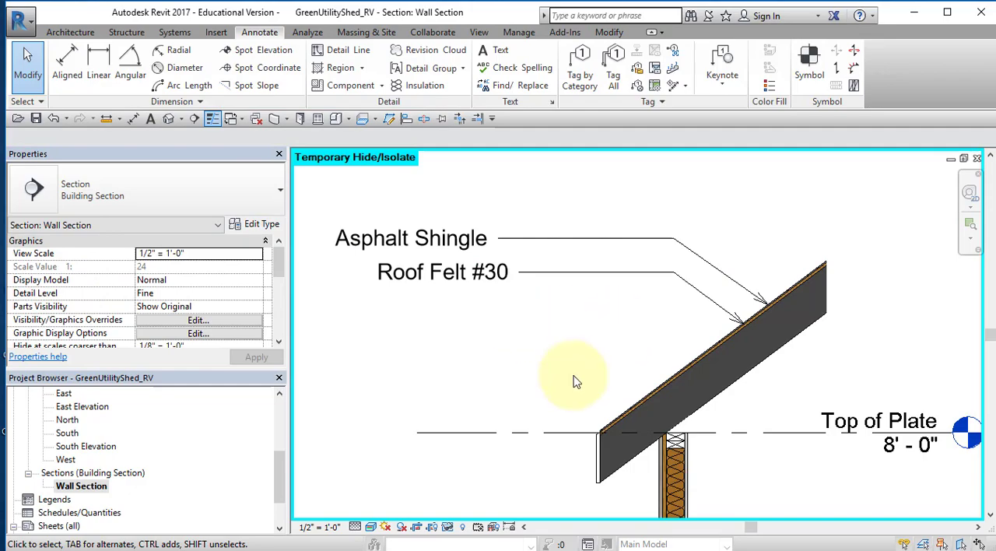
{"action": "mouse_move", "coordinate": [510, 367]}
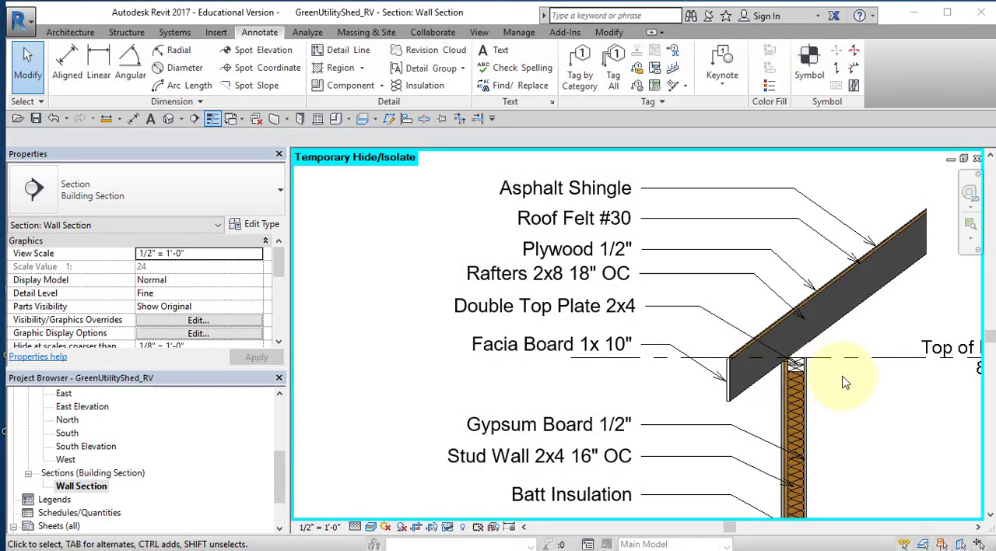
{"action": "mouse_move", "coordinate": [850, 277]}
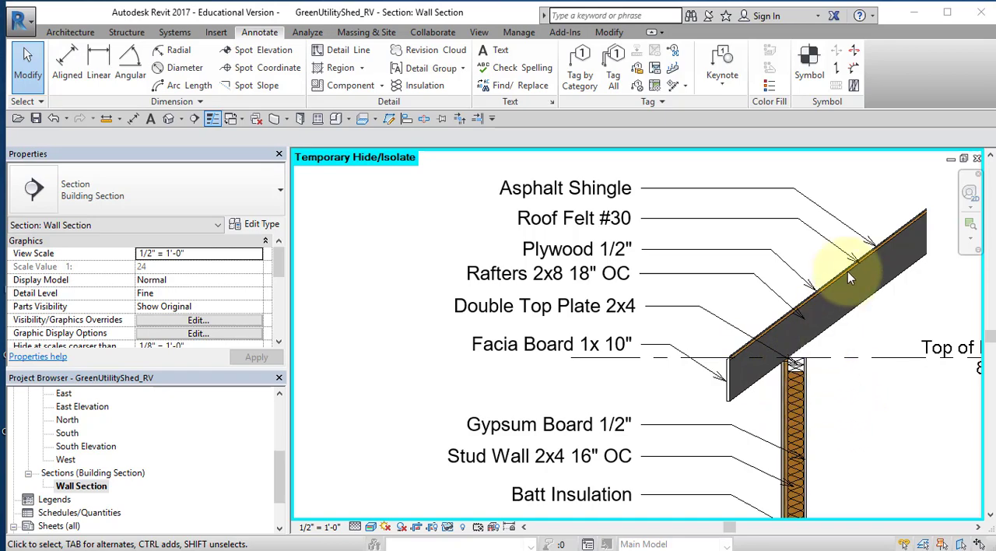
{"action": "mouse_move", "coordinate": [651, 183]}
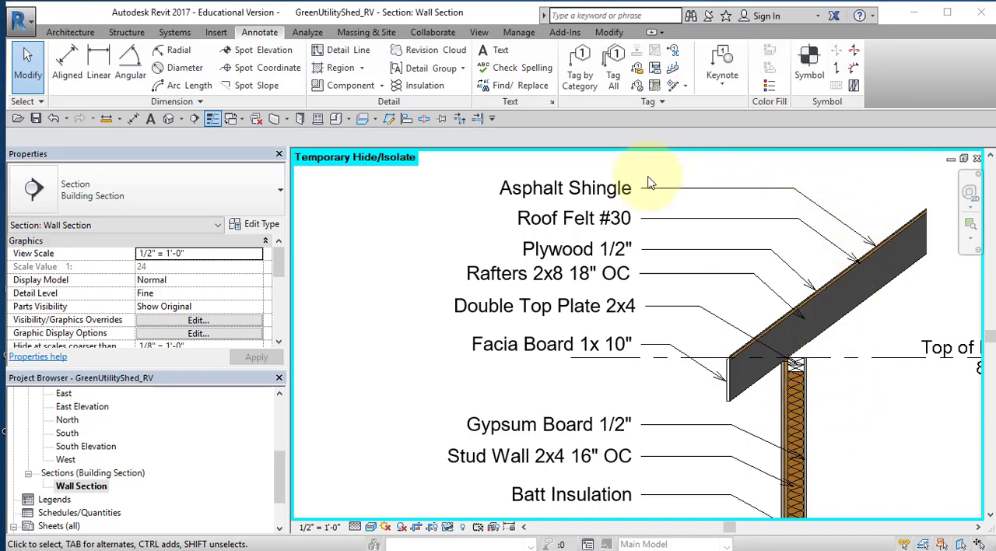
{"action": "mouse_move", "coordinate": [615, 286]}
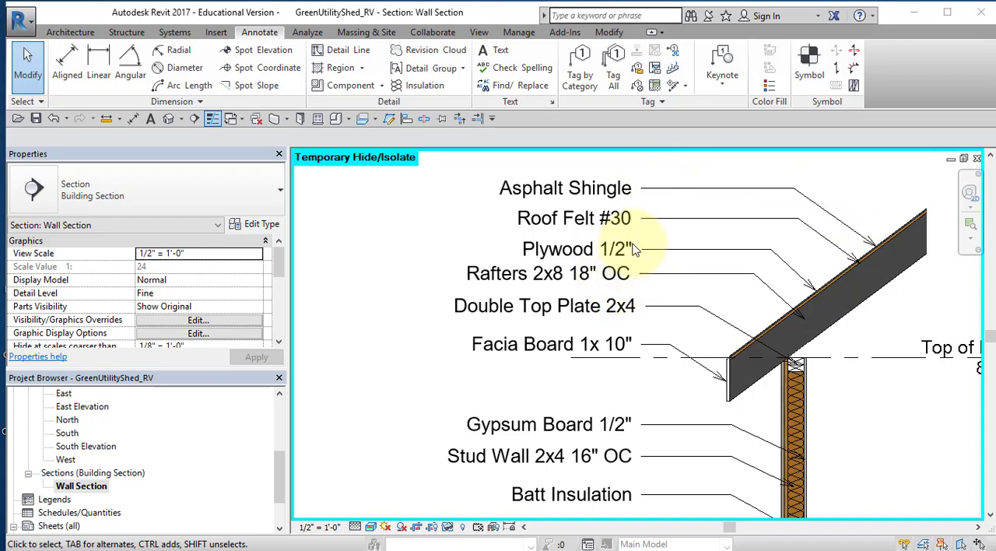
{"action": "mouse_move", "coordinate": [615, 221]}
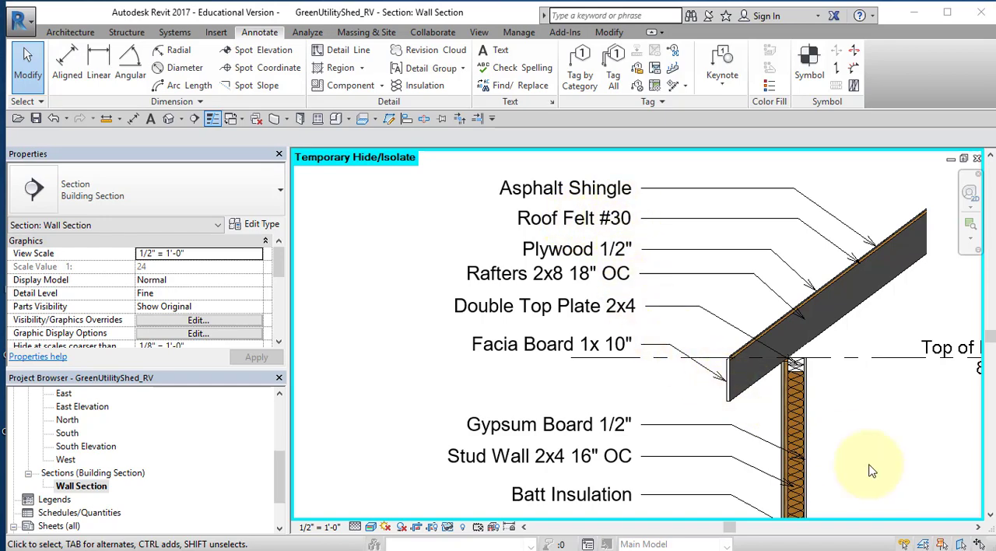
- Scroll down the section to check the notes on every layer down to the 6" concrete slab
{"action": "scroll", "scroll_direction": "down", "scroll_amount": 3}
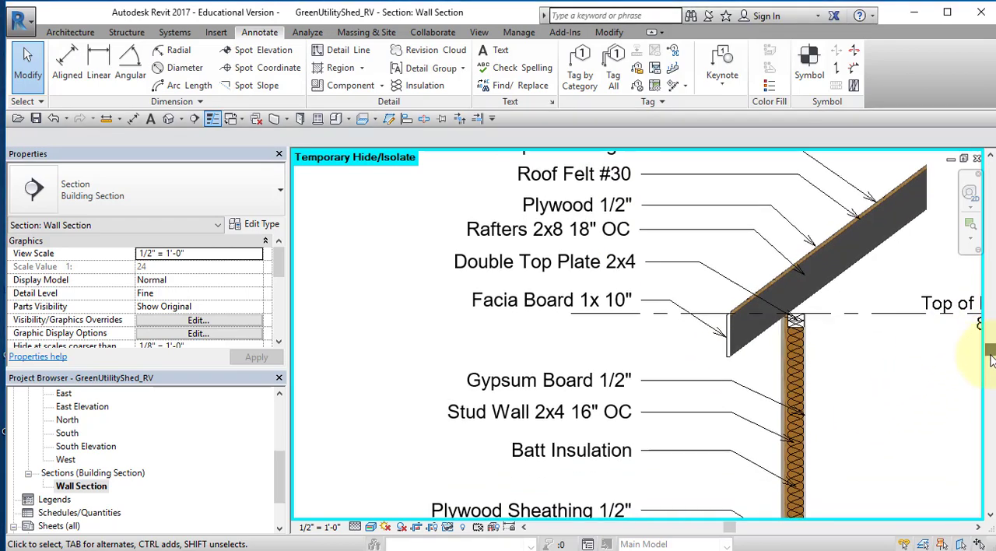
{"action": "scroll", "scroll_direction": "down", "scroll_amount": 3}
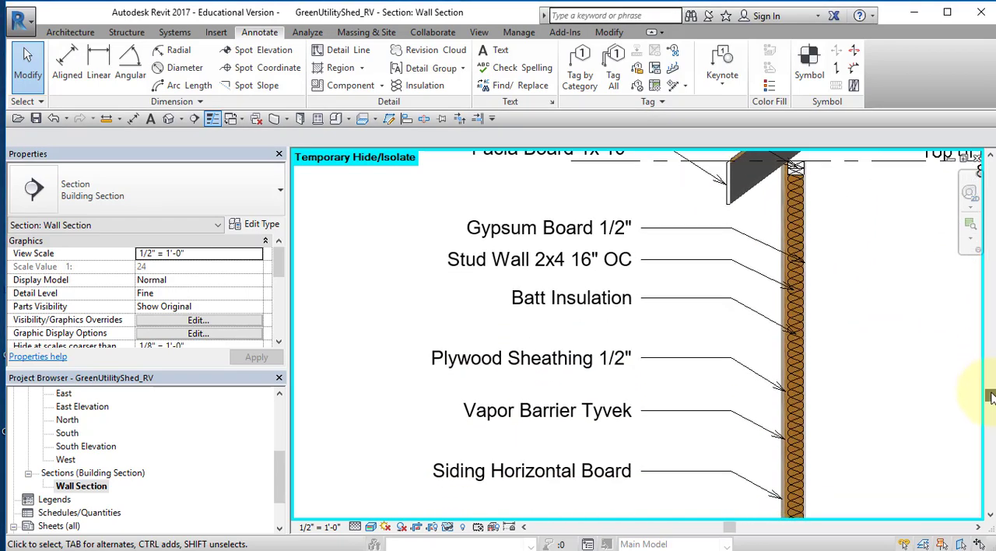
{"action": "scroll", "scroll_direction": "down", "scroll_amount": 3}
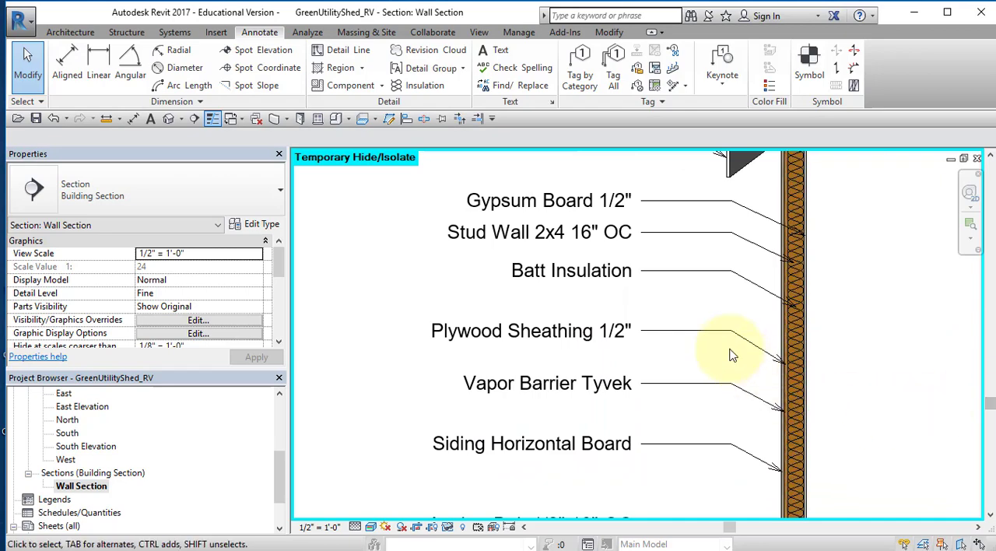
{"action": "mouse_move", "coordinate": [339, 367]}
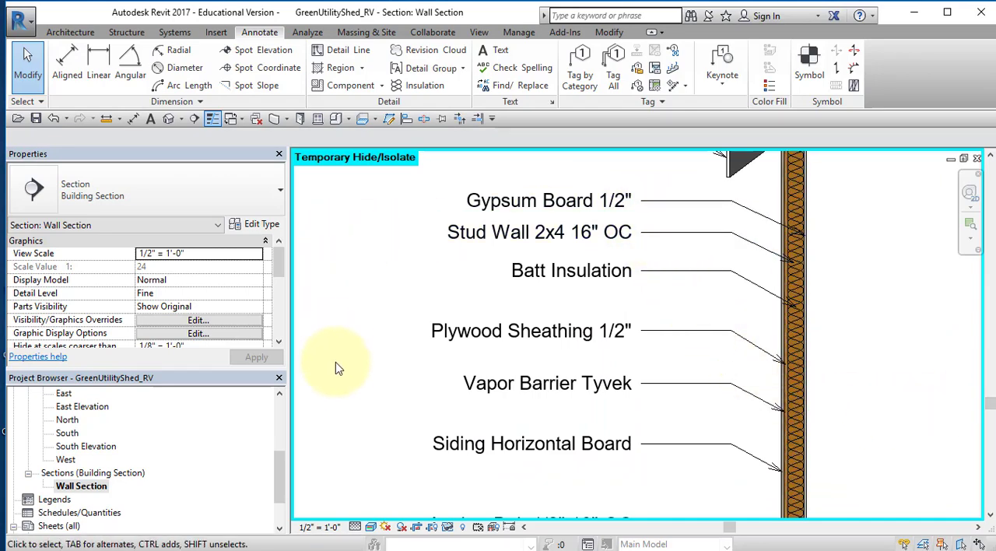
{"action": "mouse_move", "coordinate": [342, 414]}
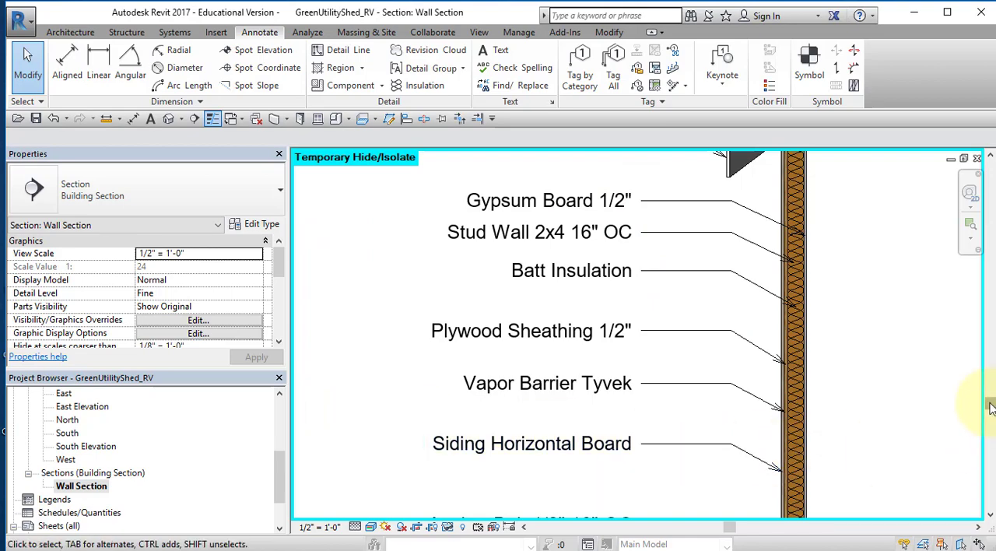
{"action": "scroll", "scroll_direction": "down", "scroll_amount": 3}
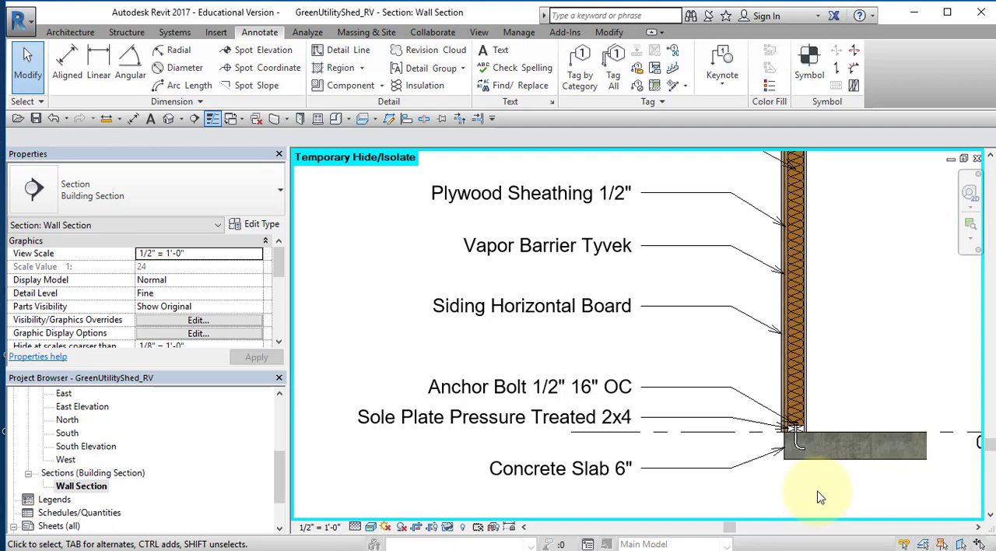
{"action": "left_click", "coordinate": [560, 467]}
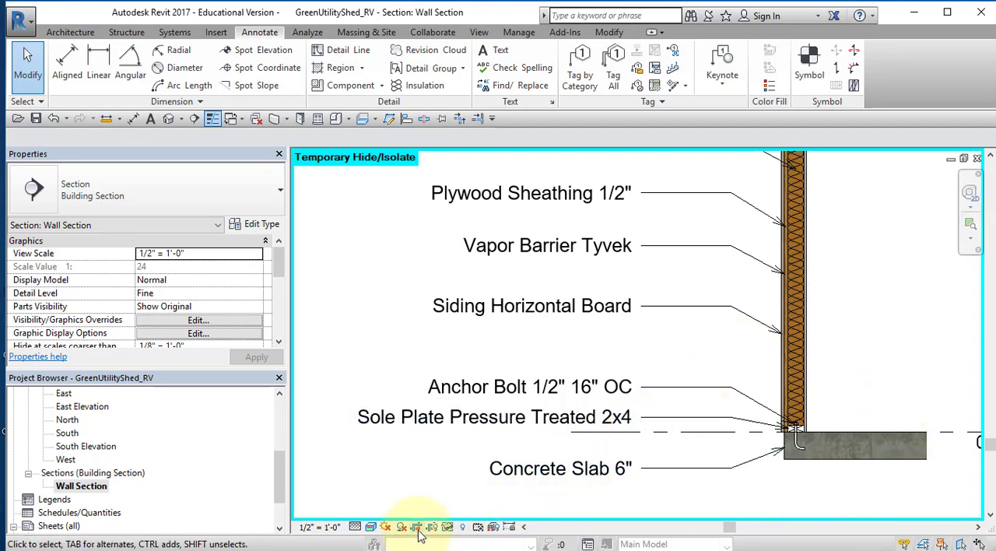
{"action": "mouse_move", "coordinate": [435, 535]}
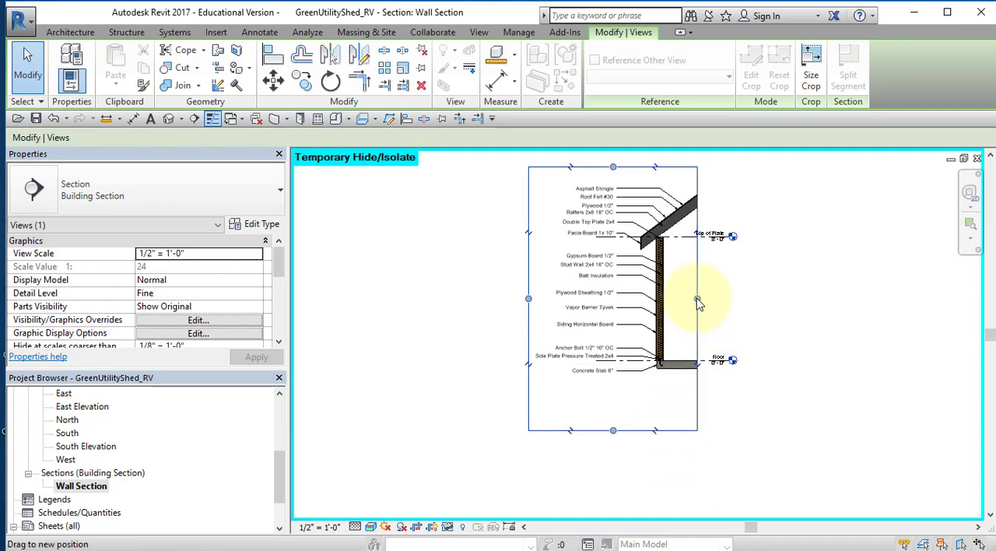
- Drag the crop region grips to frame the annotated wall from shingles to slab
{"action": "left_click_drag", "start_coordinate": [698, 299], "coordinate": [744, 299]}
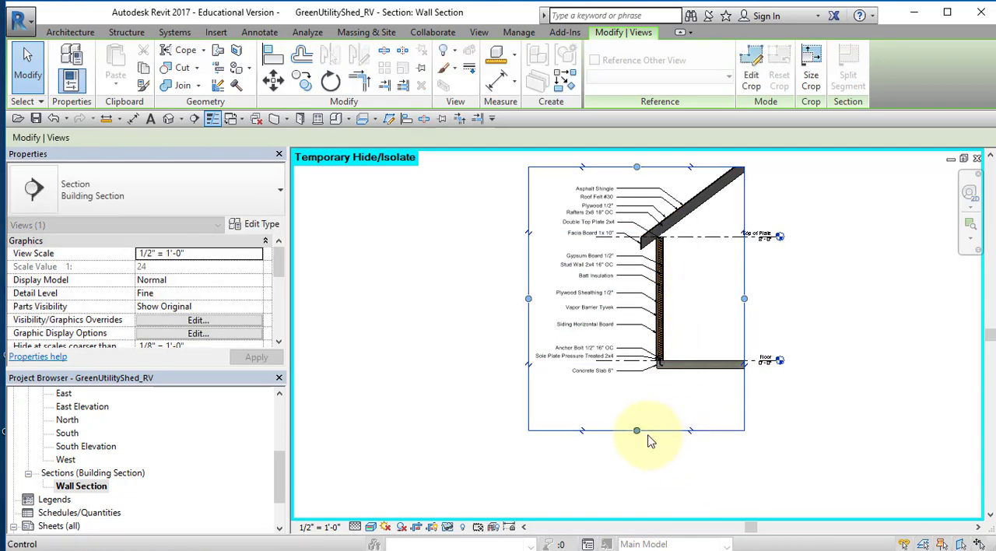
{"action": "left_click_drag", "start_coordinate": [636, 429], "coordinate": [636, 408]}
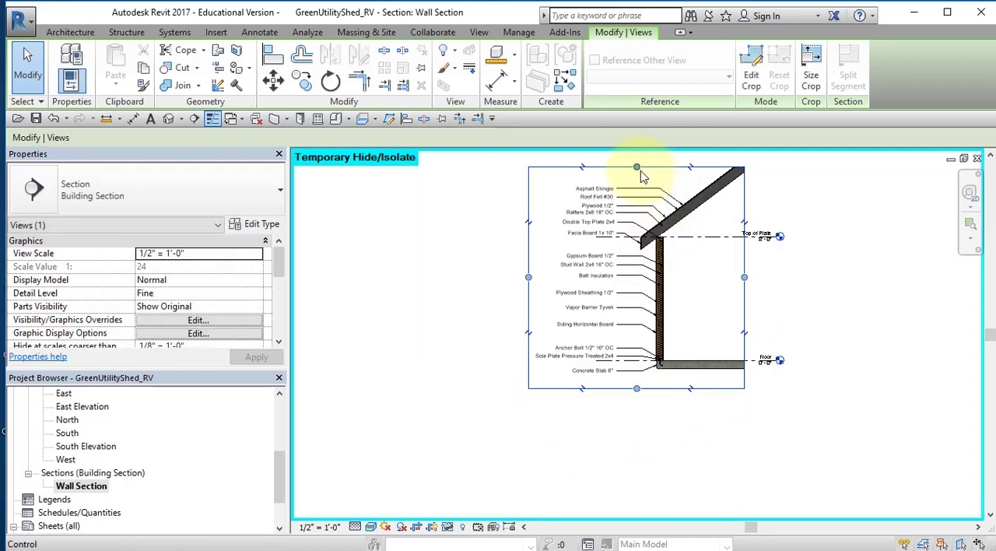
{"action": "left_click", "coordinate": [637, 168]}
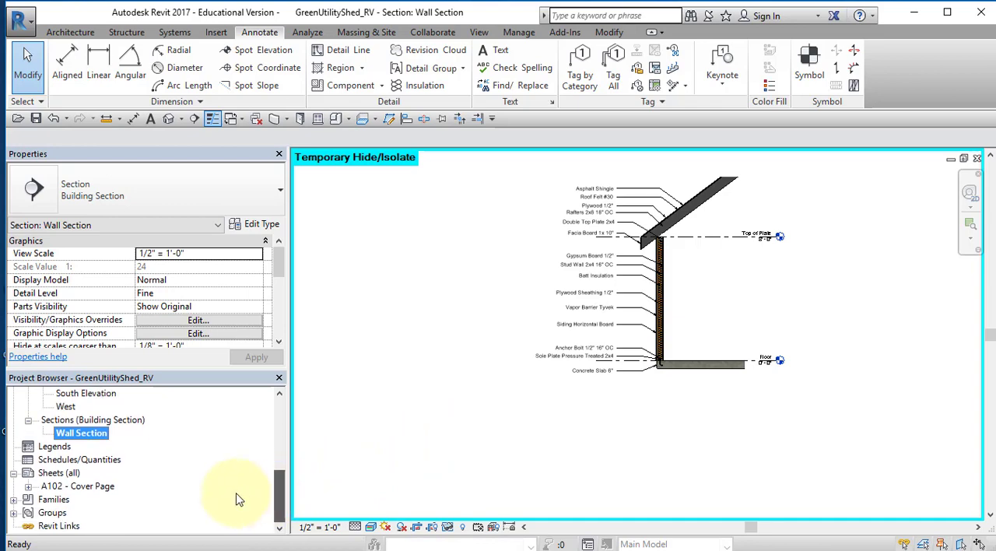
- Create a new sheet A103 from the Sheets collection using the PLTW title block
{"action": "left_click", "coordinate": [59, 473]}
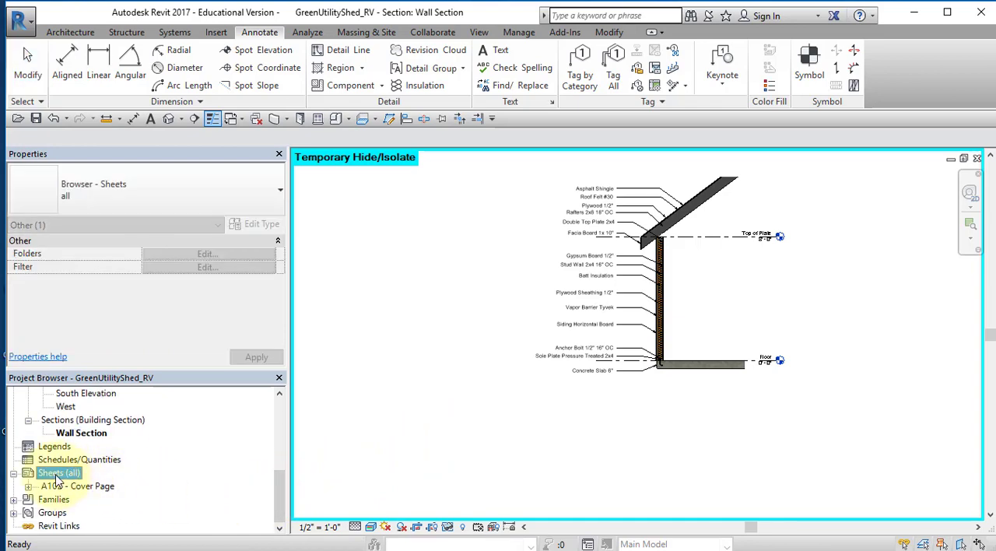
{"action": "right_click", "coordinate": [59, 473]}
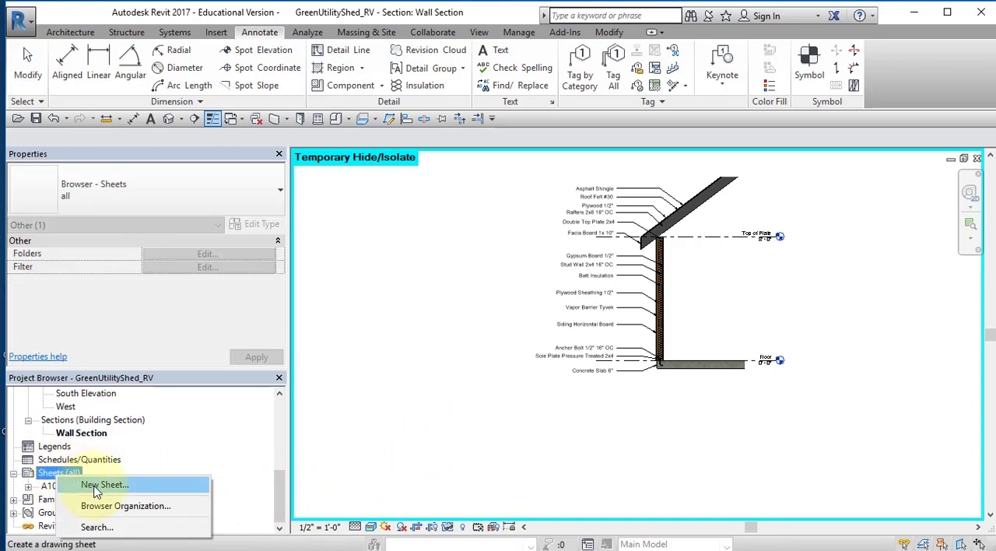
{"action": "left_click", "coordinate": [106, 485]}
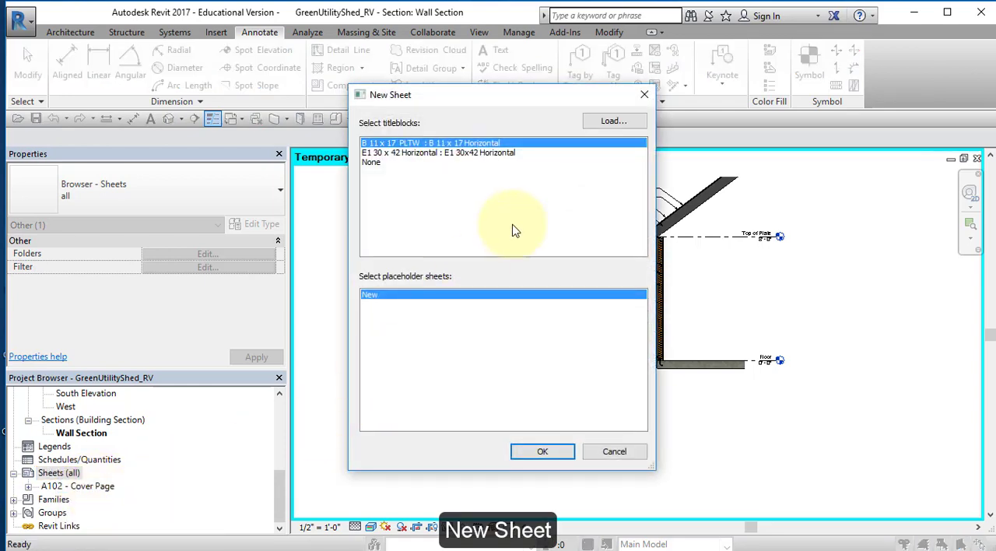
{"action": "mouse_move", "coordinate": [382, 161]}
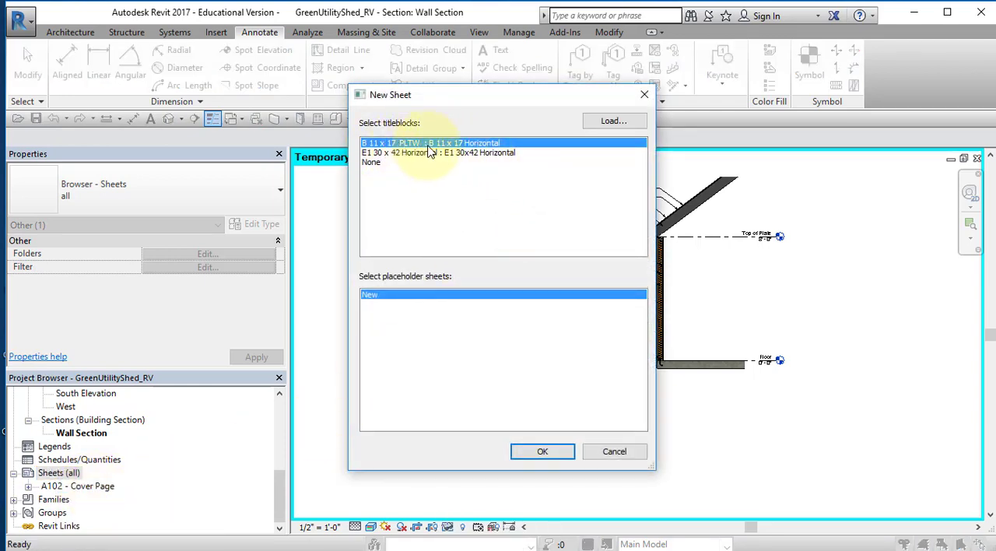
{"action": "left_click", "coordinate": [542, 451]}
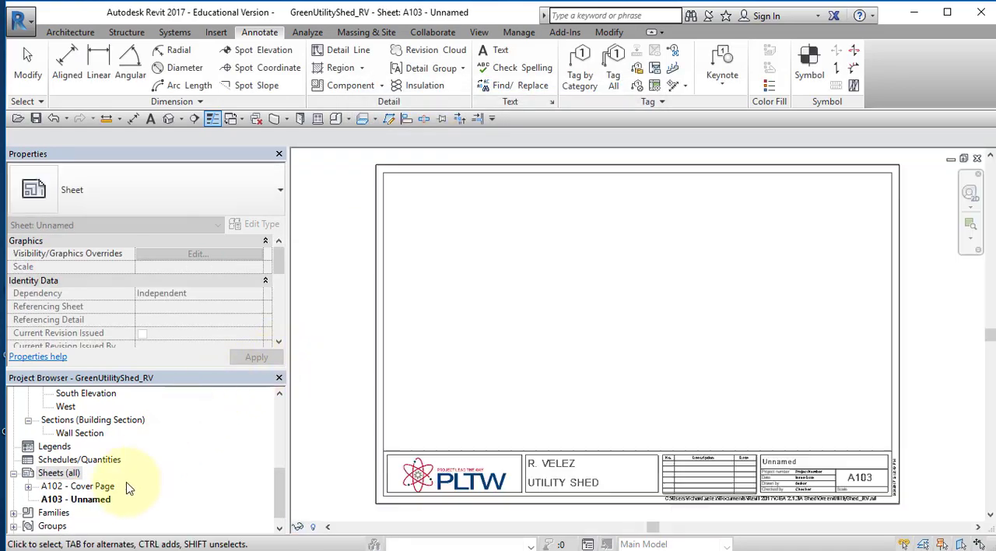
- Rename sheet A103 to 'Wall Section'
{"action": "left_click", "coordinate": [74, 498]}
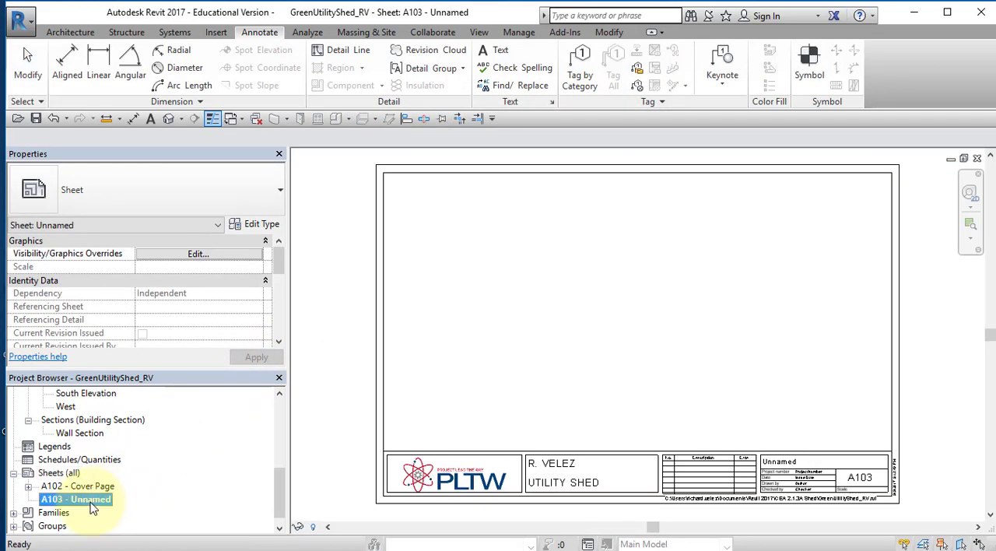
{"action": "right_click", "coordinate": [75, 498]}
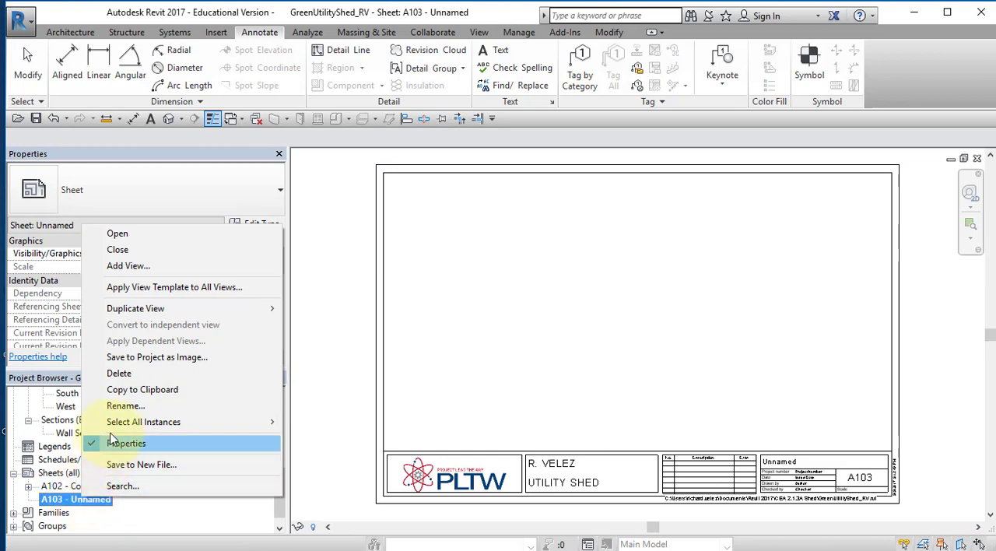
{"action": "mouse_move", "coordinate": [143, 389]}
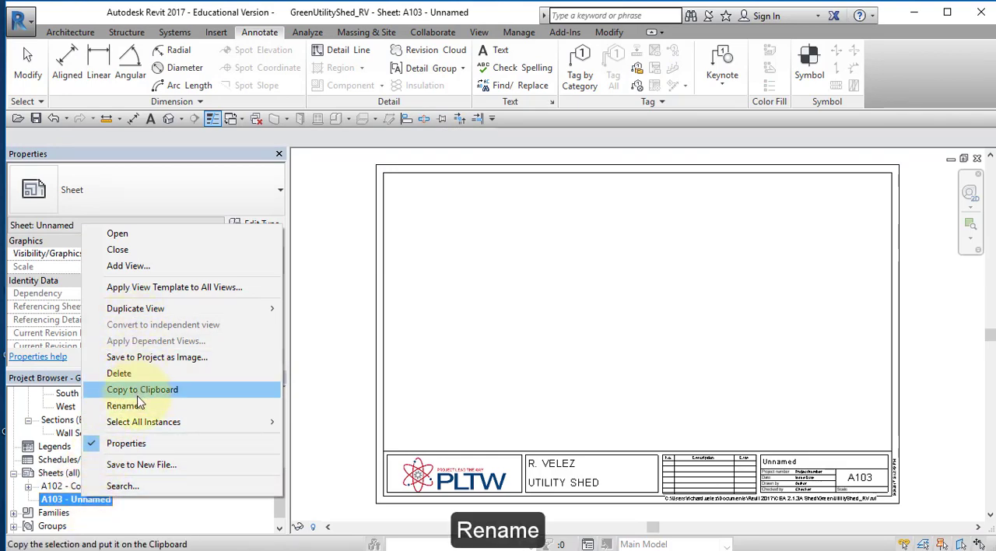
{"action": "left_click", "coordinate": [126, 405]}
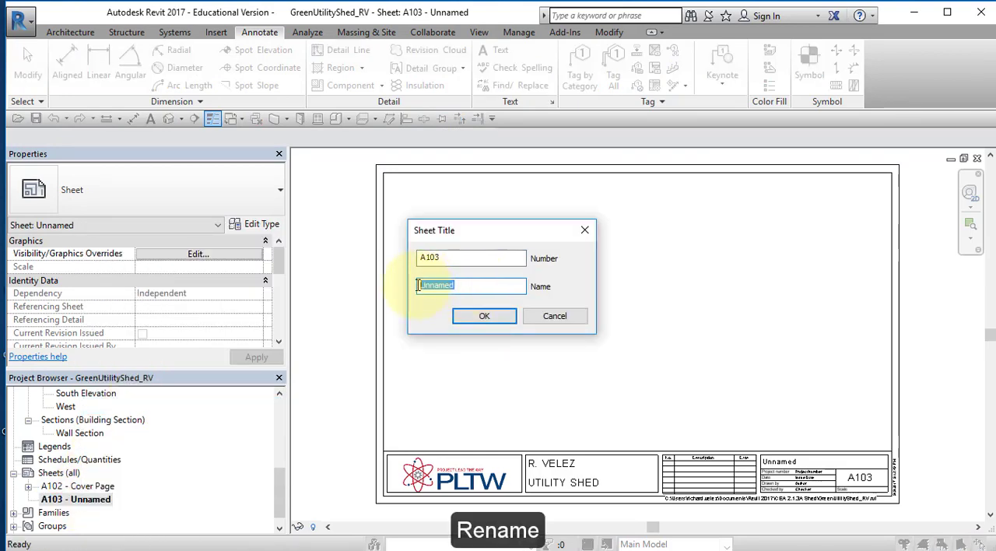
{"action": "type", "text": "W"}
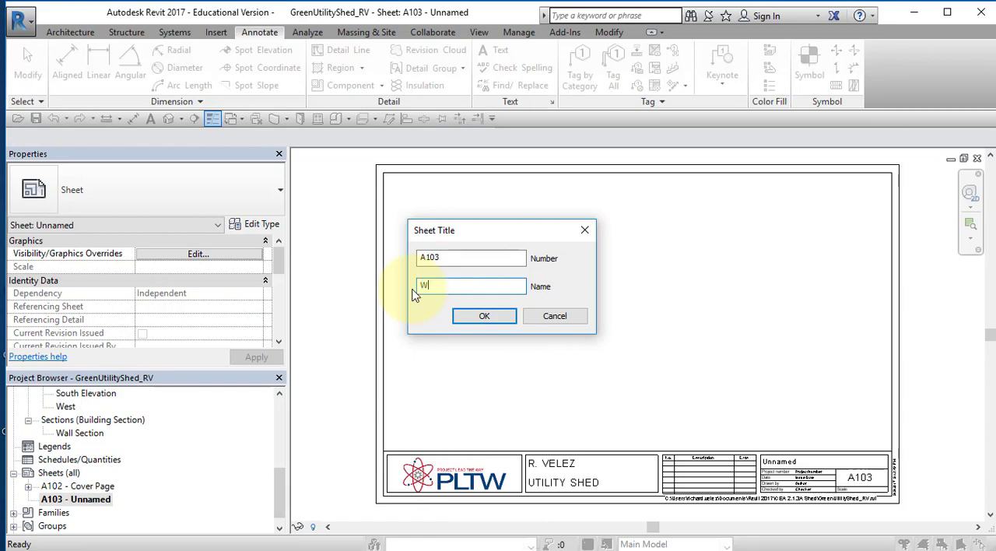
{"action": "type", "text": "all Section"}
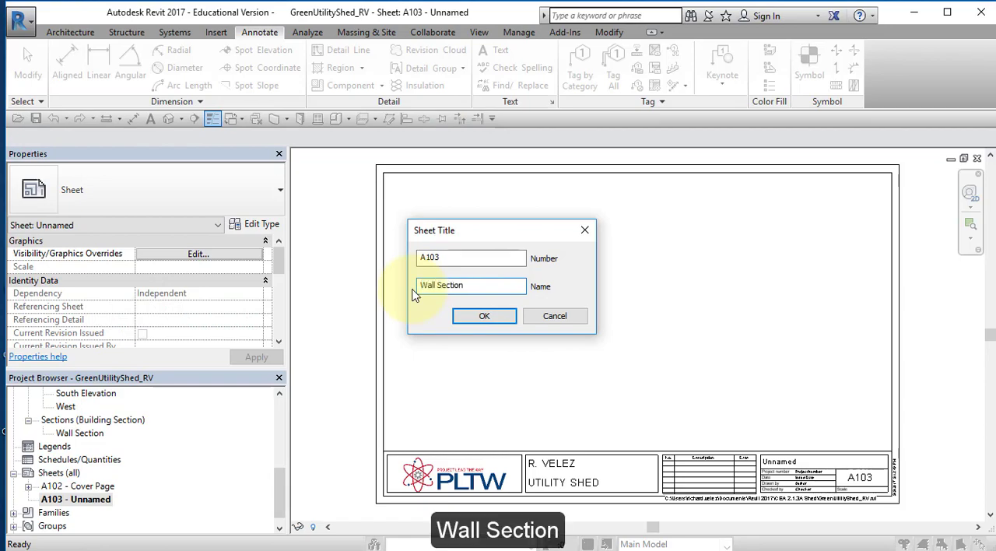
{"action": "left_click", "coordinate": [484, 315]}
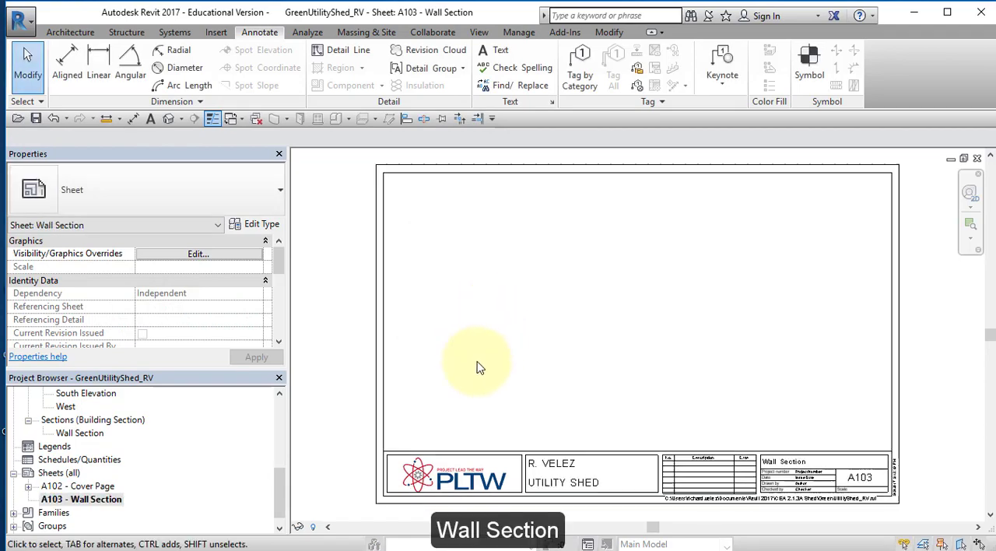
- Place the Wall Section view from the Project Browser onto sheet A103
{"action": "left_click", "coordinate": [79, 433]}
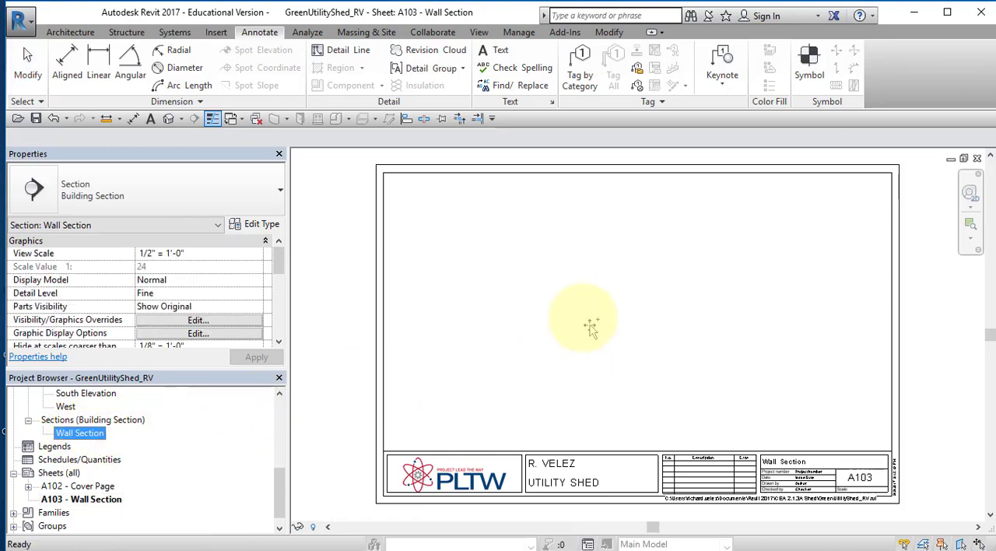
{"action": "left_click", "coordinate": [559, 314]}
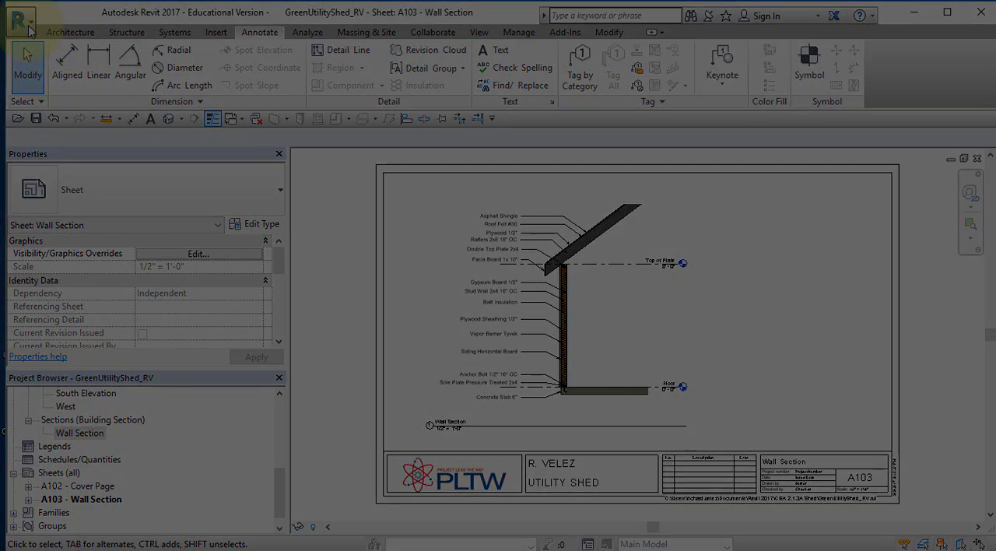
{"action": "left_click", "coordinate": [69, 31]}
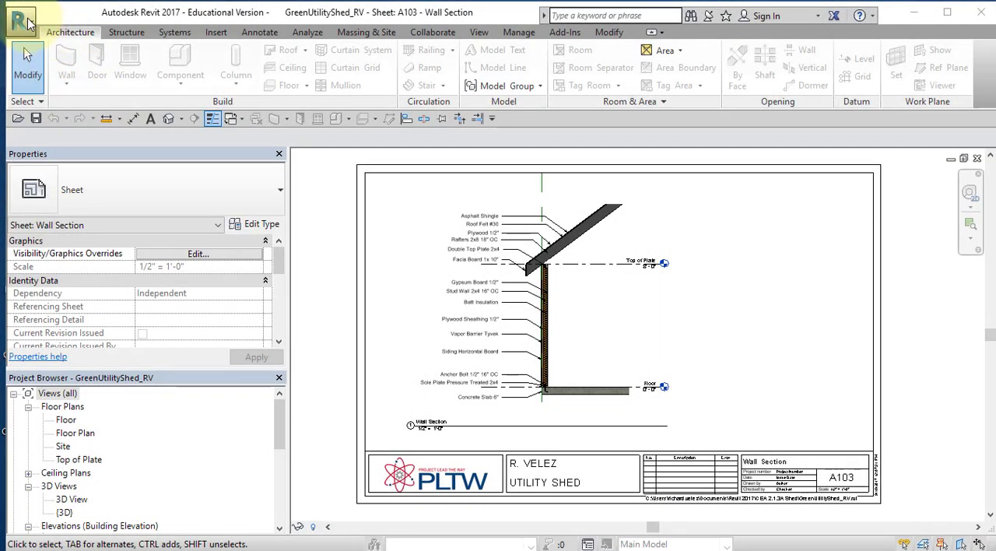
{"action": "left_click", "coordinate": [19, 19]}
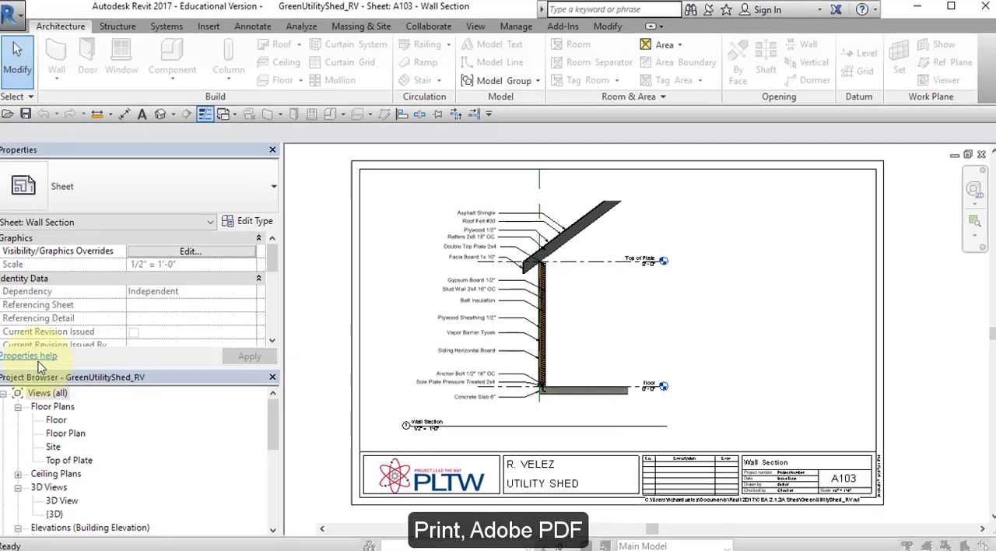
- Set the Print dialog to the Adobe PDF printer with Landscape orientation in its properties
{"action": "left_click", "coordinate": [498, 530]}
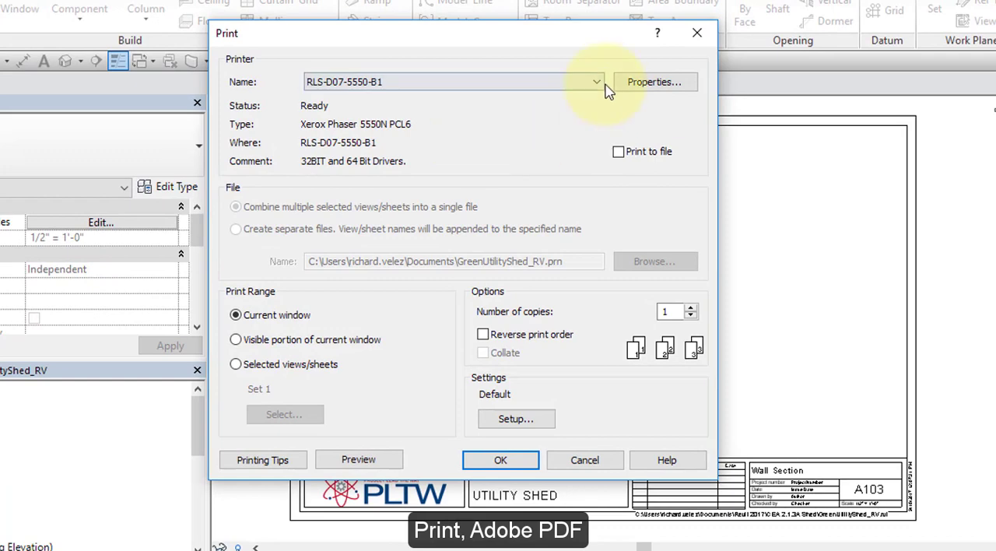
{"action": "left_click", "coordinate": [596, 81]}
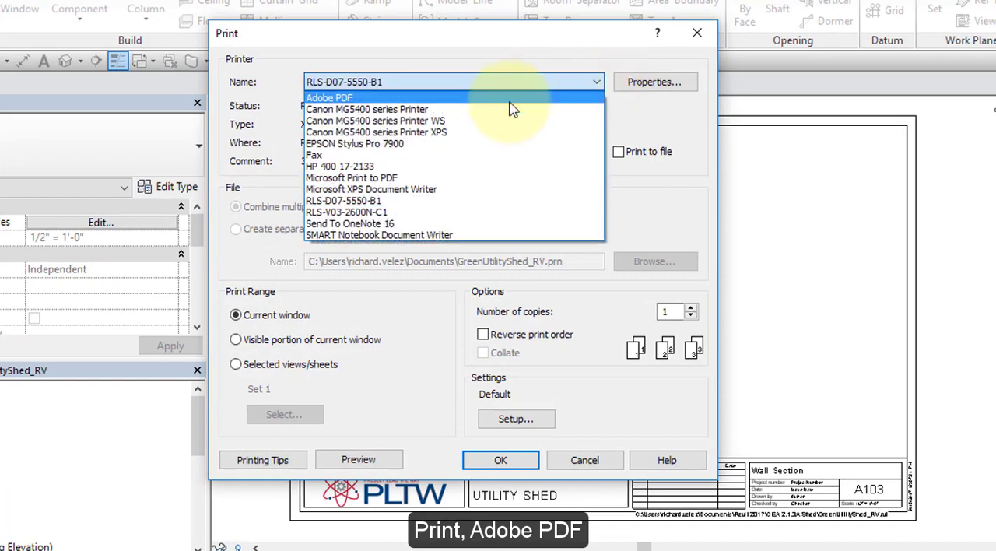
{"action": "left_click", "coordinate": [330, 97]}
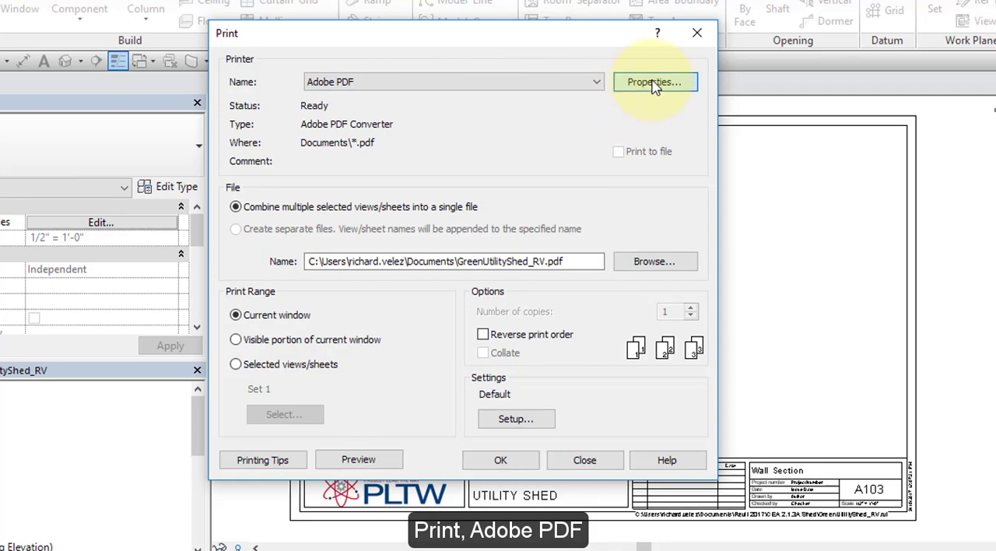
{"action": "left_click", "coordinate": [654, 81]}
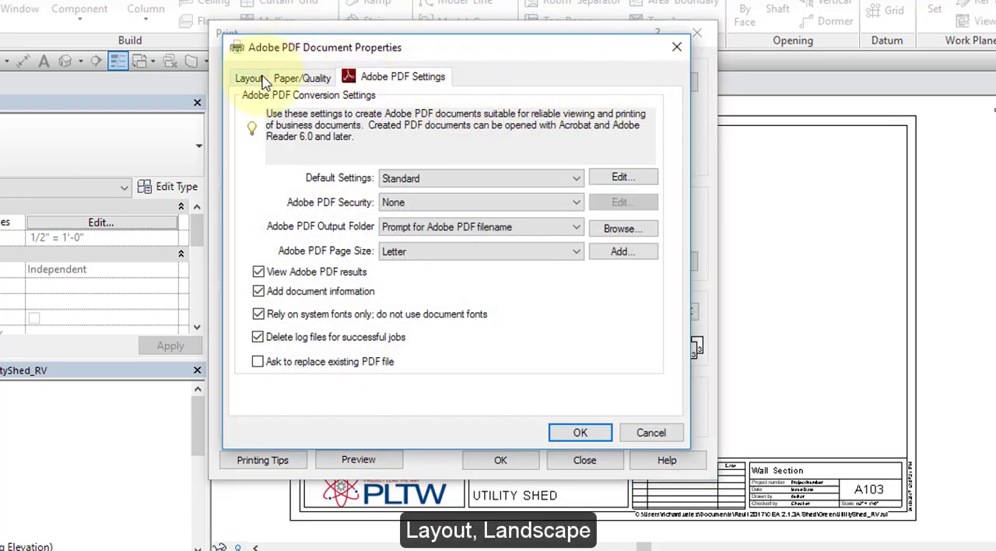
{"action": "left_click", "coordinate": [249, 76]}
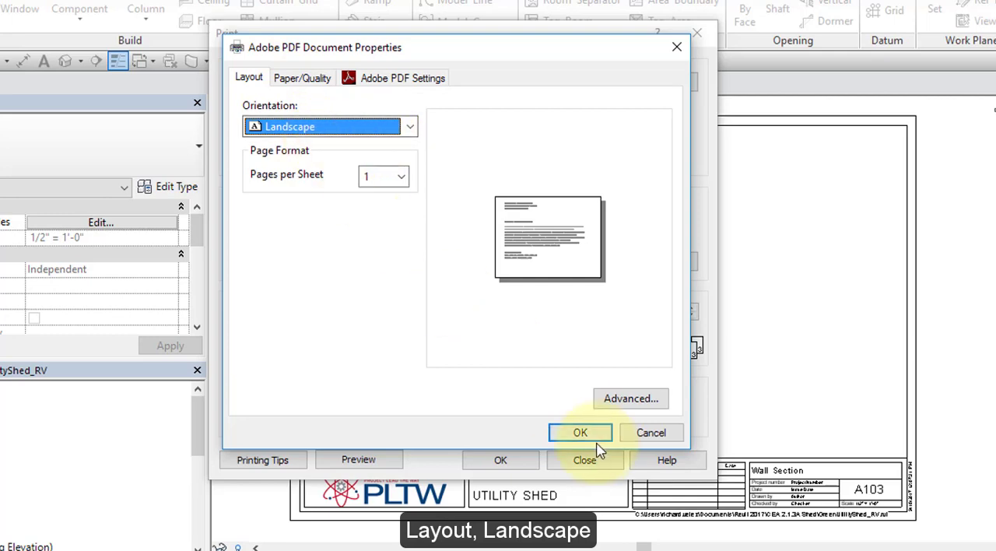
{"action": "left_click", "coordinate": [579, 432]}
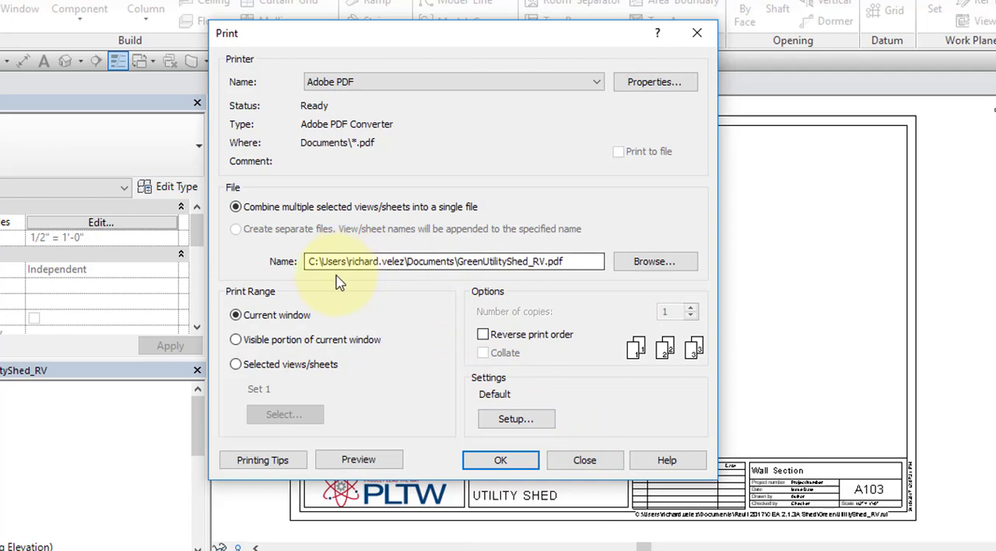
{"action": "mouse_move", "coordinate": [448, 279]}
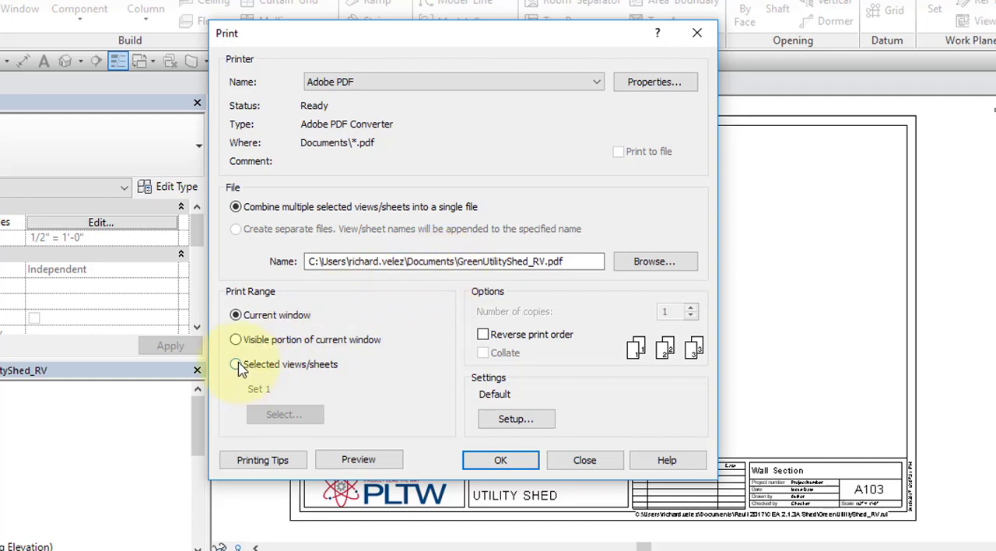
- Print sheets A102 and A103 combined into a single PDF file
{"action": "left_click", "coordinate": [237, 364]}
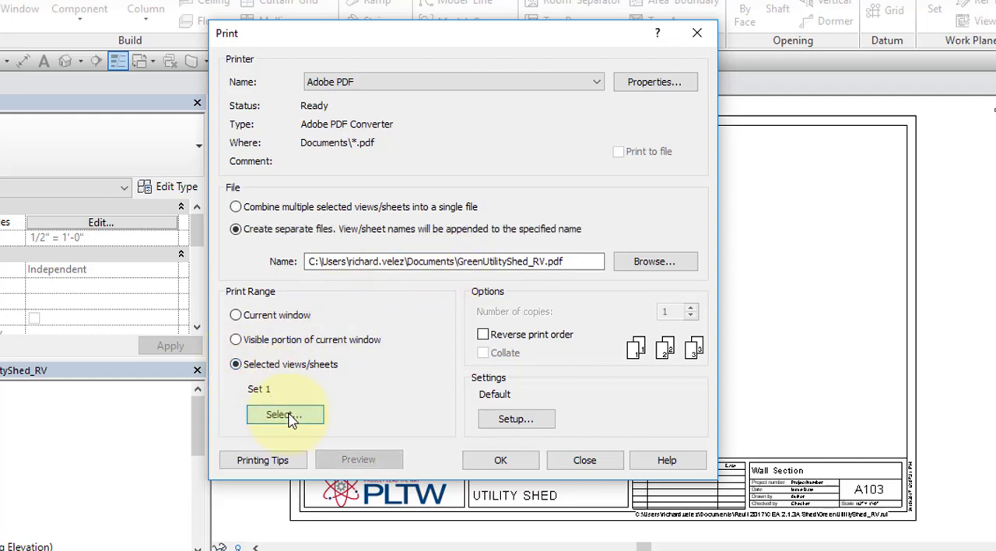
{"action": "left_click", "coordinate": [284, 414]}
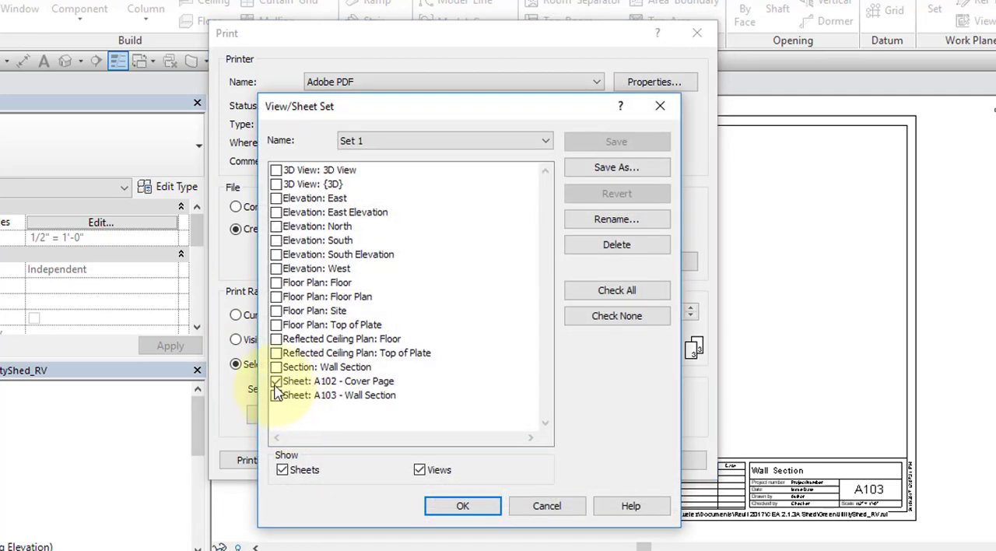
{"action": "left_click", "coordinate": [277, 395]}
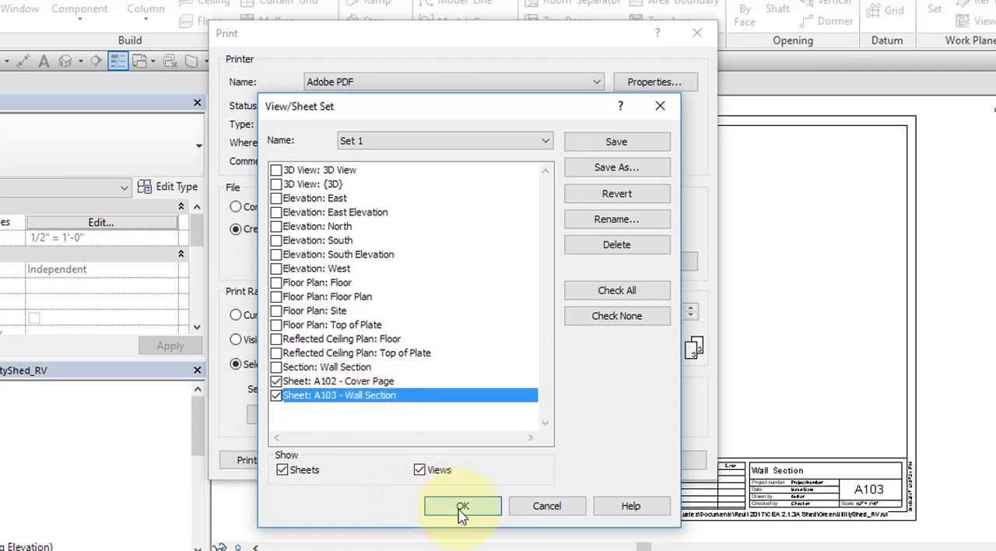
{"action": "left_click", "coordinate": [463, 506]}
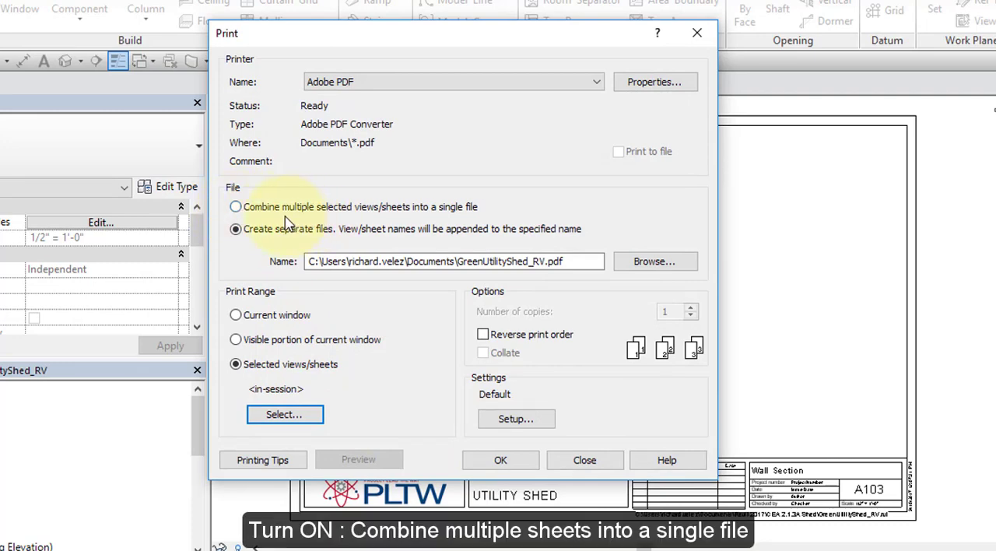
{"action": "left_click", "coordinate": [237, 206]}
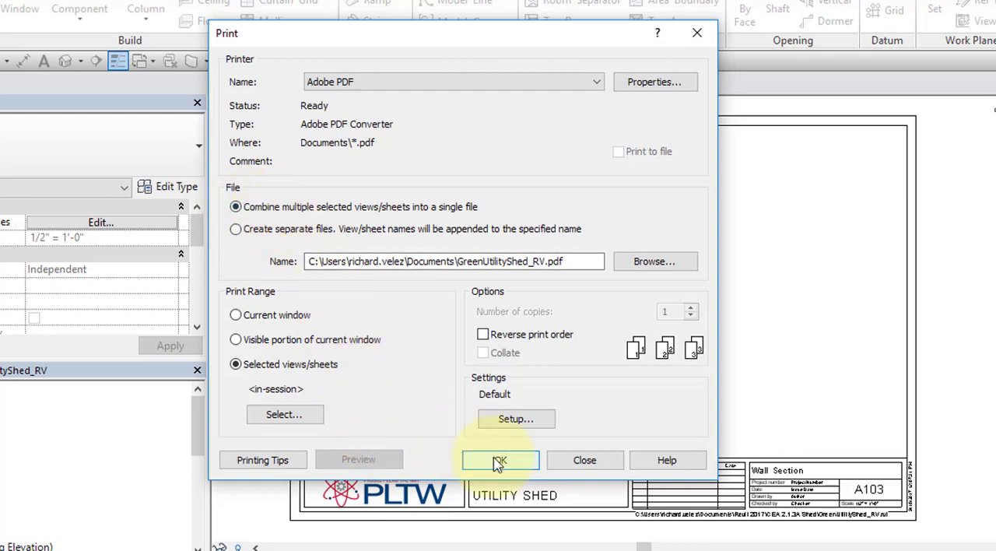
{"action": "left_click", "coordinate": [498, 461]}
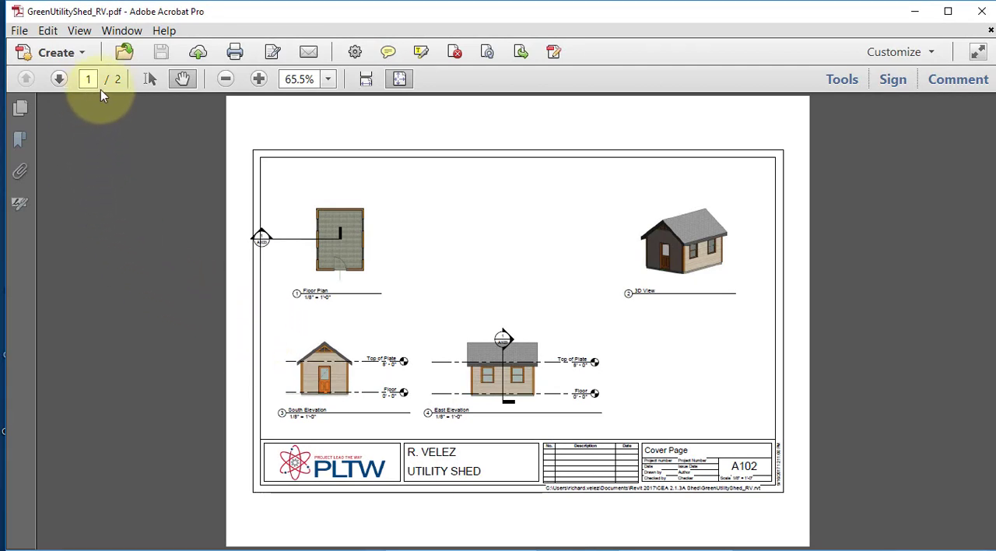
{"action": "mouse_move", "coordinate": [99, 84]}
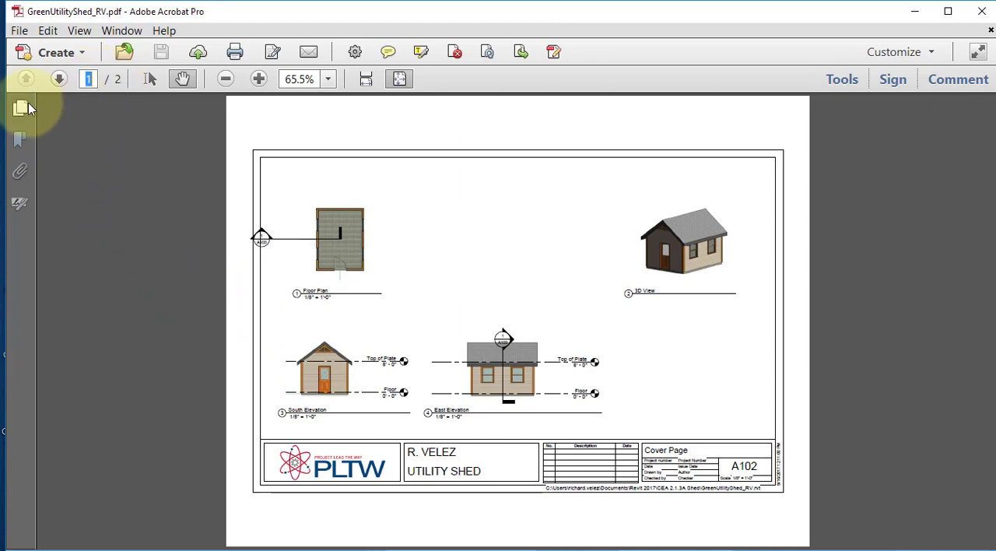
- Show the page thumbnails of the two-page GreenUtilityShed_RV.pdf in Acrobat
{"action": "left_click", "coordinate": [18, 109]}
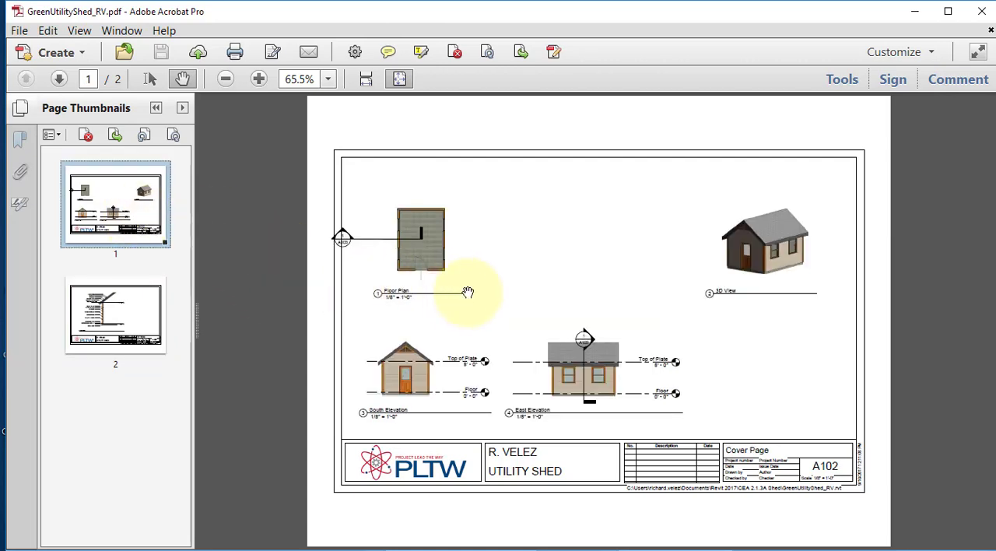
{"action": "mouse_move", "coordinate": [196, 191]}
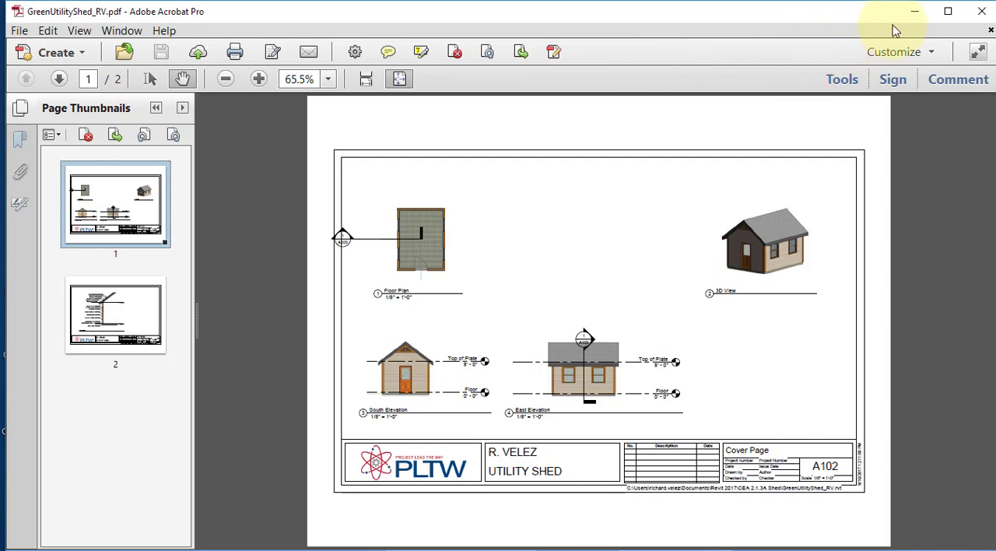
{"action": "mouse_move", "coordinate": [323, 302]}
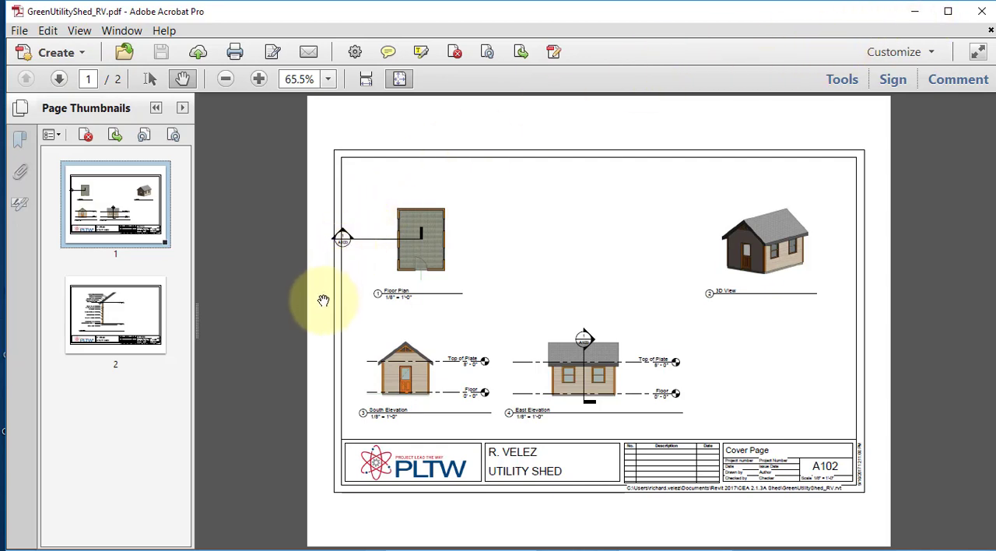
{"action": "mouse_move", "coordinate": [324, 311]}
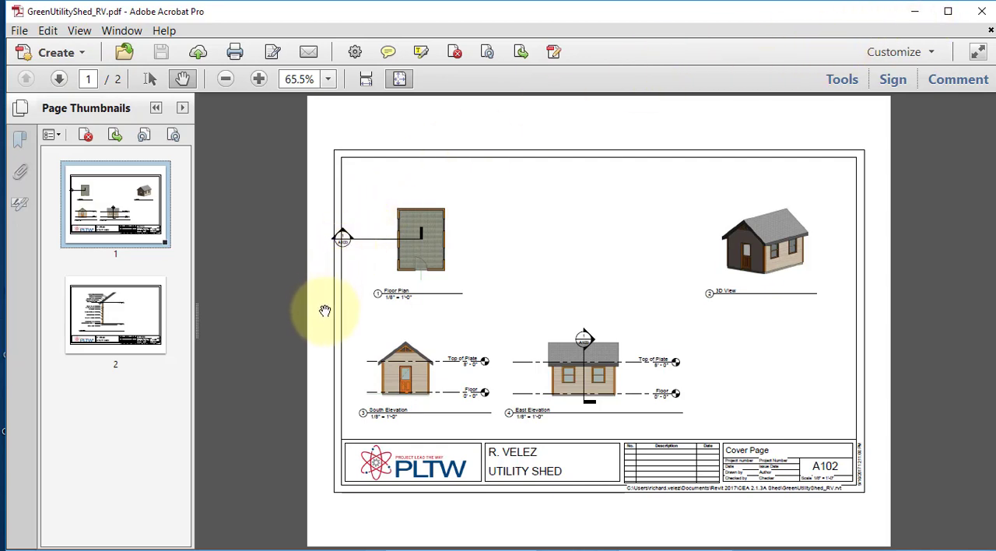
{"action": "mouse_move", "coordinate": [311, 330]}
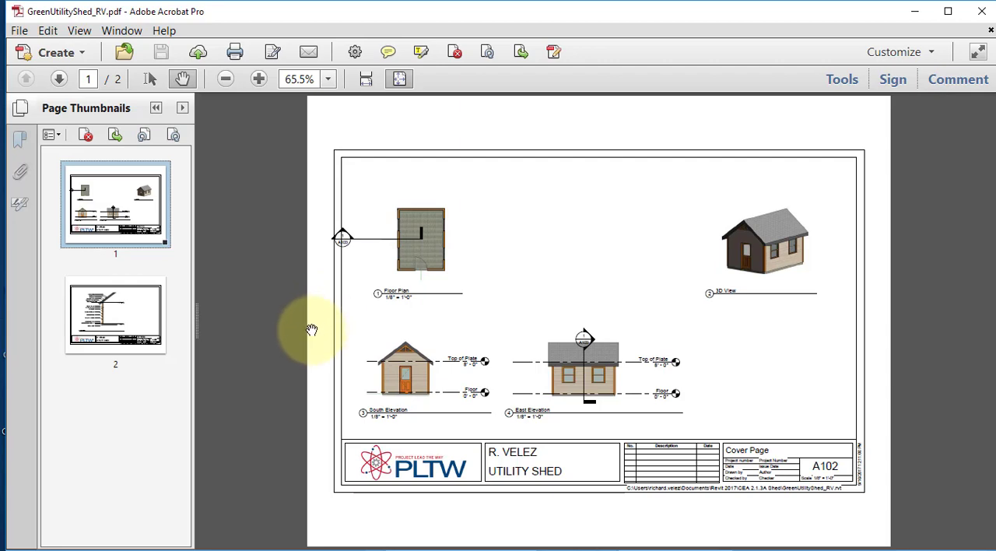